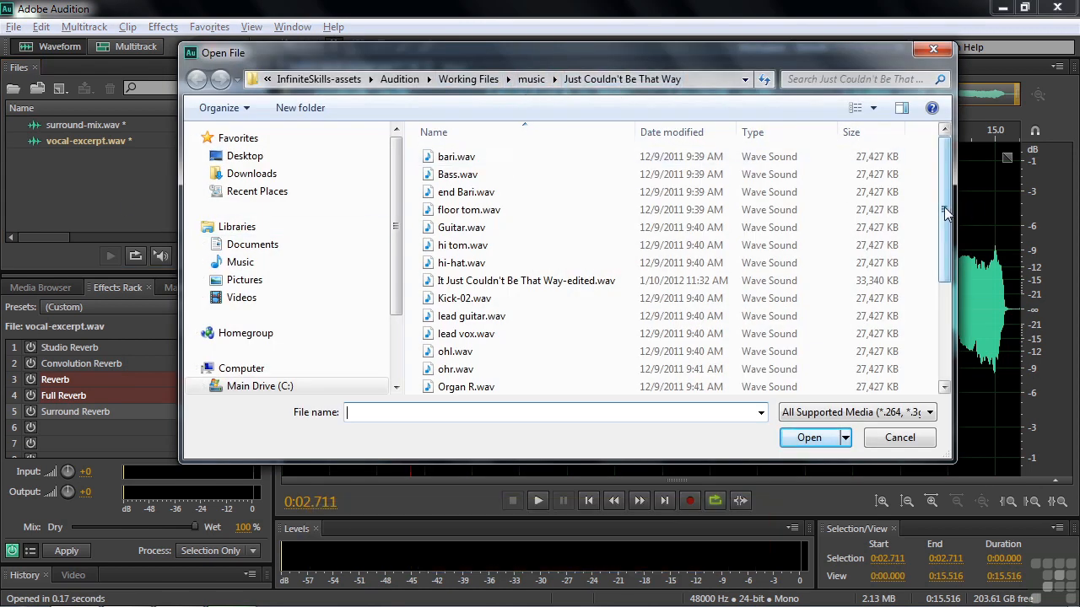
Step: Dismiss the Open File dialog and return to the vocal-excerpt waveform
scroll(down, 3)
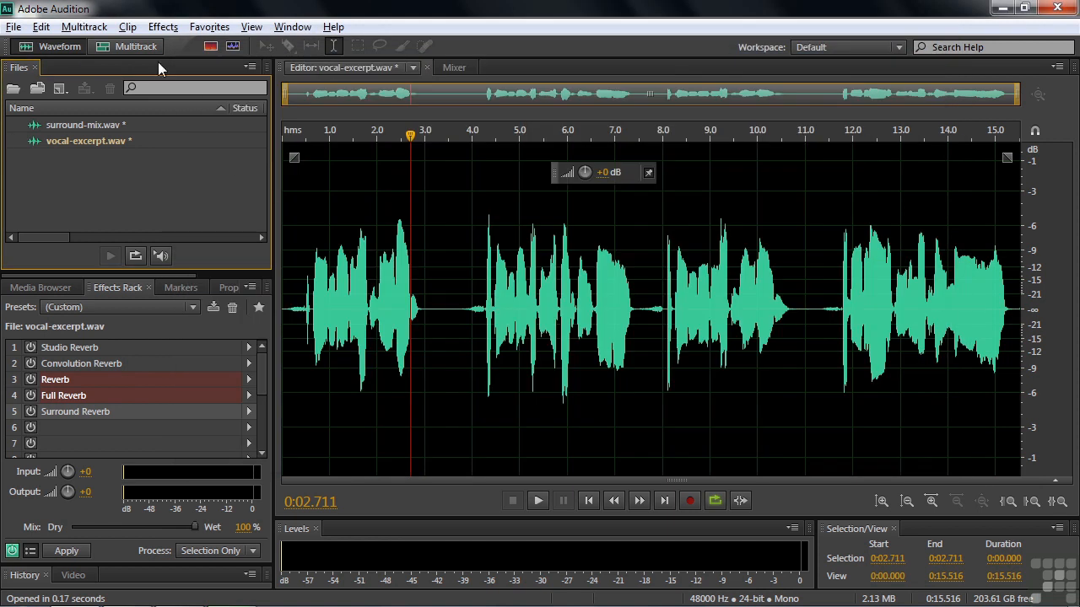
click(162, 27)
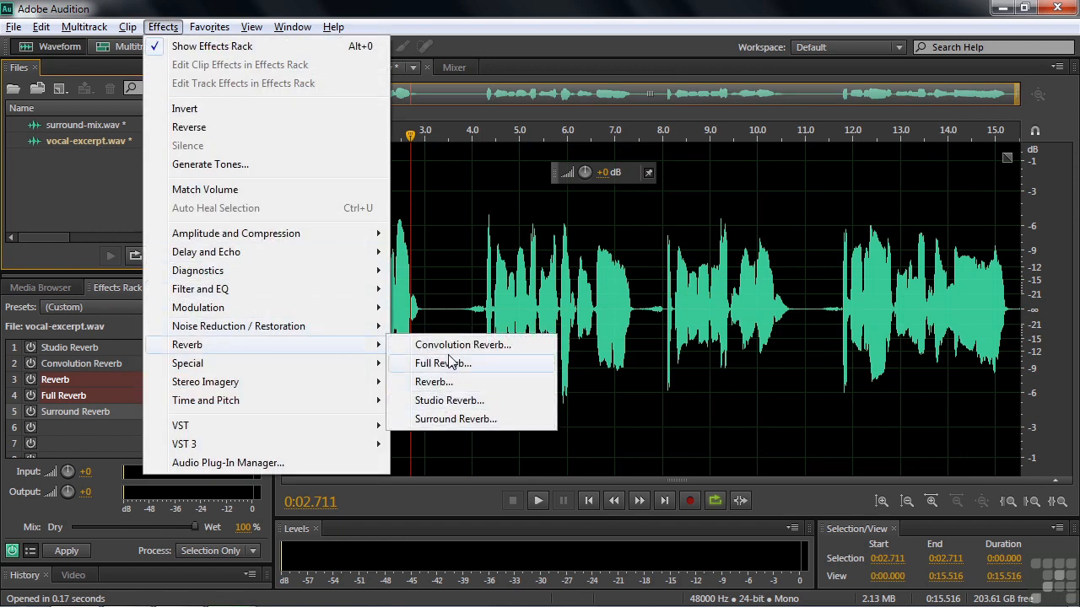
mouse_move(442, 418)
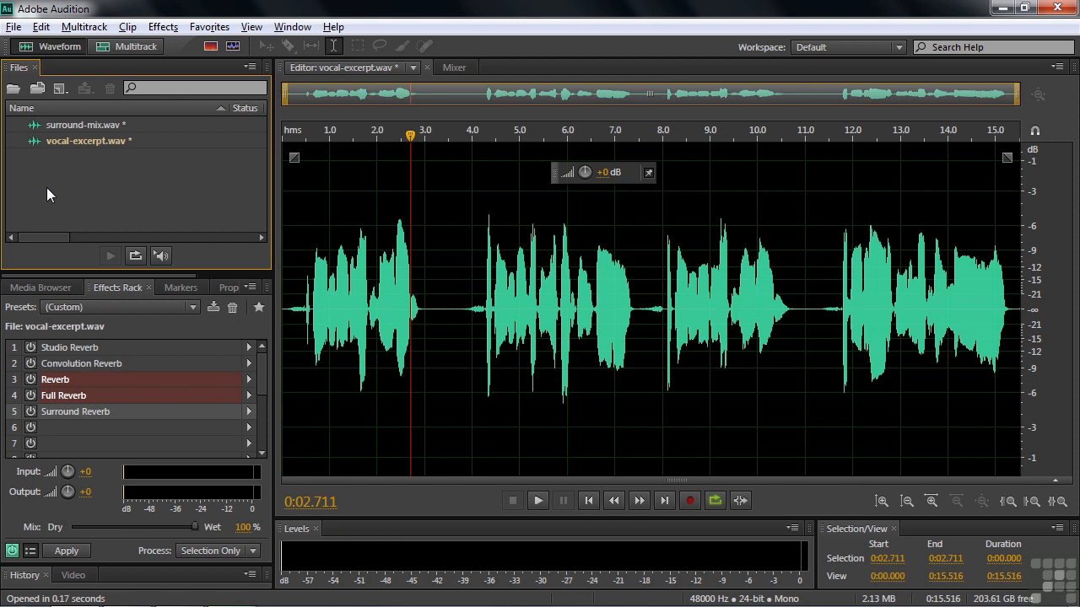
mouse_move(84, 358)
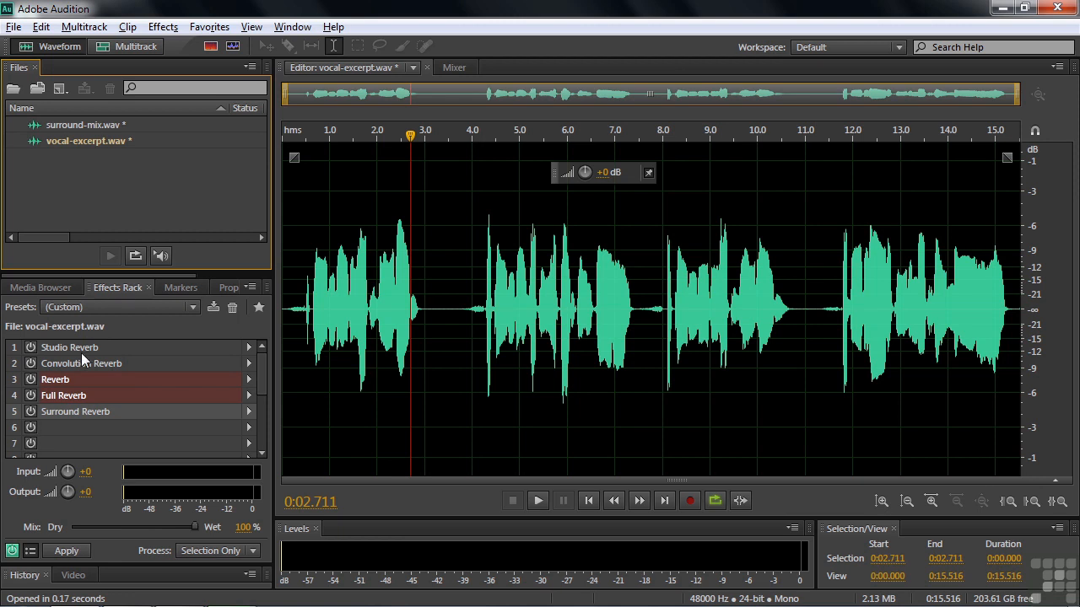
Step: Bring up the Studio Reverb, Convolution Reverb and Reverb settings from the Effects Rack
double_click(70, 348)
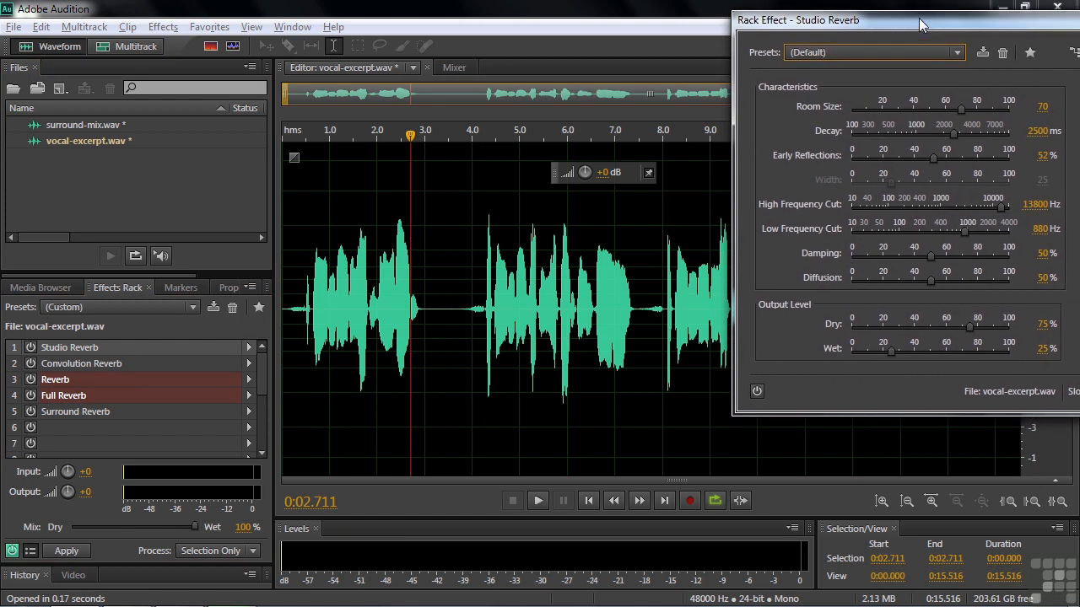
double_click(81, 362)
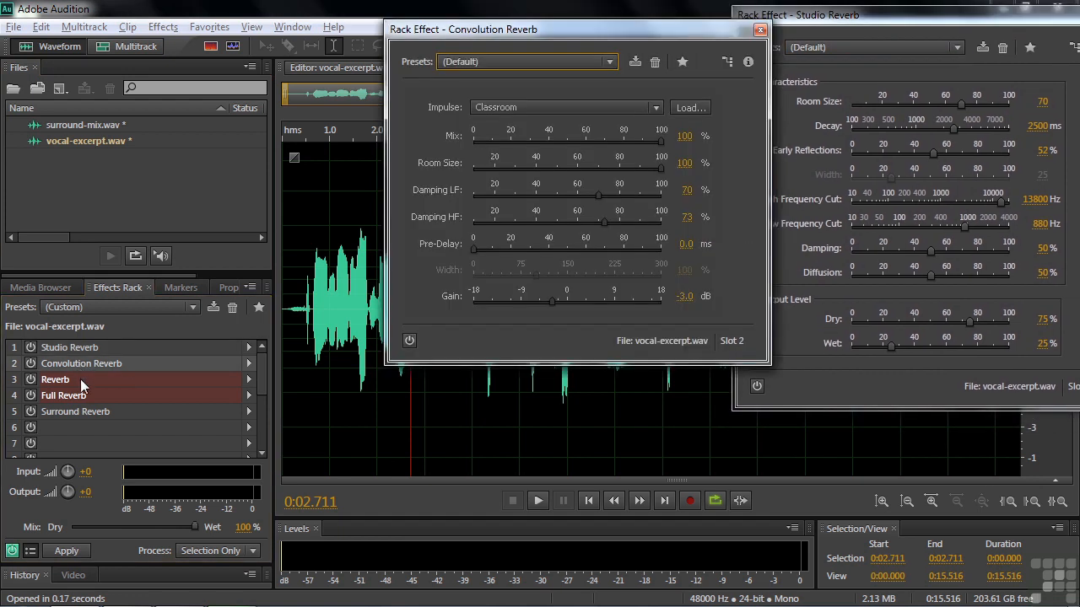
double_click(64, 395)
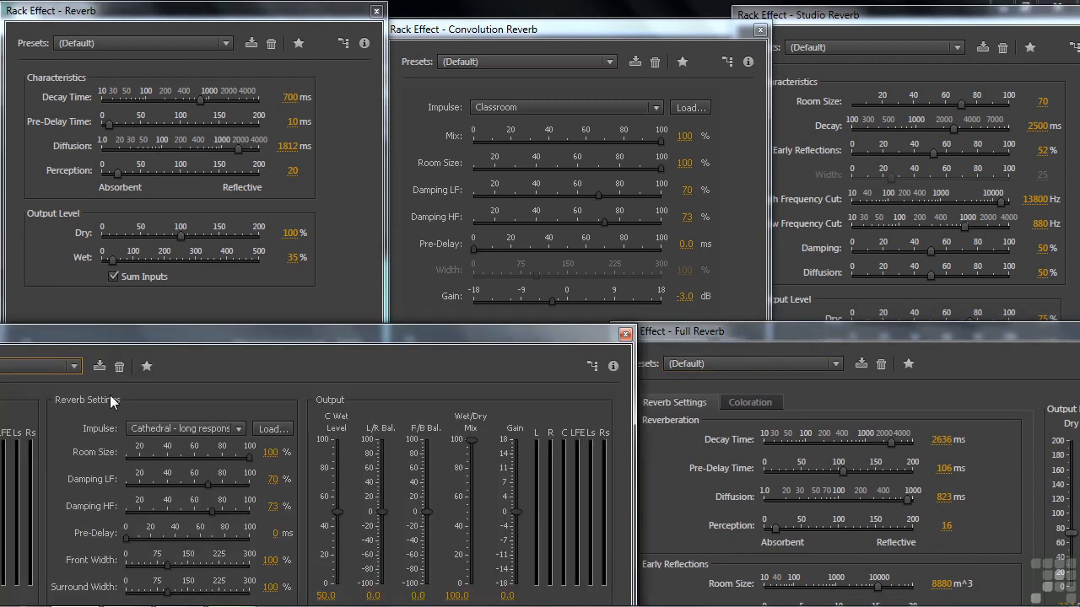
mouse_move(572, 35)
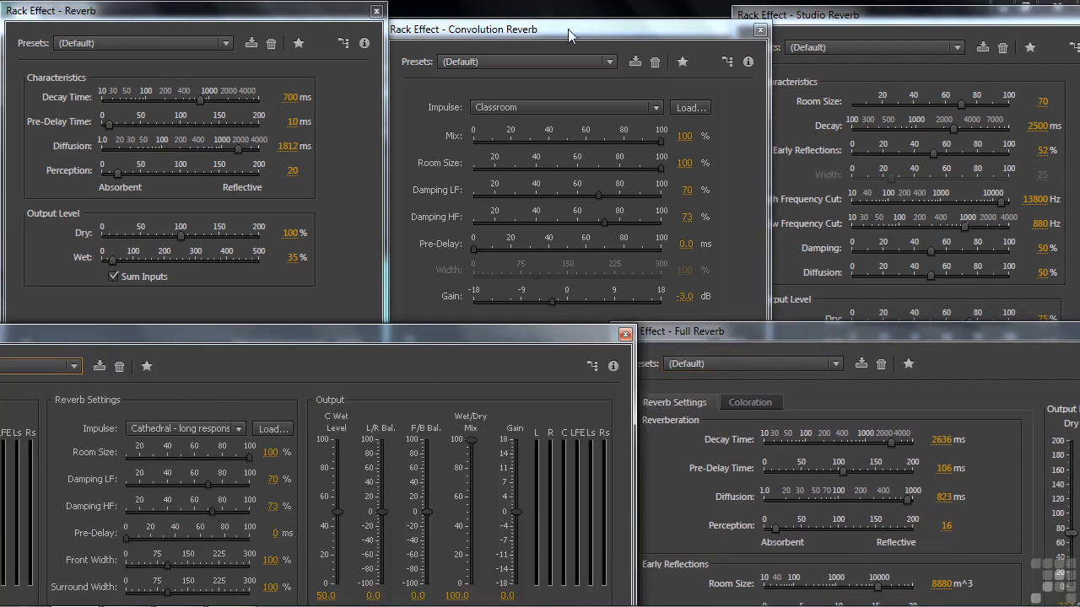
mouse_move(696, 334)
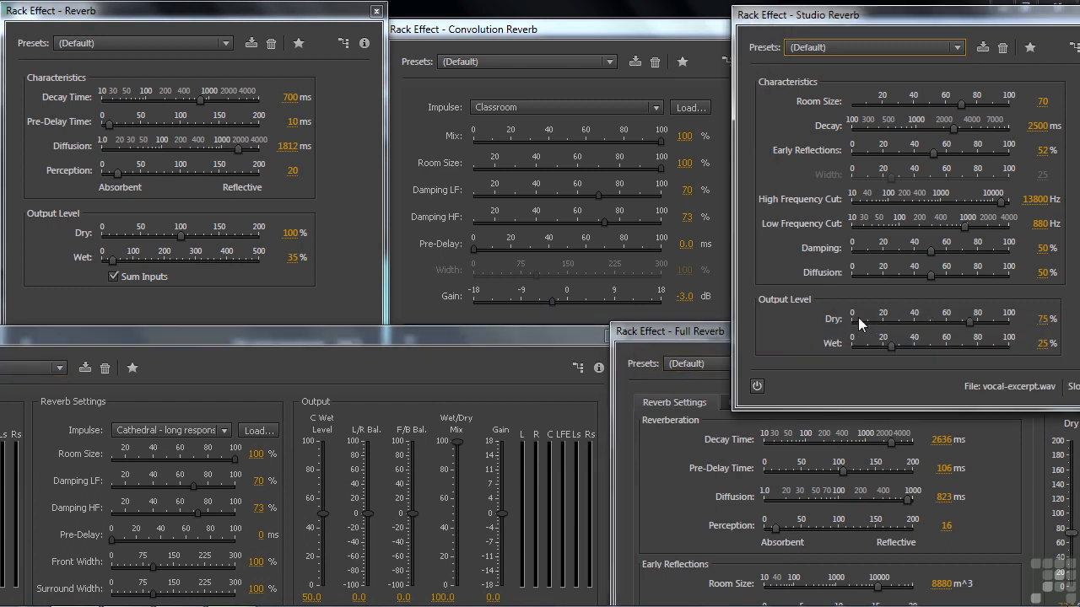
mouse_move(806, 312)
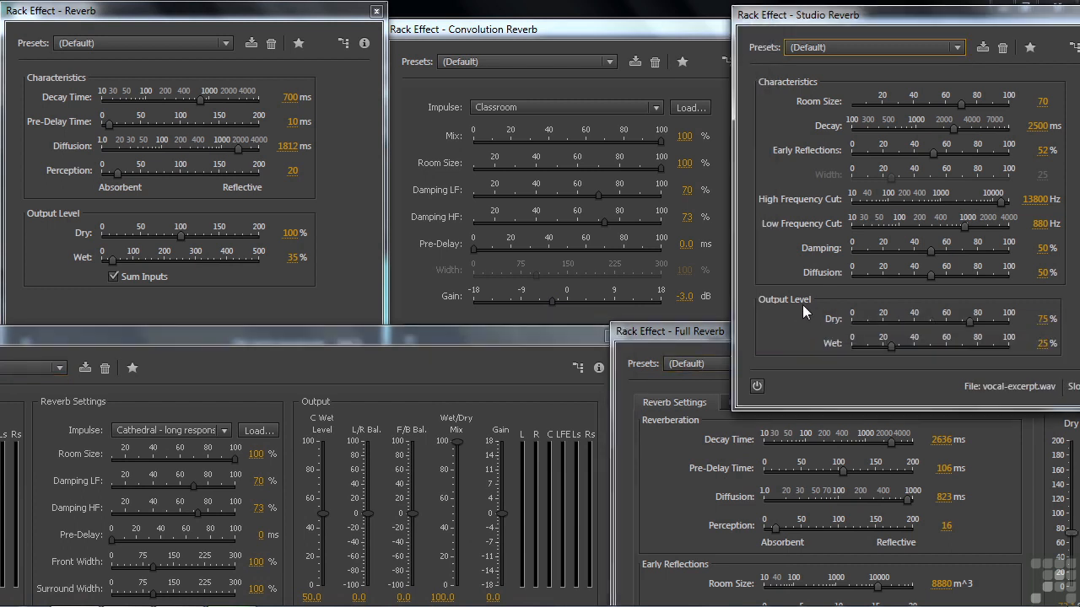
mouse_move(536, 319)
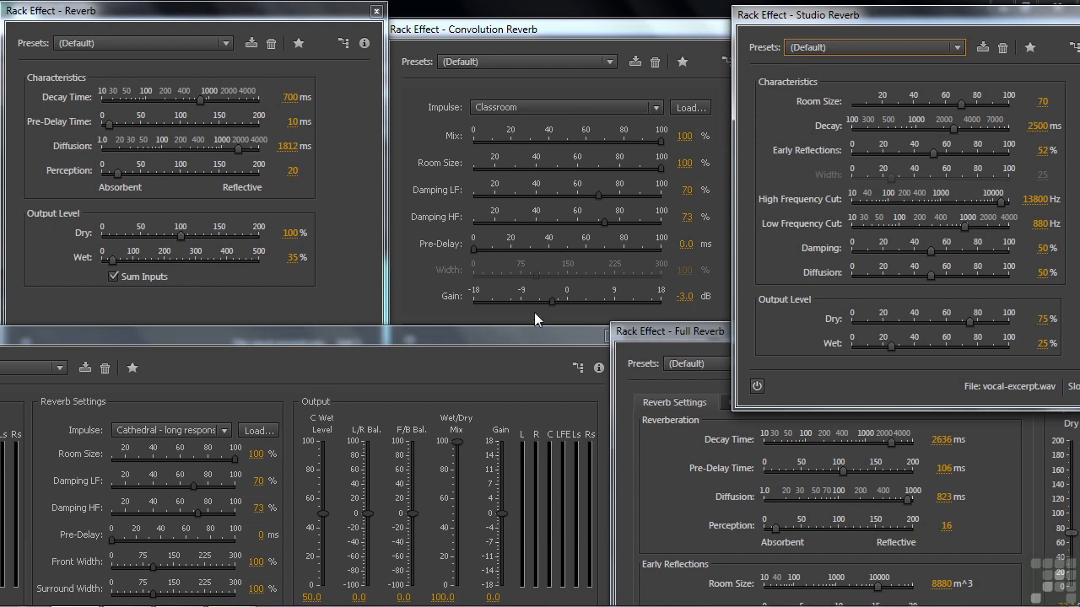
mouse_move(463, 141)
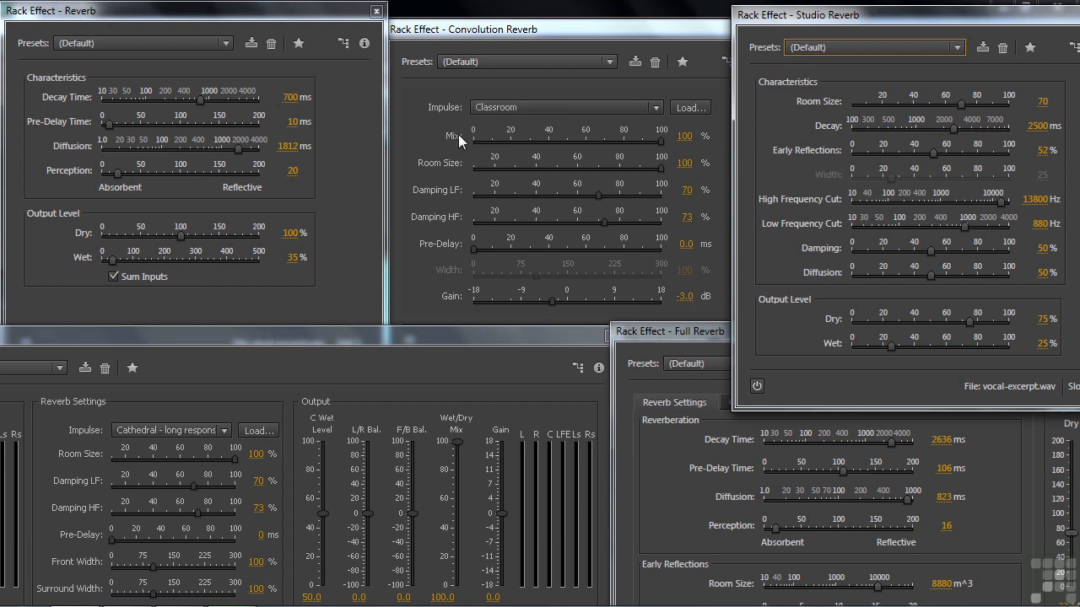
mouse_move(547, 138)
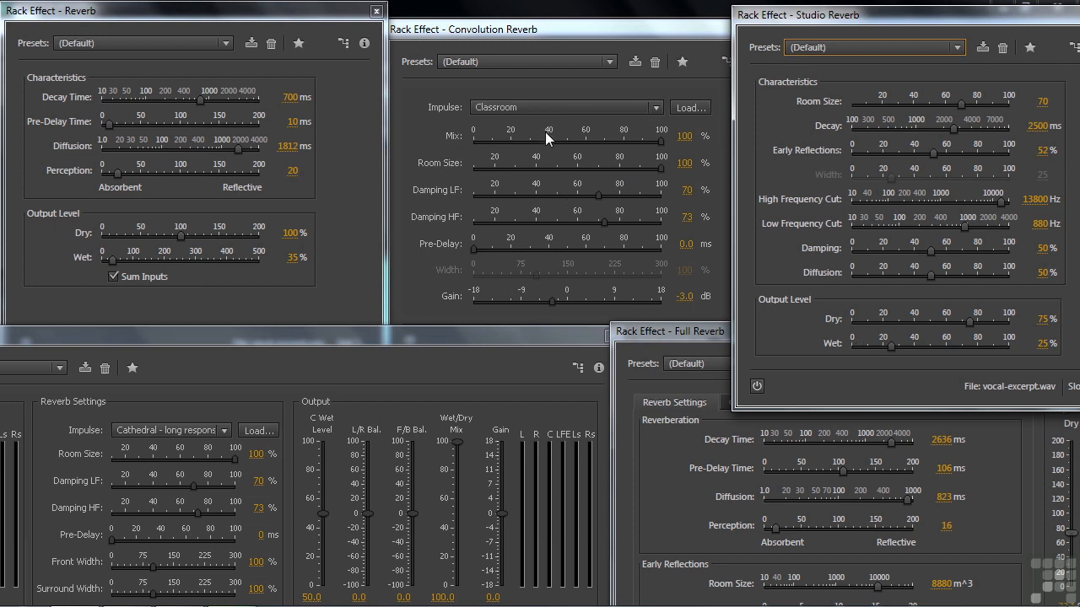
mouse_move(582, 145)
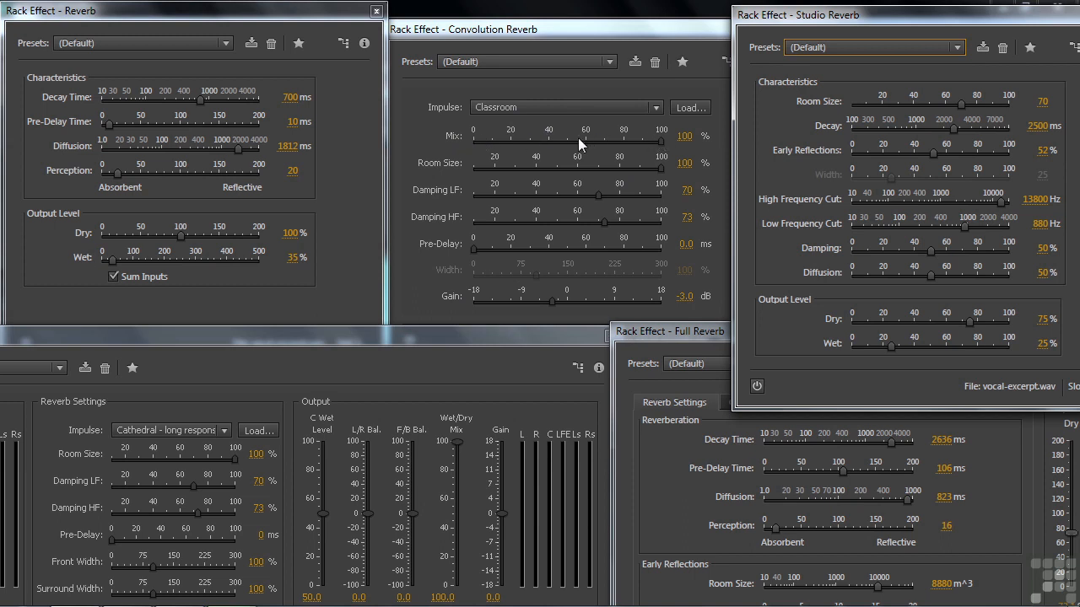
mouse_move(447, 348)
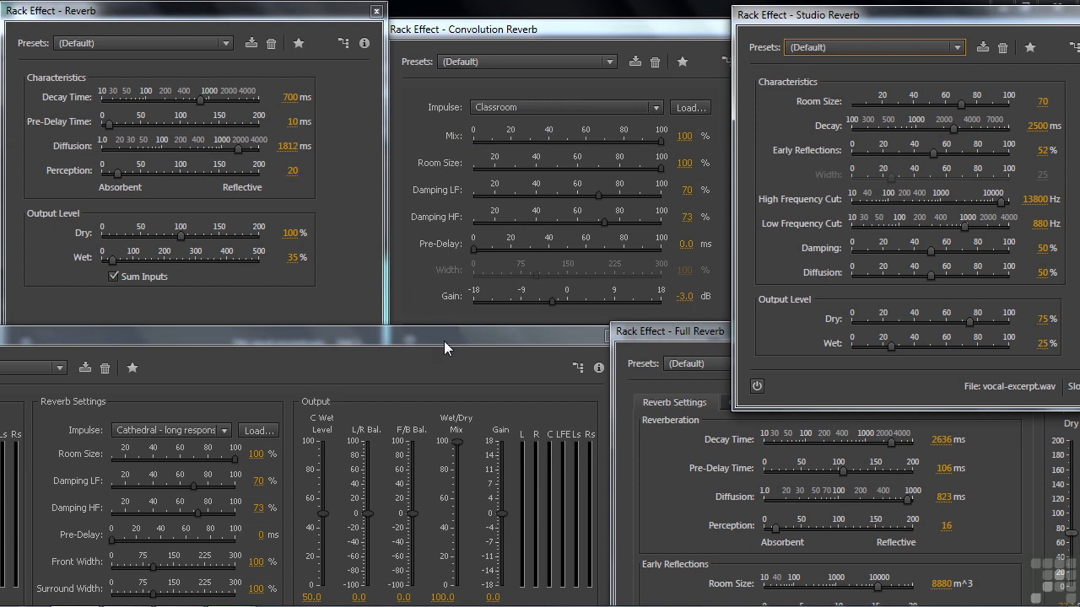
mouse_move(462, 430)
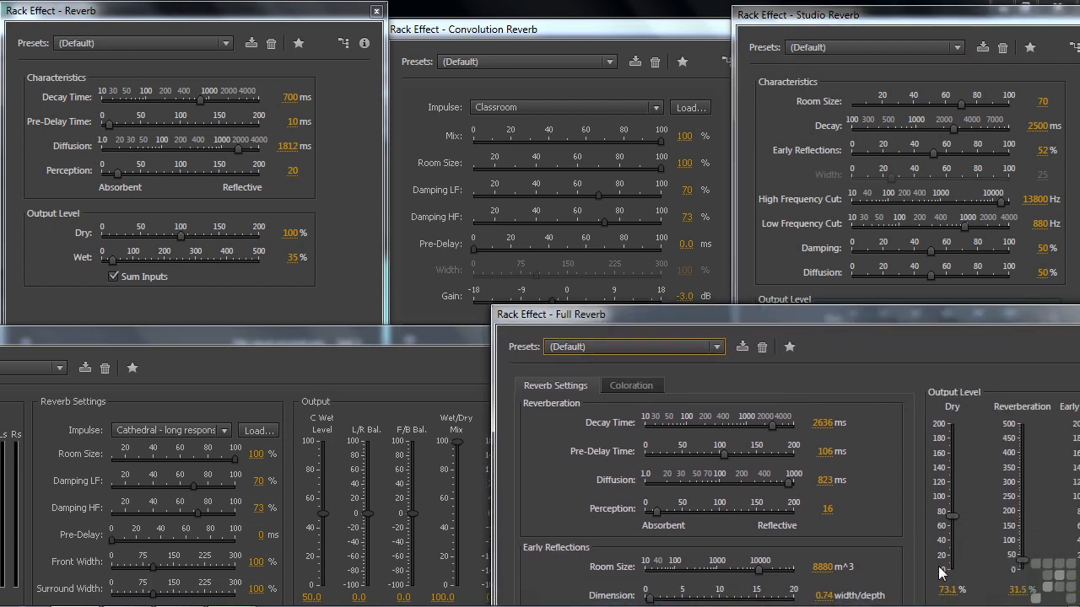
Step: Reposition the Full Reverb settings window to reveal its output level parameters
drag(550, 314, 642, 334)
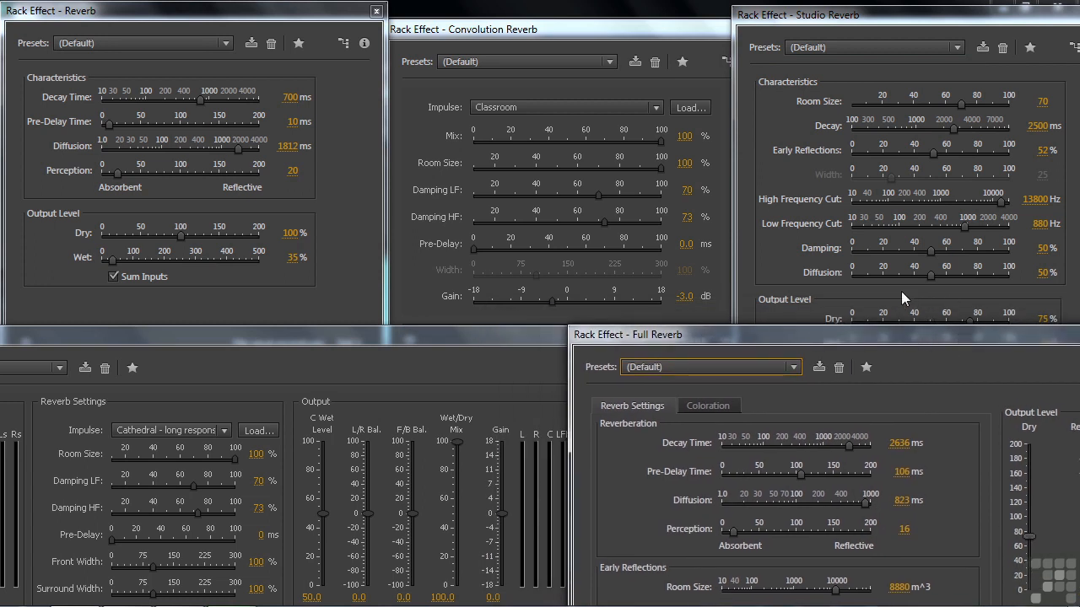
mouse_move(904, 287)
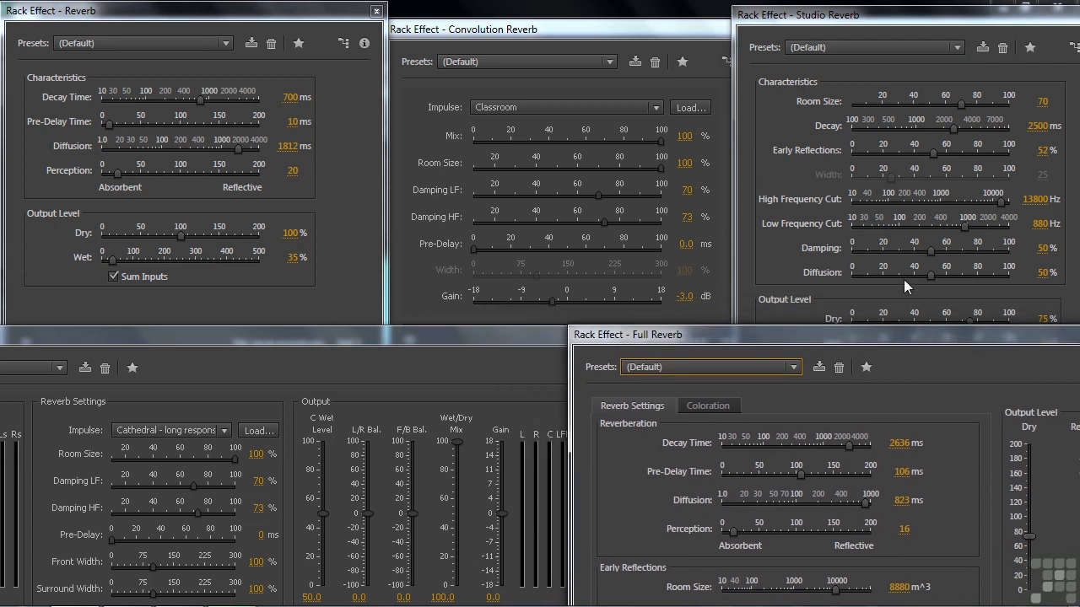
mouse_move(924, 283)
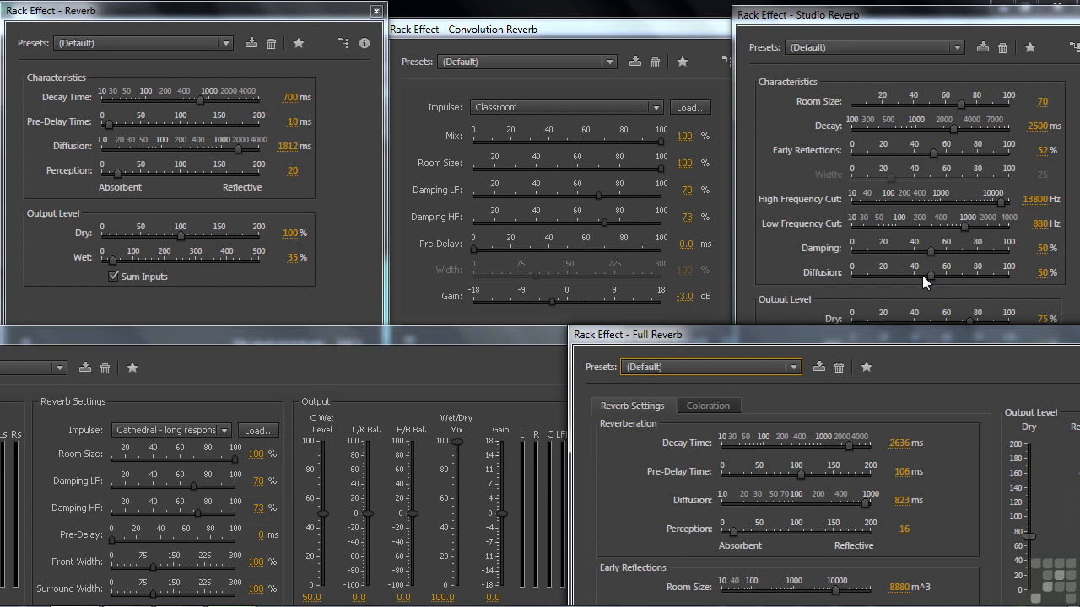
mouse_move(1046, 278)
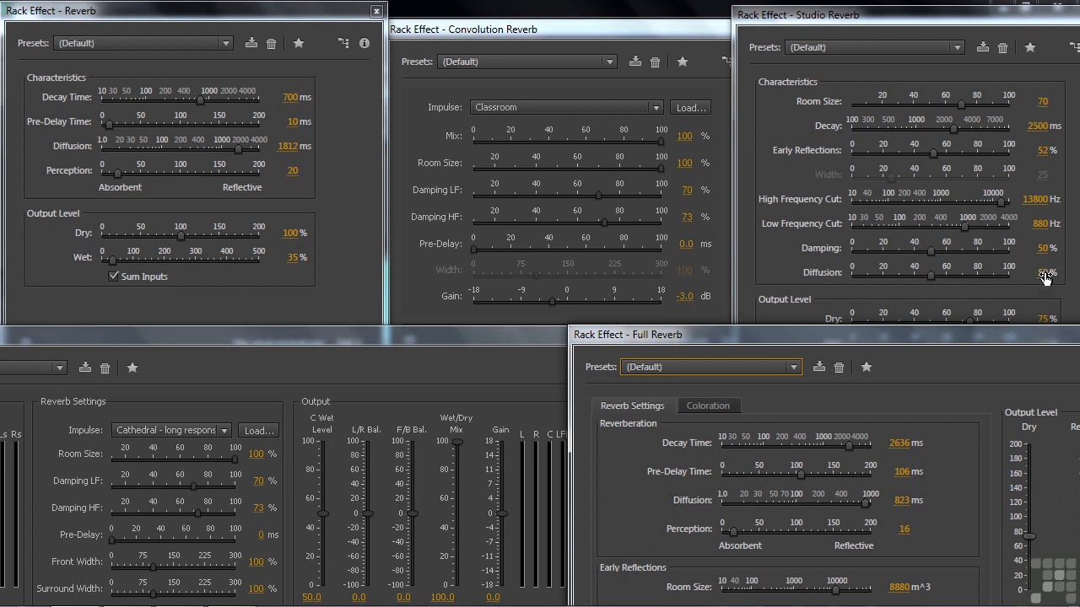
mouse_move(189, 169)
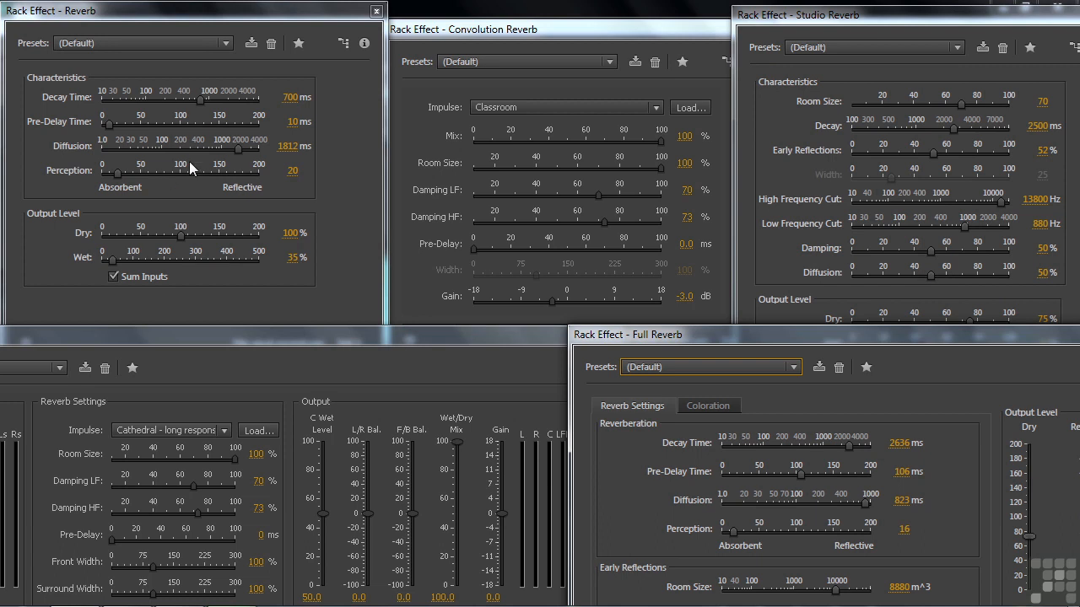
mouse_move(216, 149)
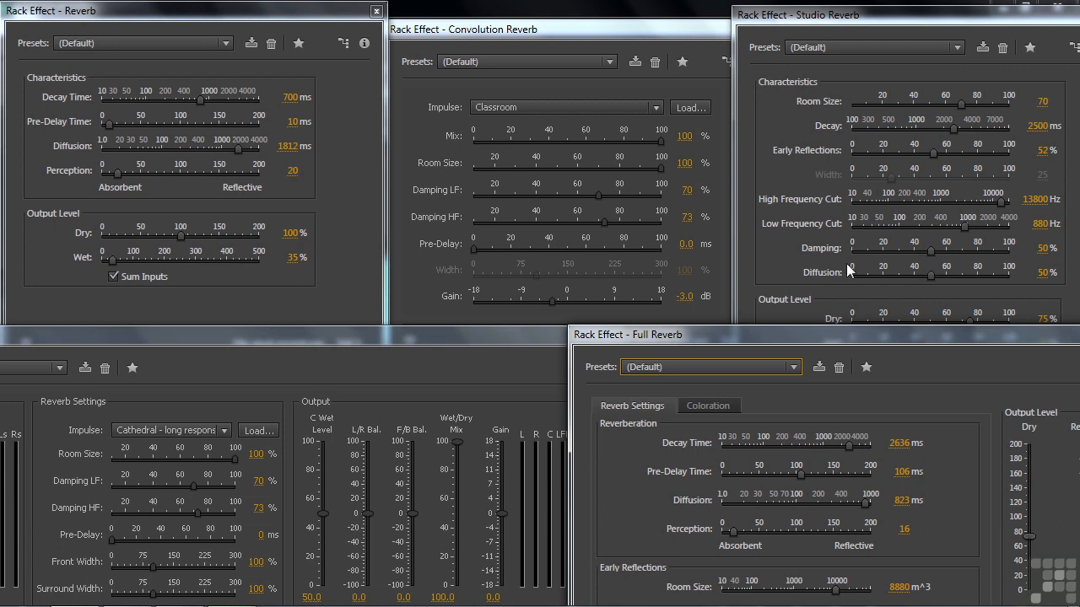
mouse_move(469, 219)
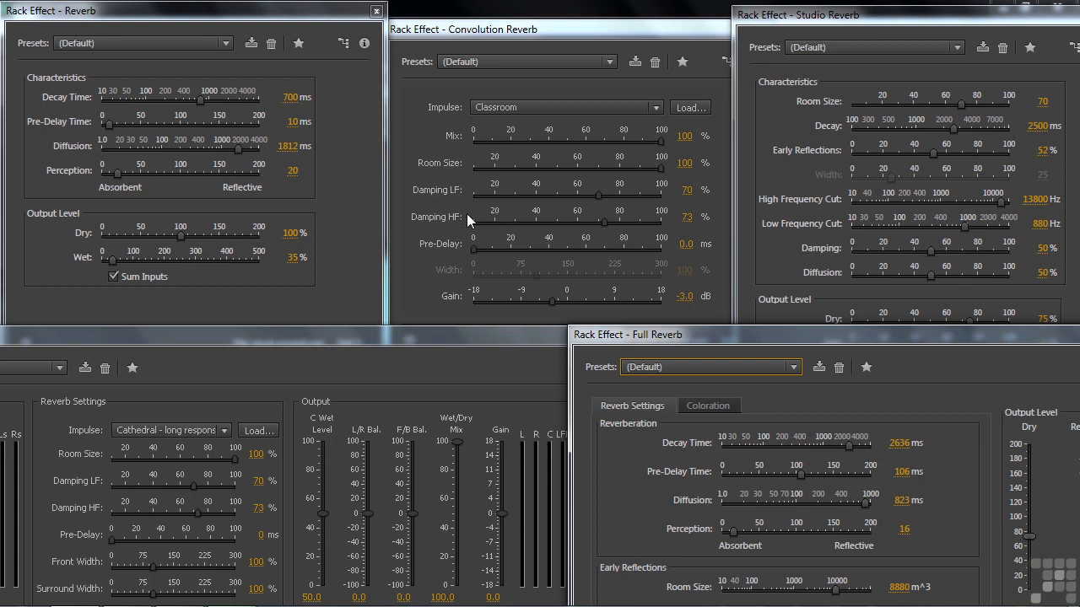
mouse_move(823, 216)
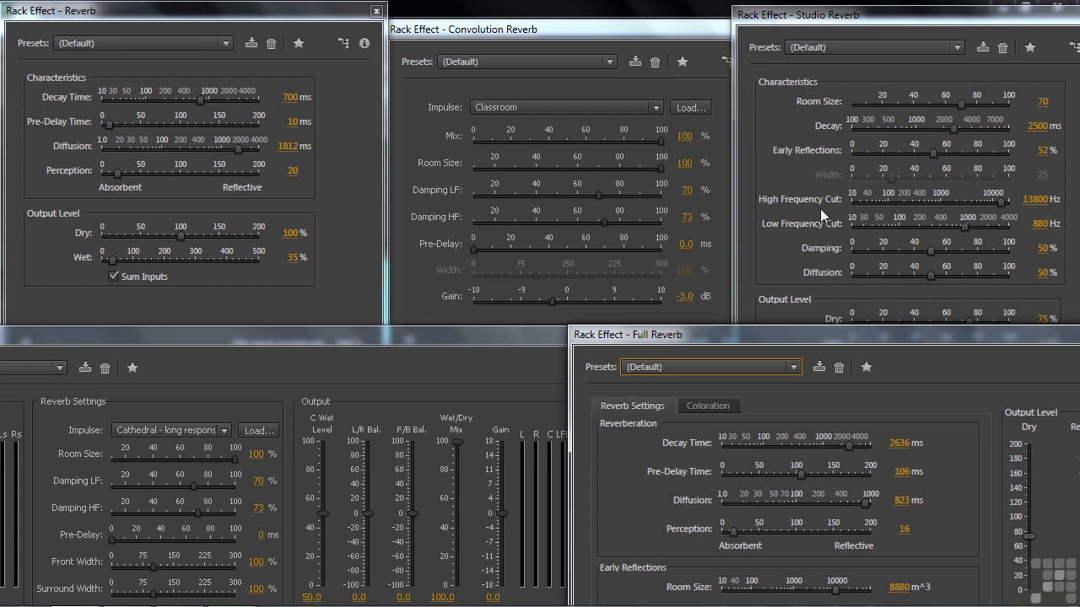
mouse_move(830, 250)
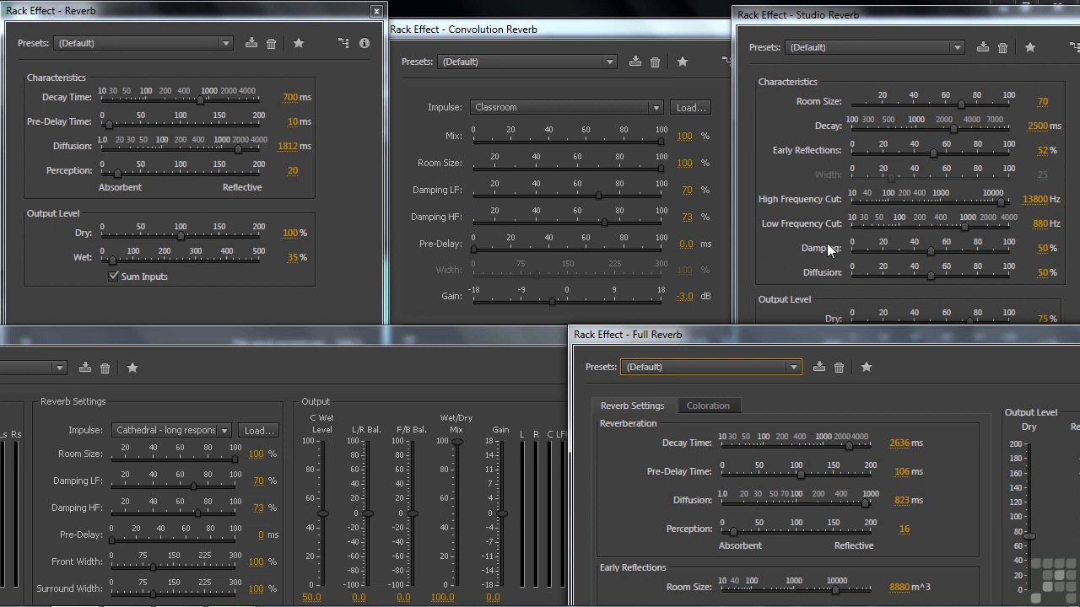
mouse_move(712, 243)
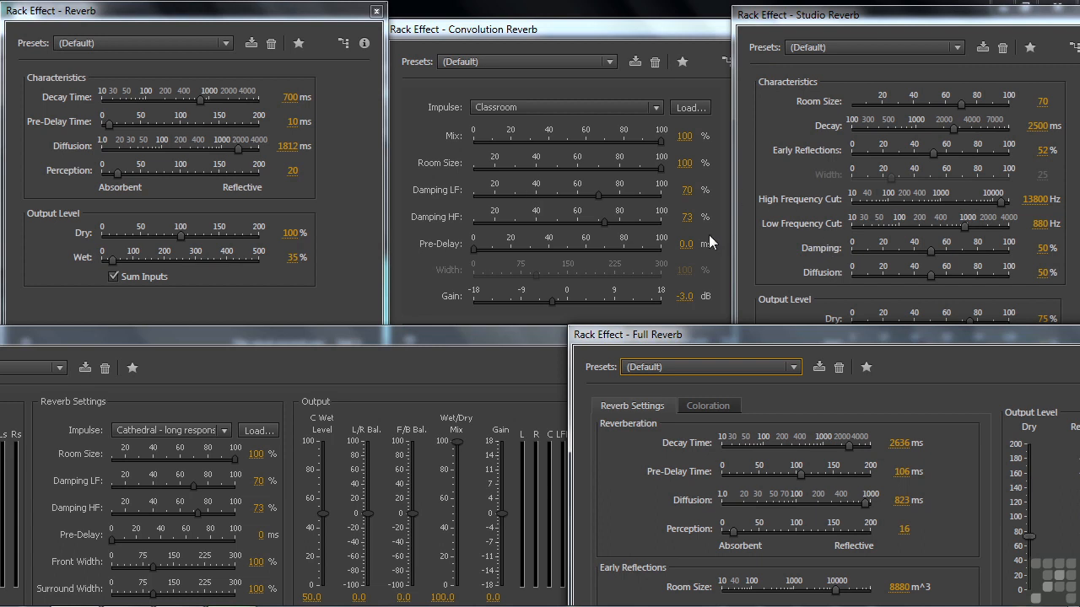
mouse_move(926, 17)
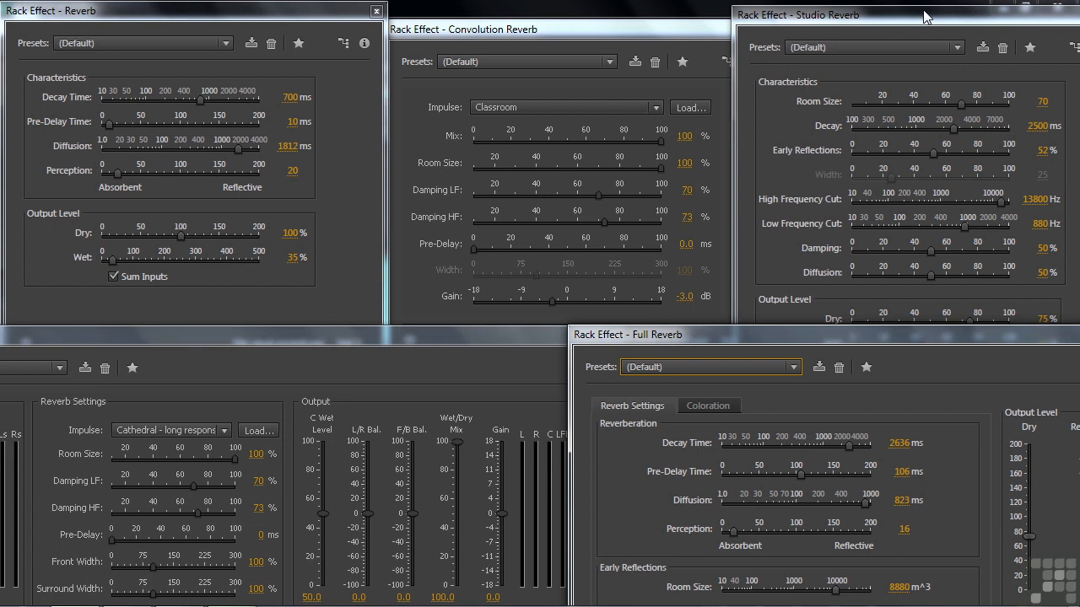
mouse_move(870, 270)
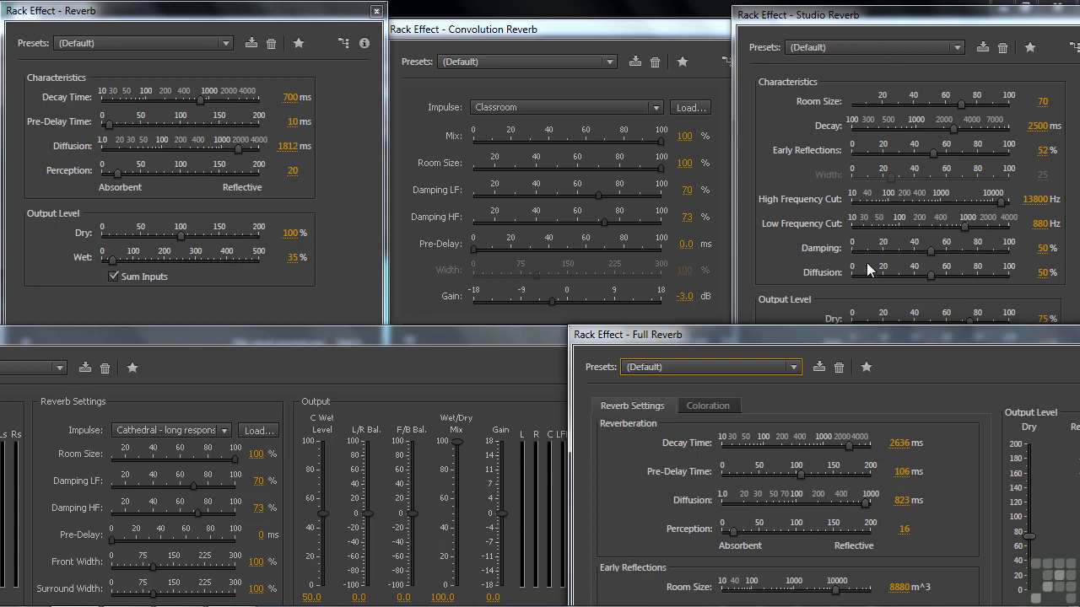
mouse_move(897, 192)
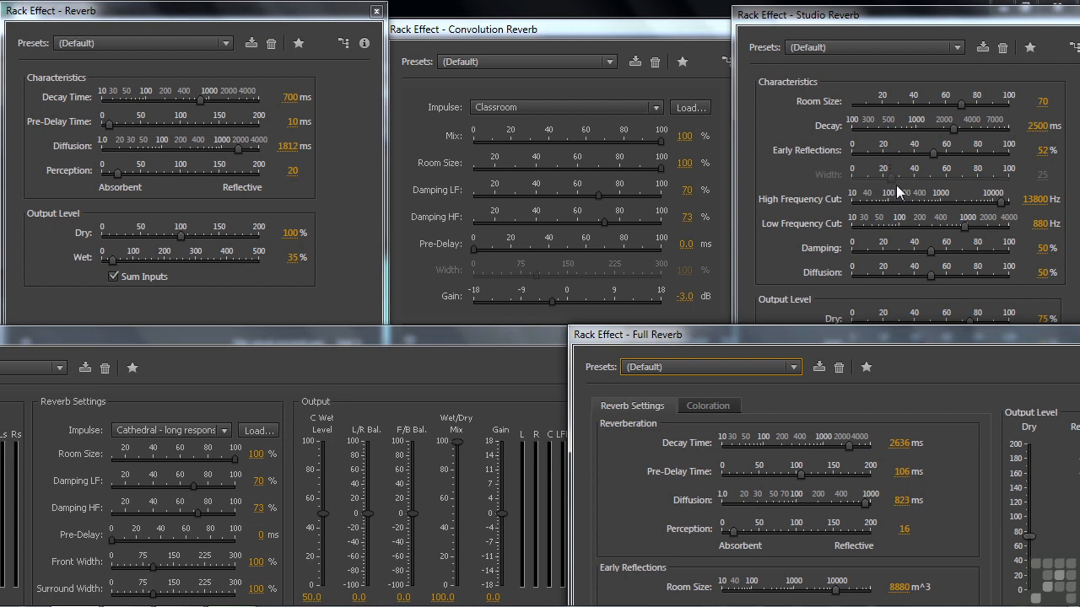
mouse_move(903, 201)
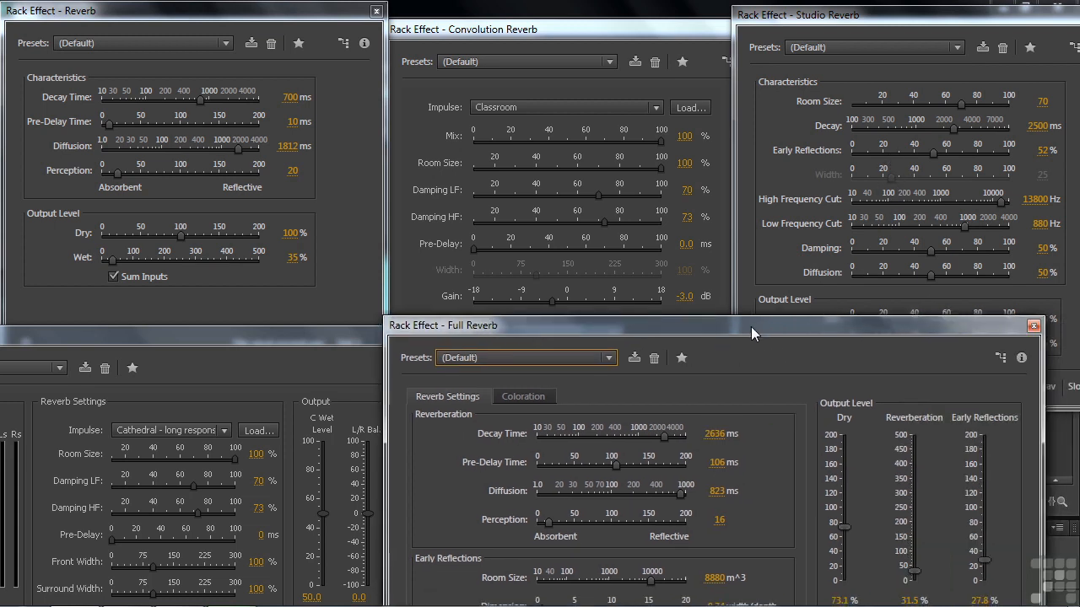
Step: Close the Full, Reverb and Surround windows, then arrange Convolution and Studio Reverb side by side
click(1032, 325)
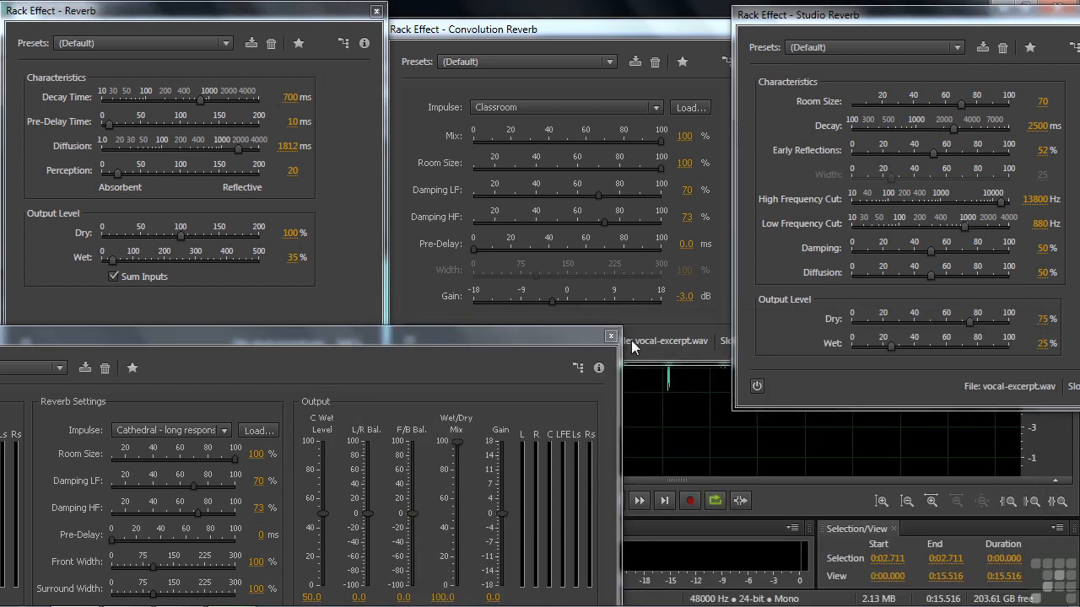
click(375, 10)
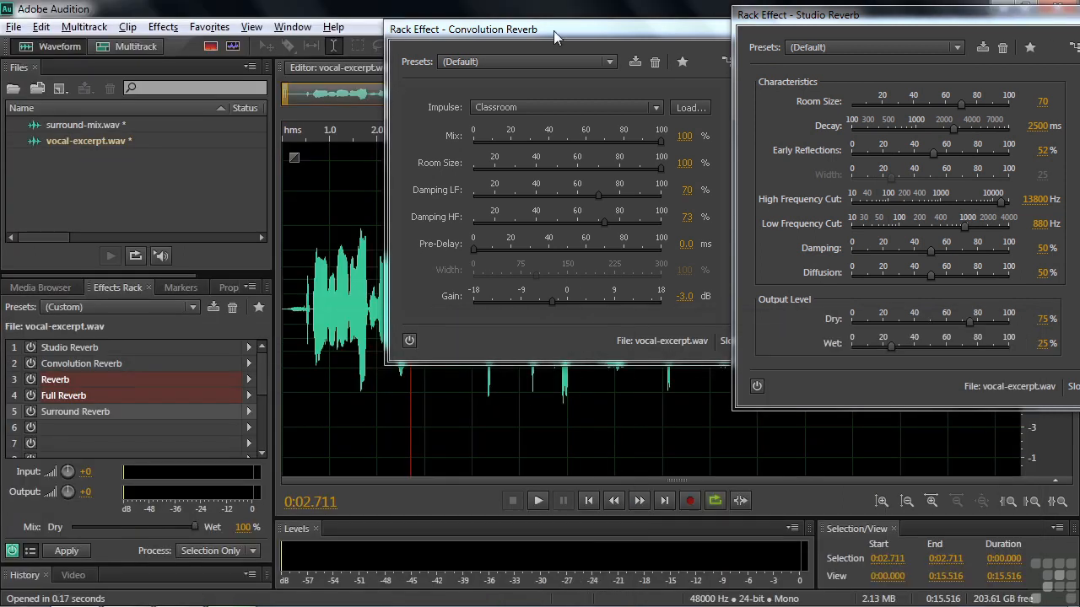
drag(462, 28, 186, 33)
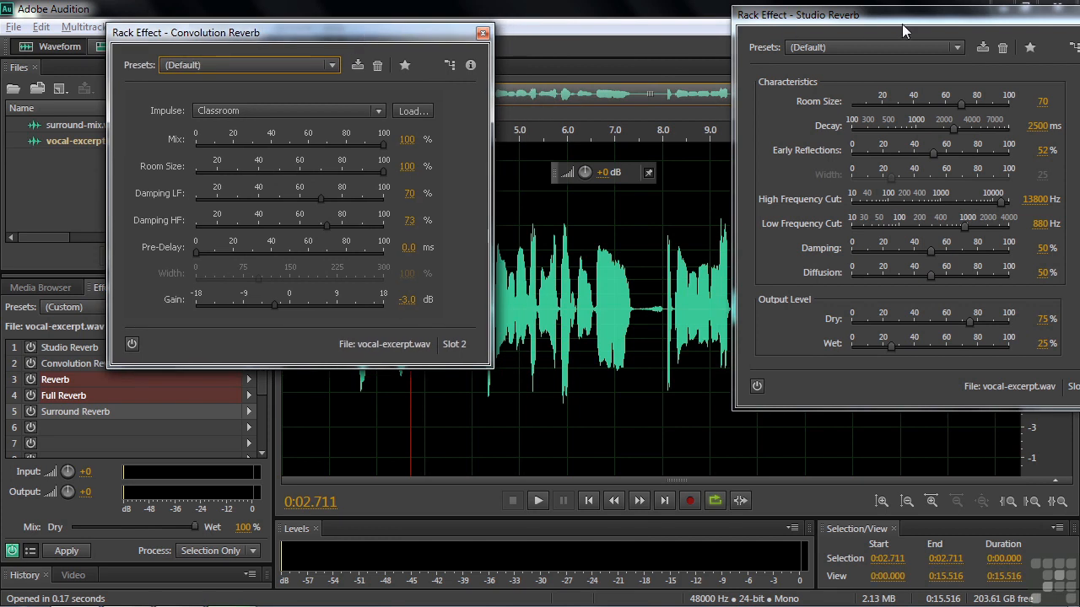
drag(903, 14, 729, 37)
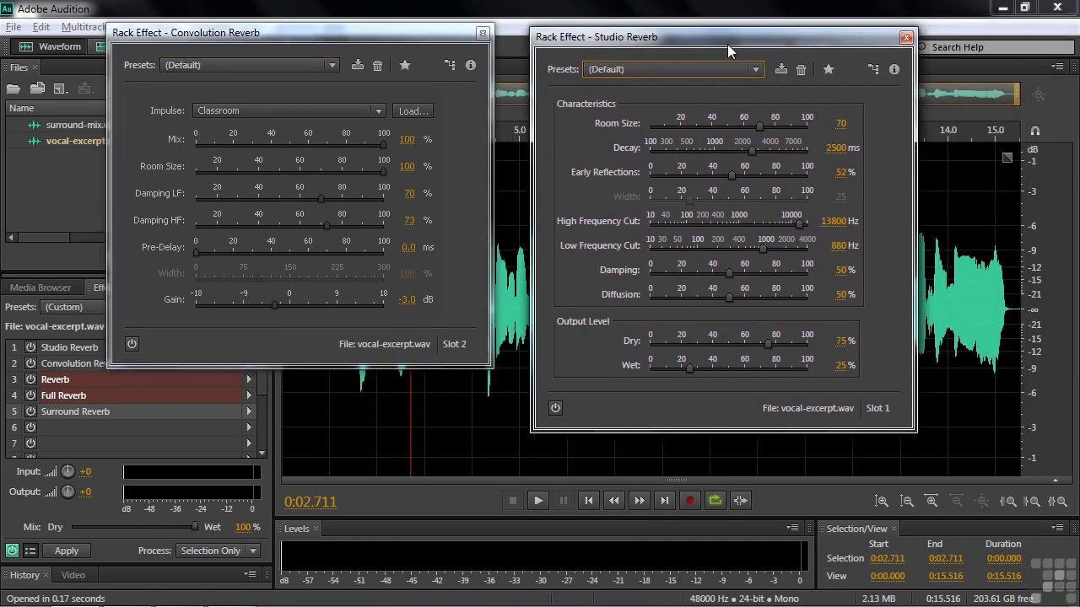
mouse_move(717, 44)
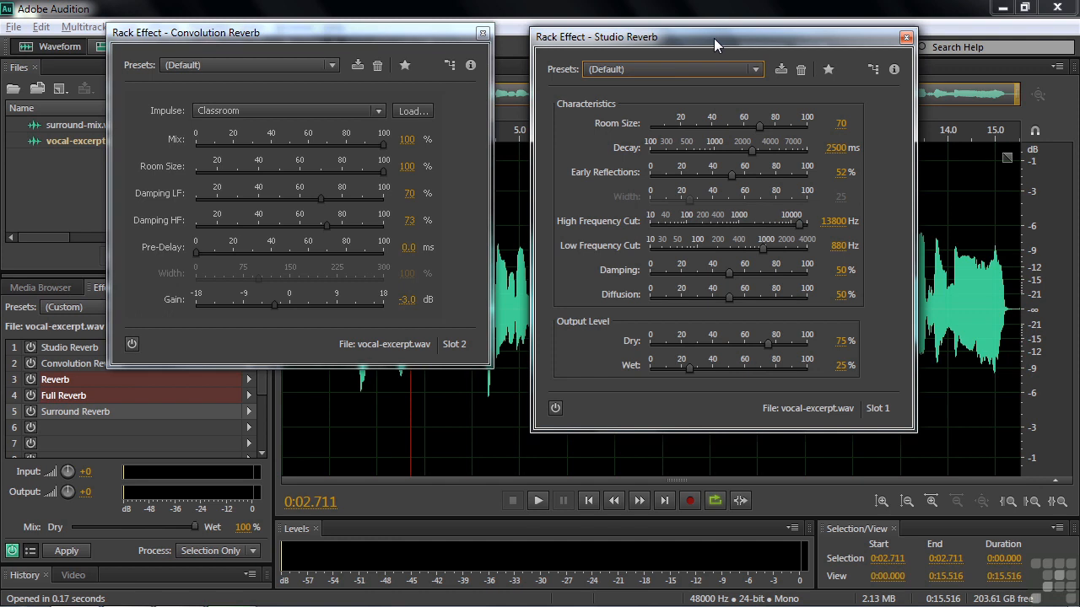
mouse_move(313, 32)
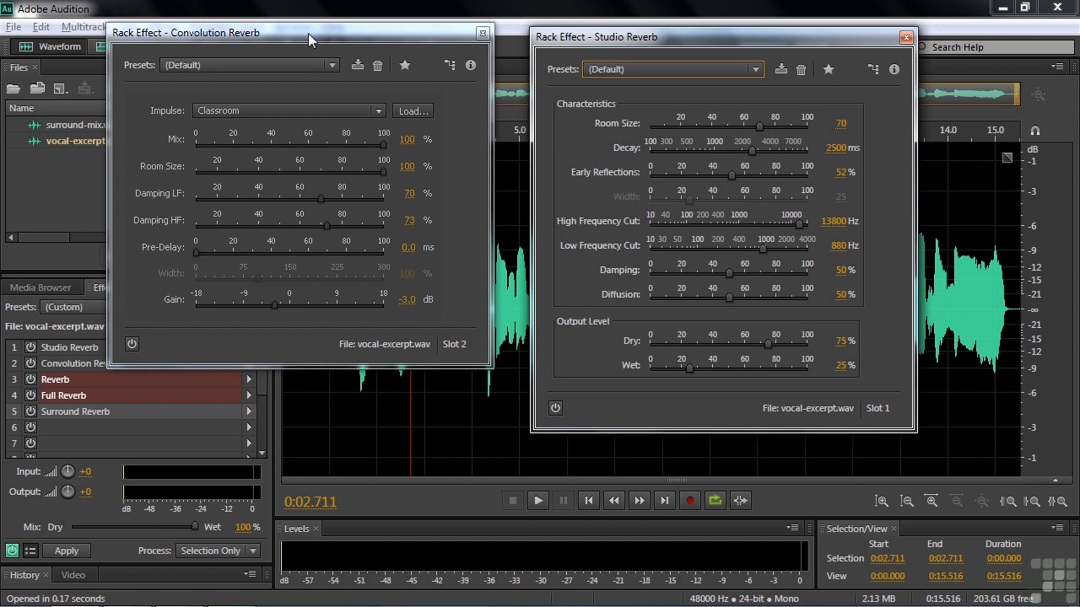
mouse_move(157, 119)
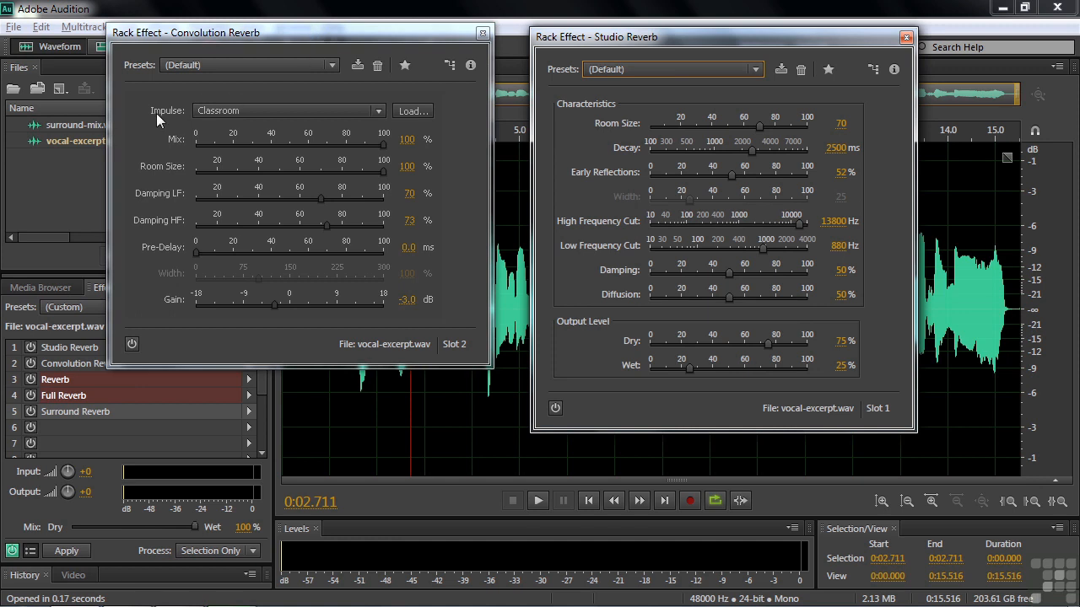
mouse_move(840, 371)
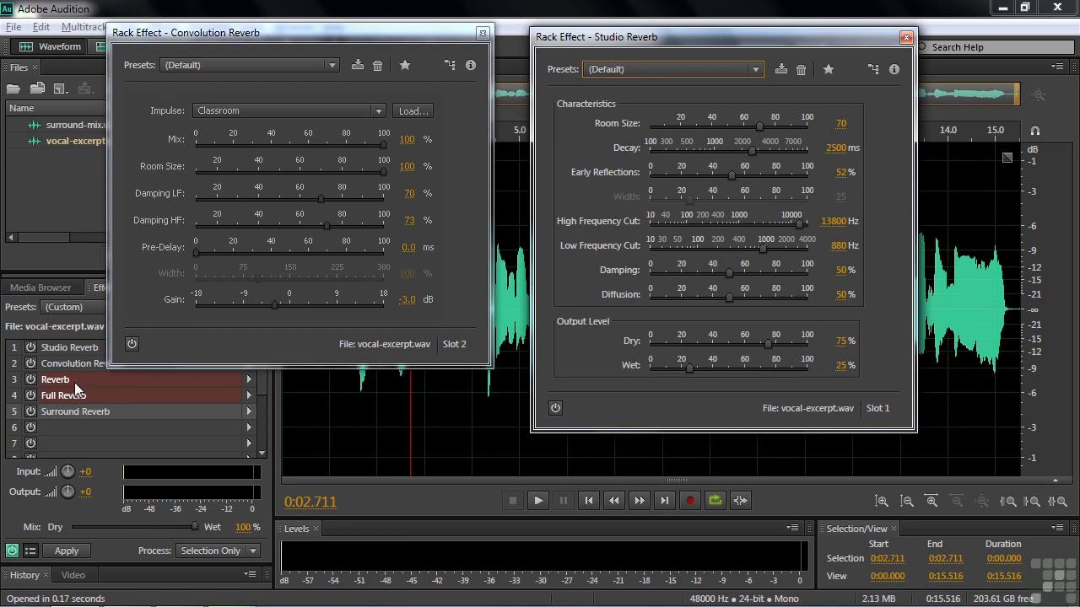
mouse_move(103, 390)
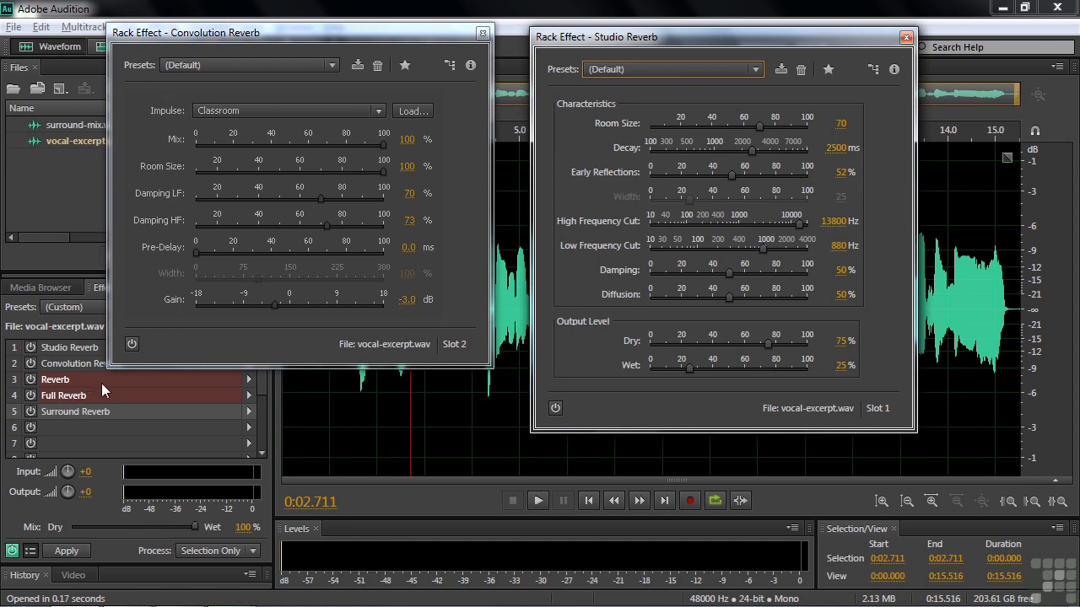
mouse_move(758, 37)
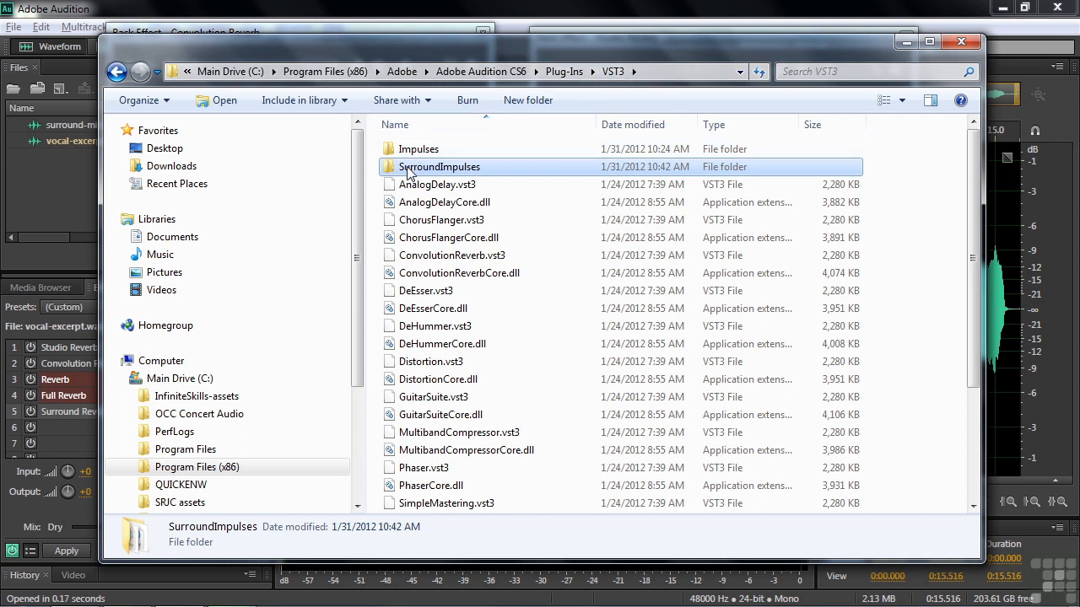
mouse_move(438, 167)
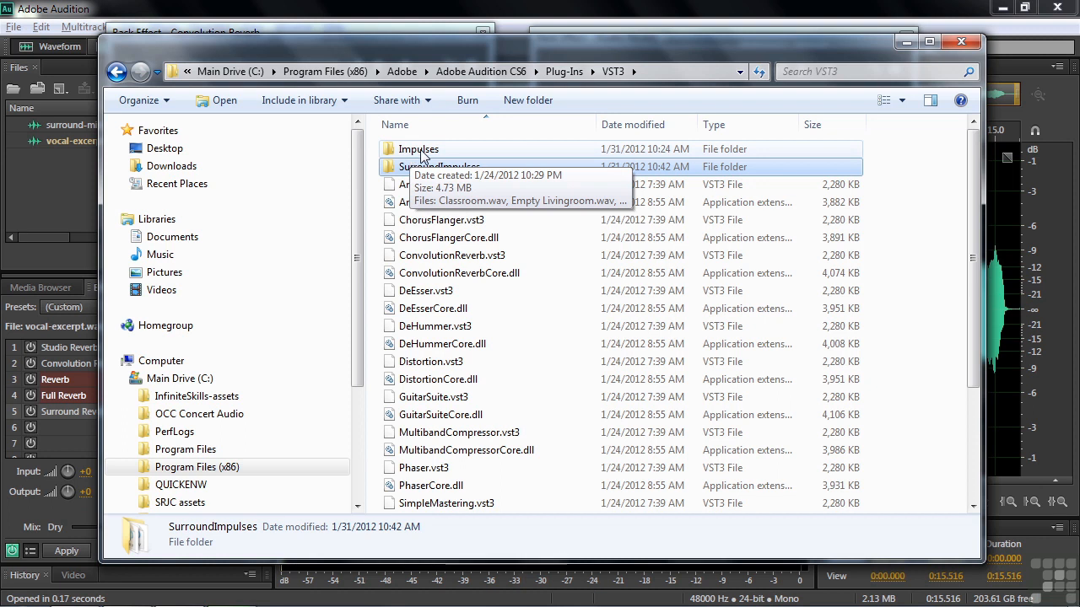
mouse_move(469, 172)
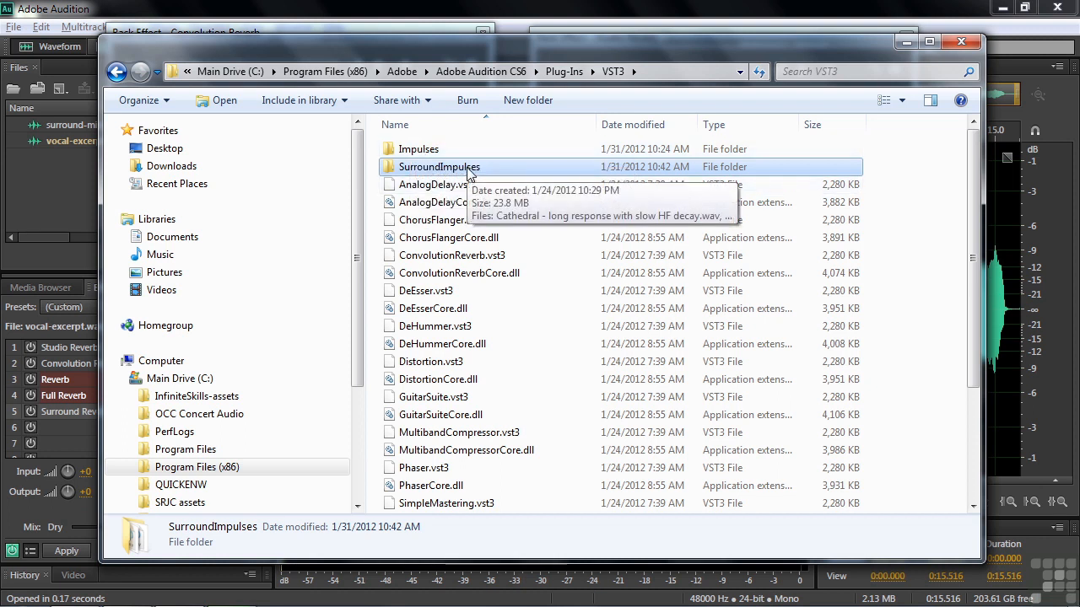
mouse_move(418, 172)
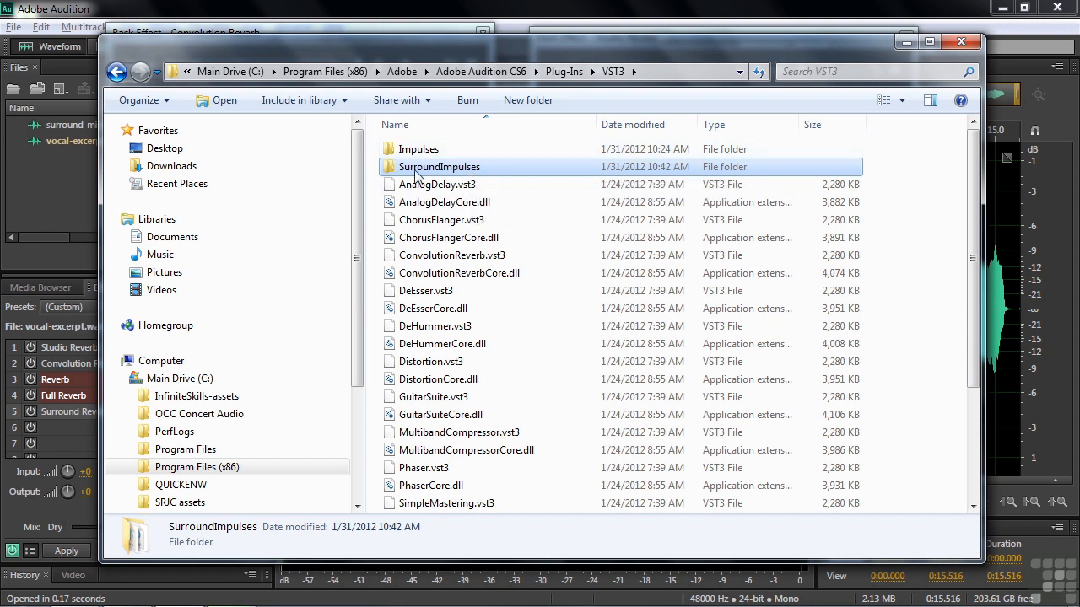
mouse_move(438, 167)
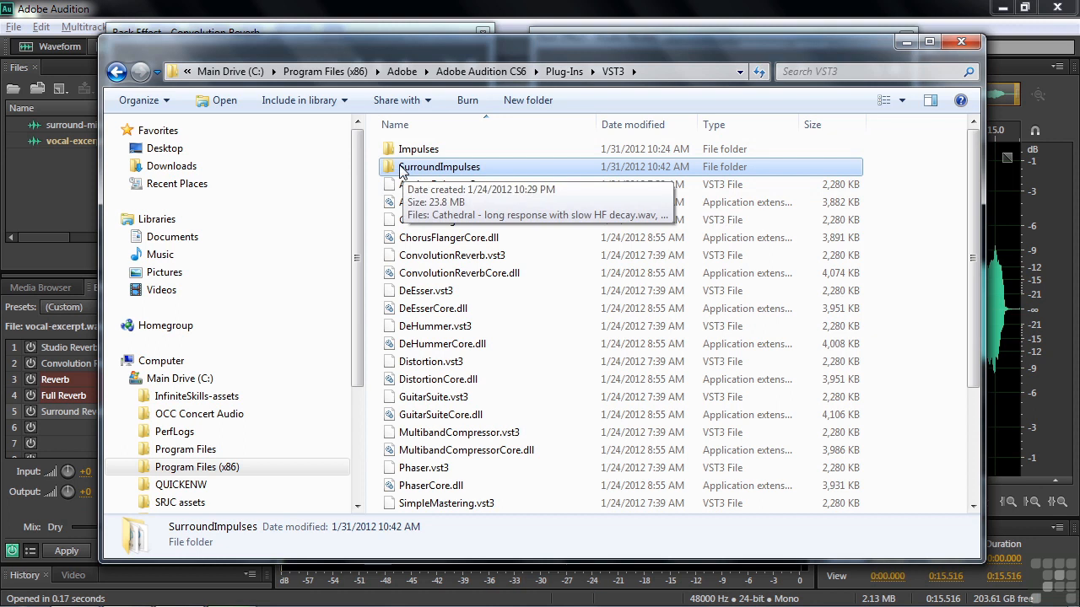
mouse_move(418, 148)
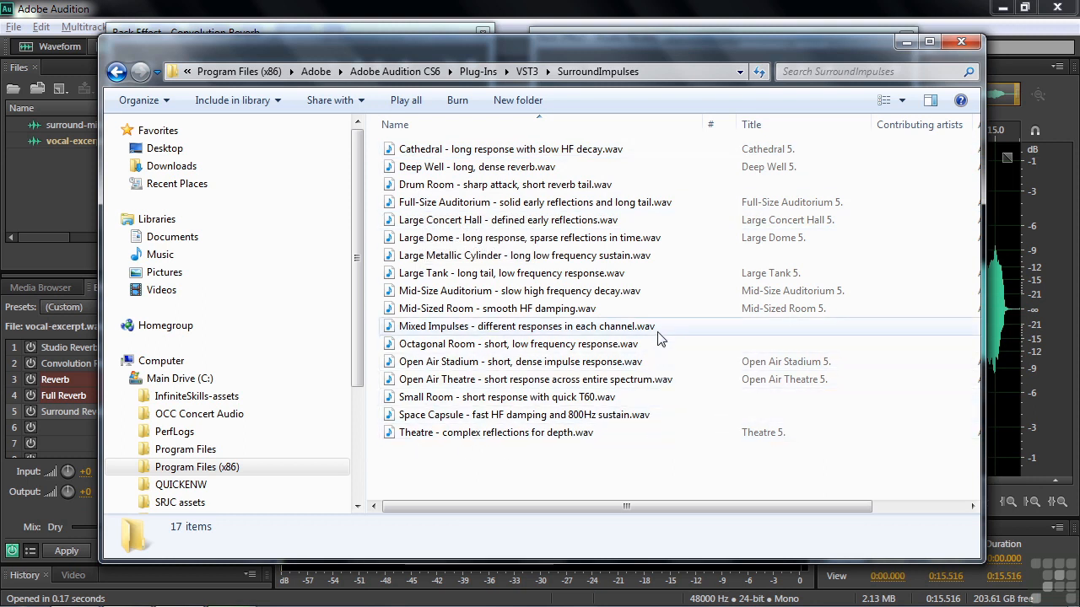
mouse_move(611, 167)
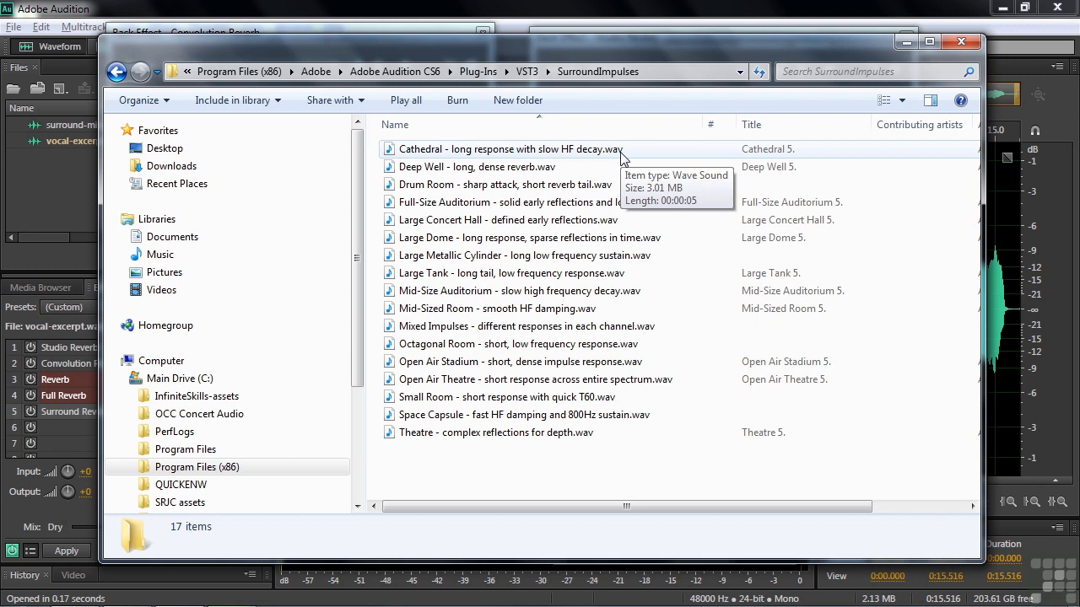
mouse_move(397, 159)
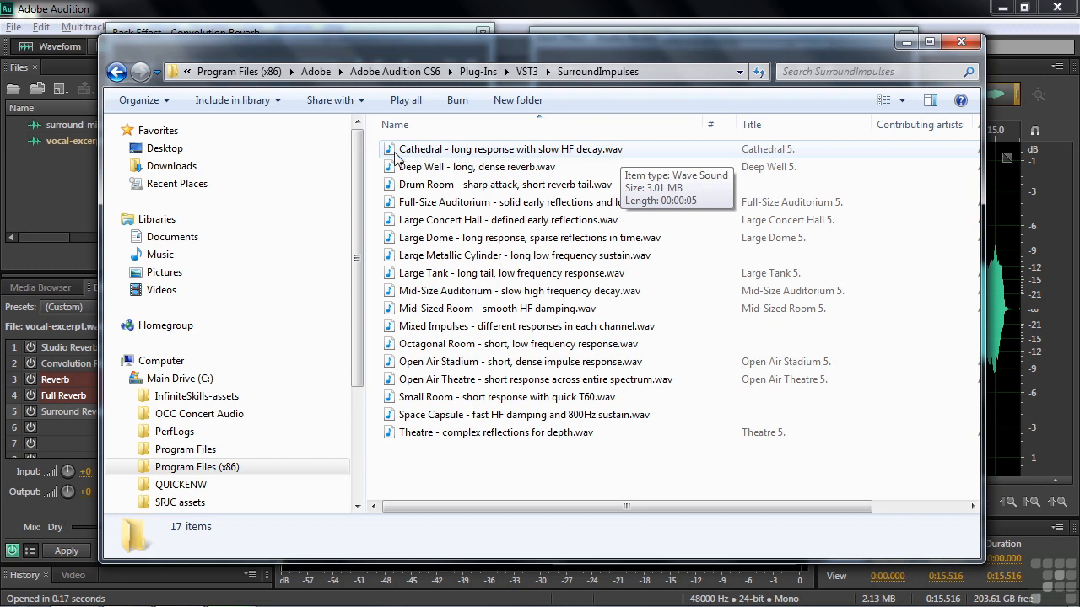
Step: Preview the Deep Well impulse file from the SurroundImpulses folder, then close the media player
click(510, 148)
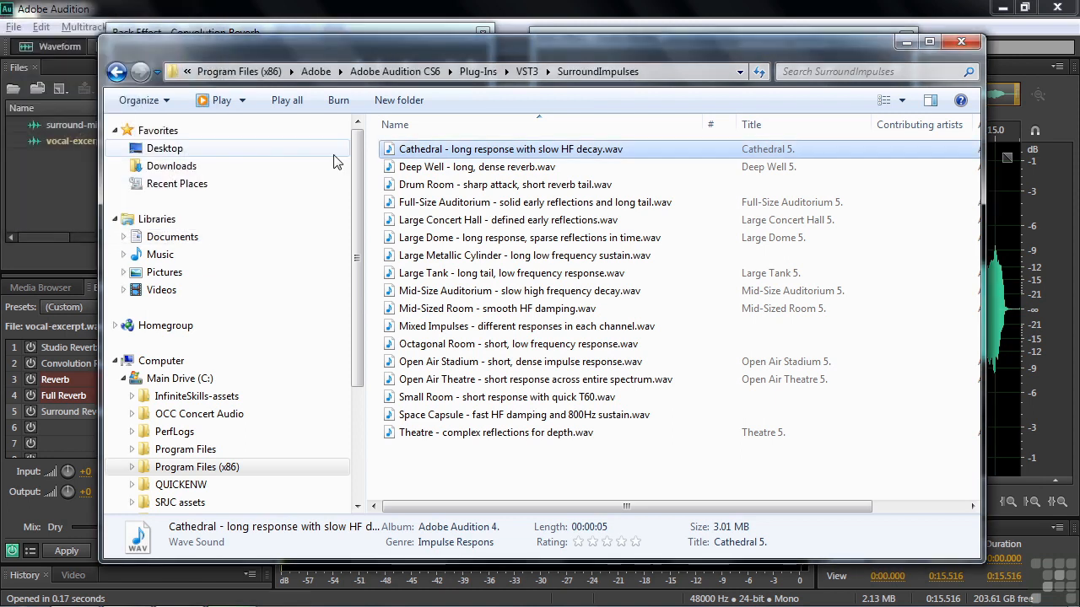
mouse_move(392, 152)
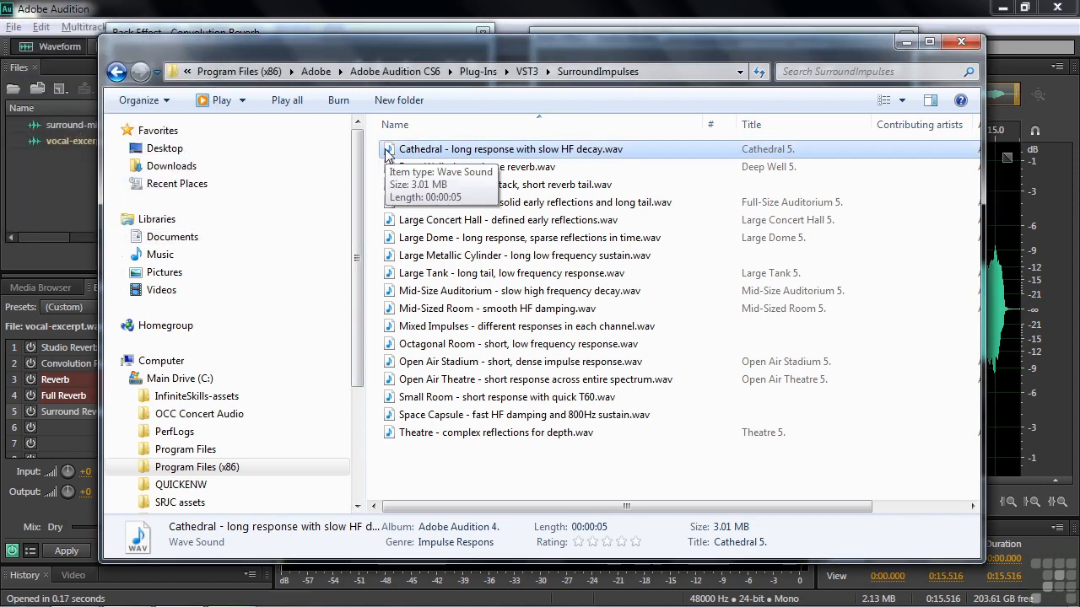
click(476, 167)
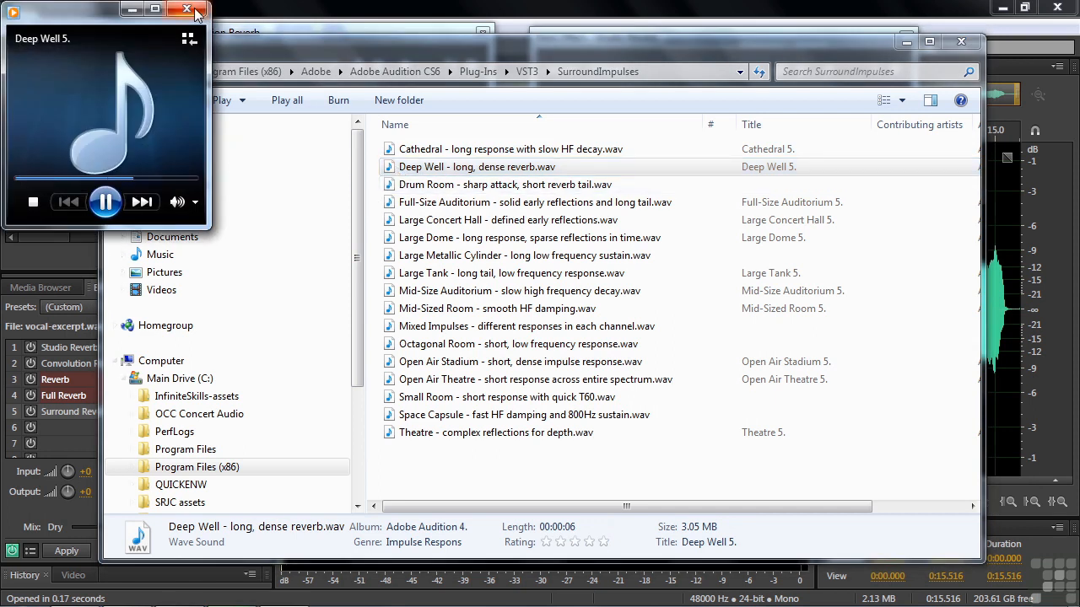
click(196, 10)
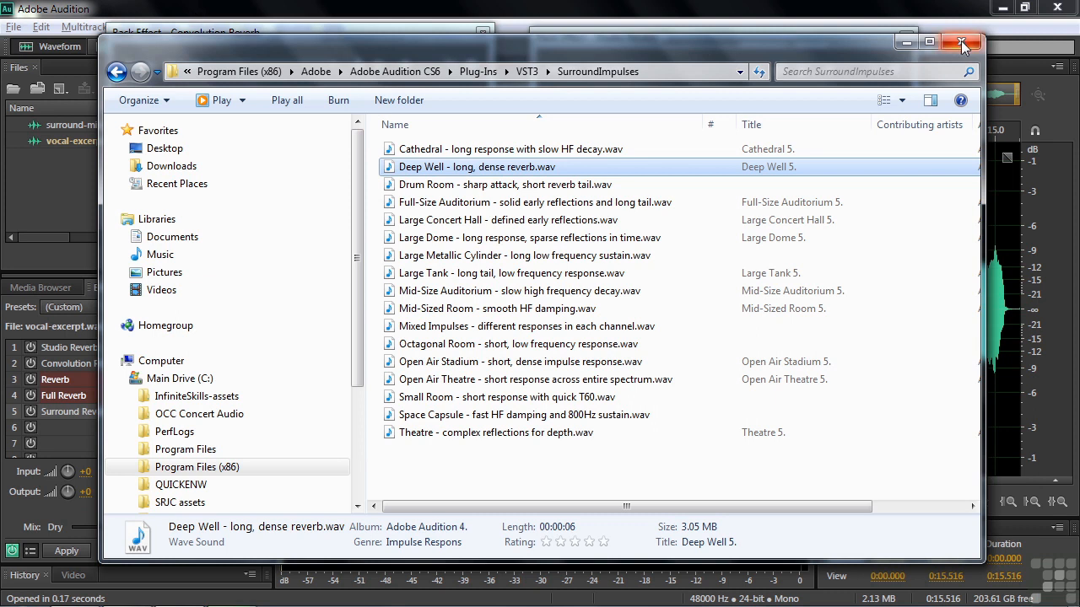
Step: Return to Audition and compare the vocal with Studio Reverb bypassed and switched on
click(962, 44)
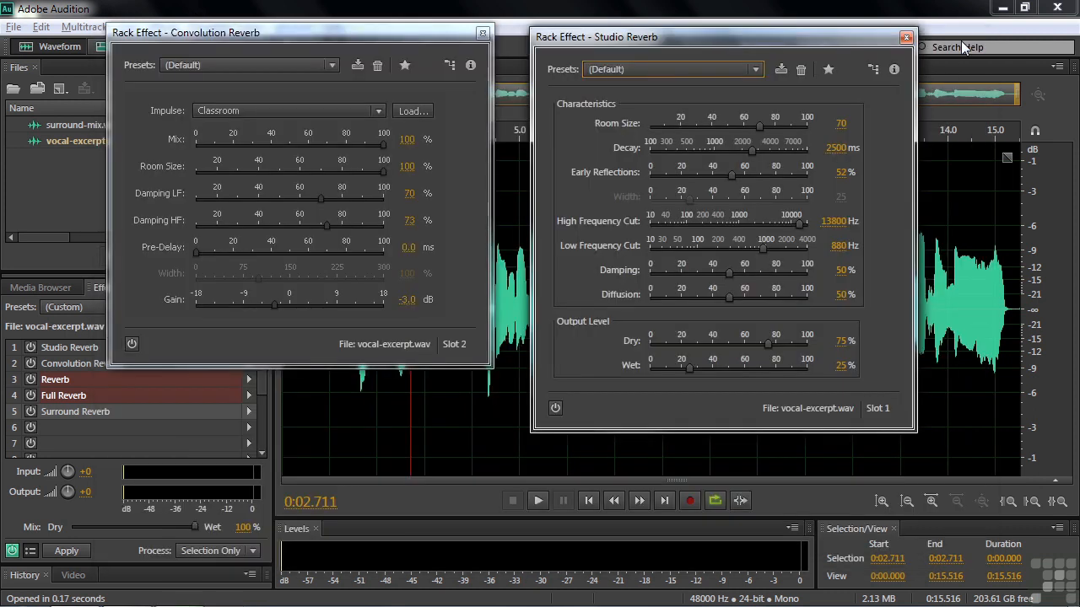
mouse_move(746, 37)
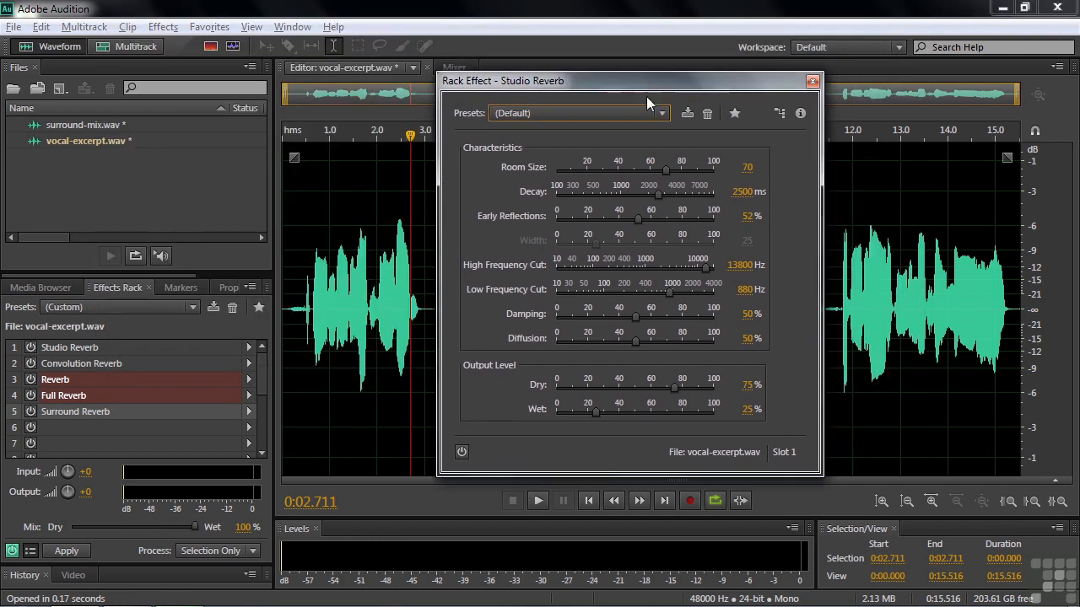
mouse_move(685, 227)
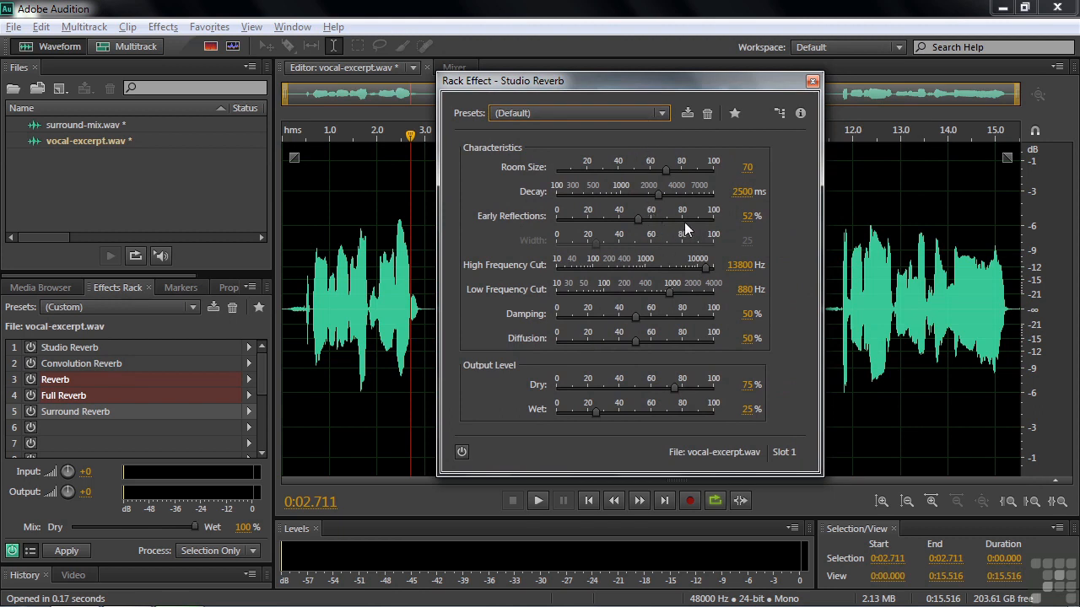
mouse_move(660, 239)
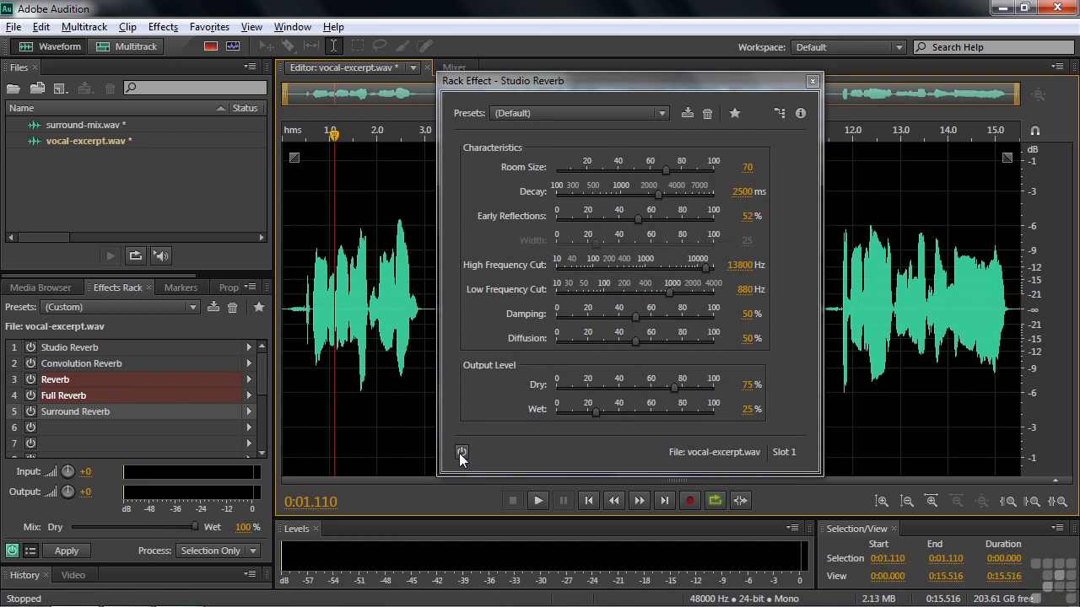
click(536, 499)
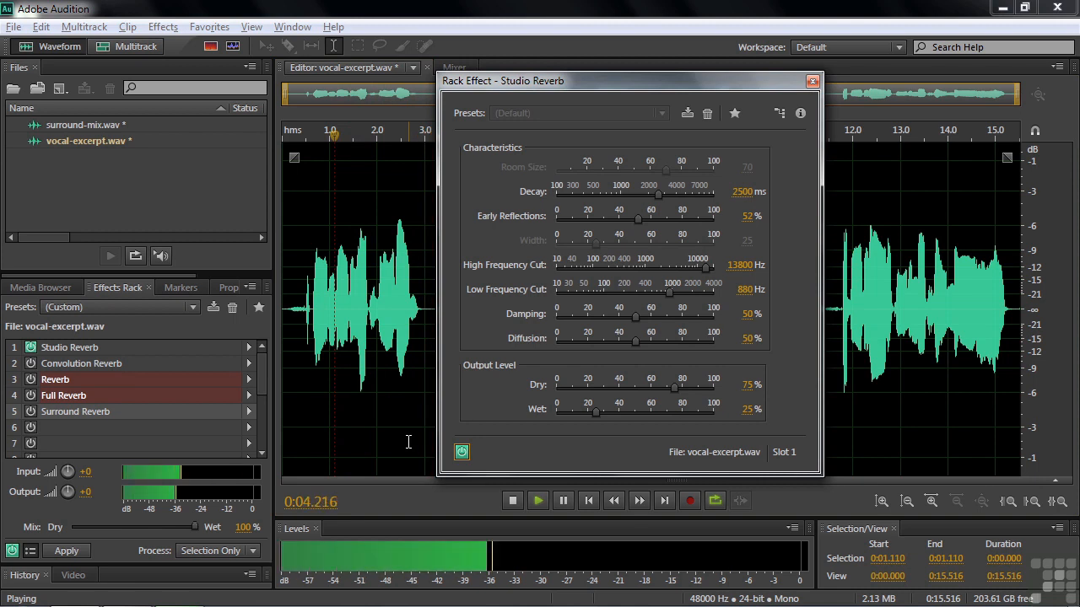
click(513, 499)
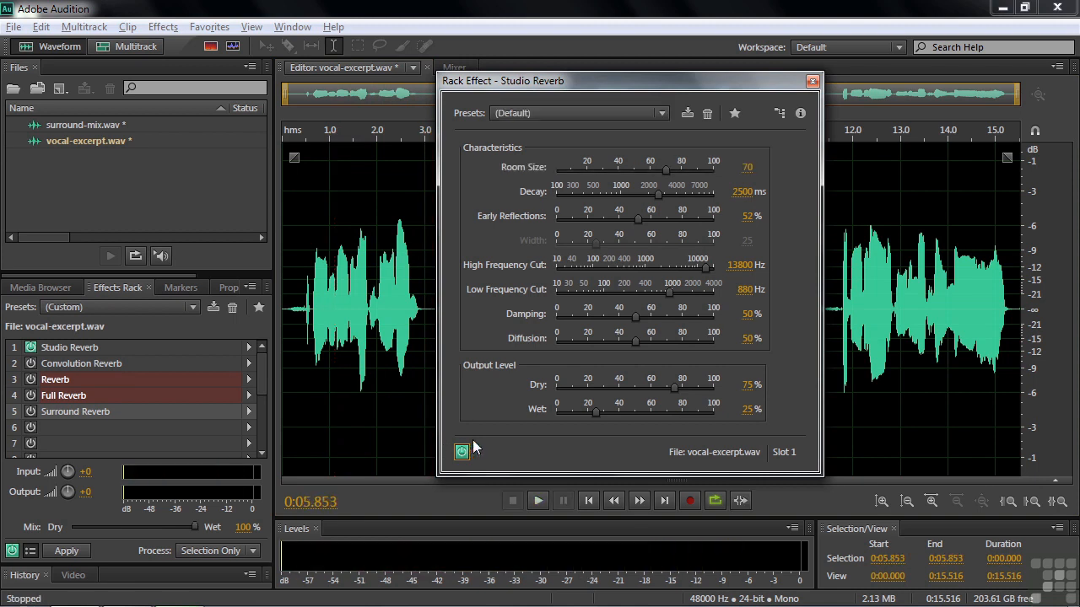
mouse_move(587, 429)
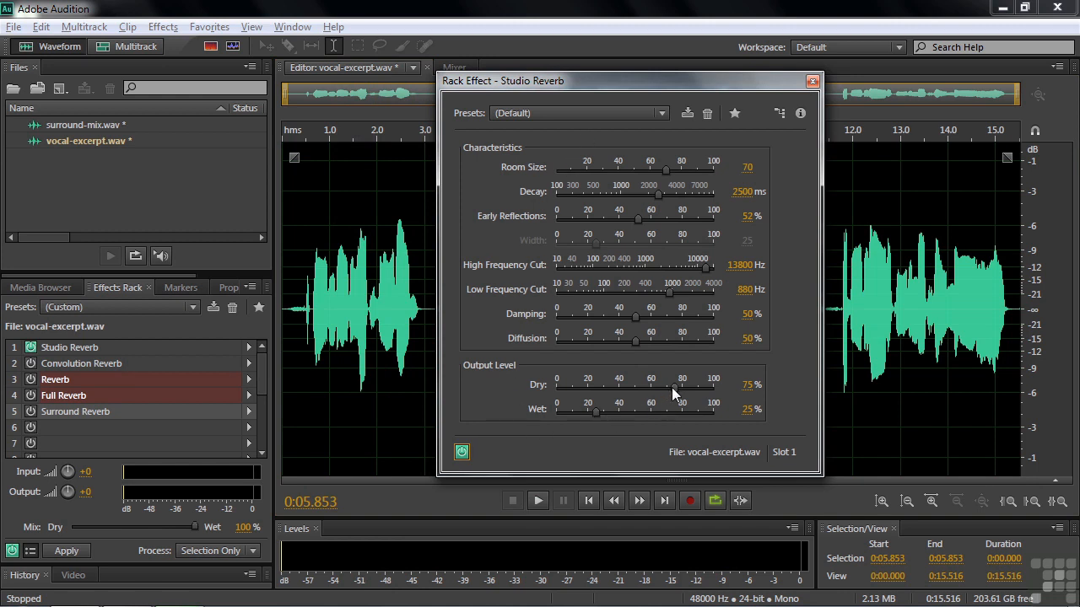
Step: Shift the Studio Reverb mix to about 39% dry and 76% wet while auditioning the vocal
drag(681, 378, 622, 378)
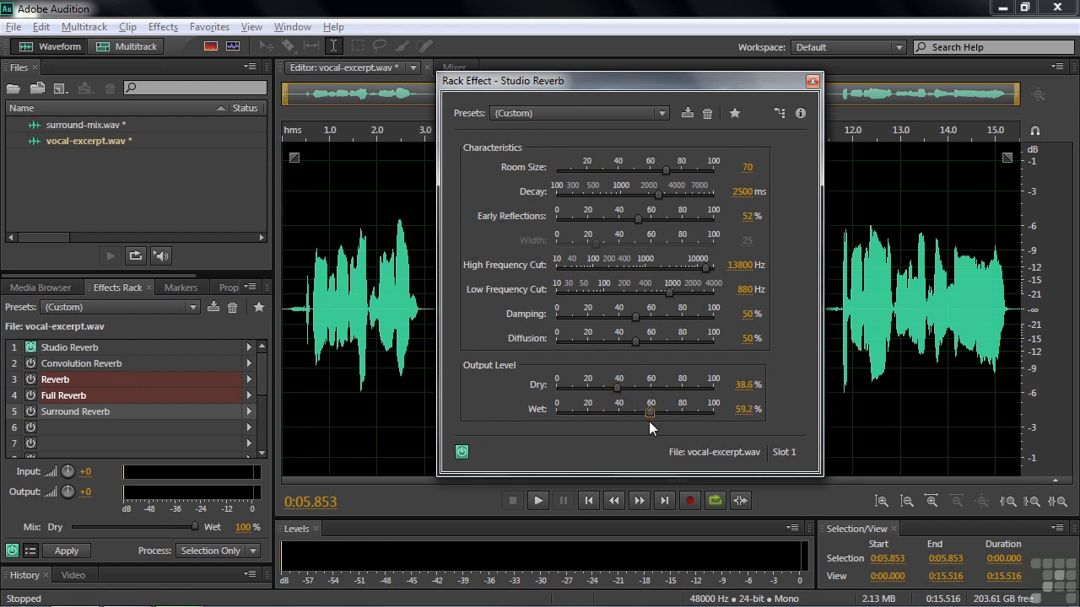
click(536, 499)
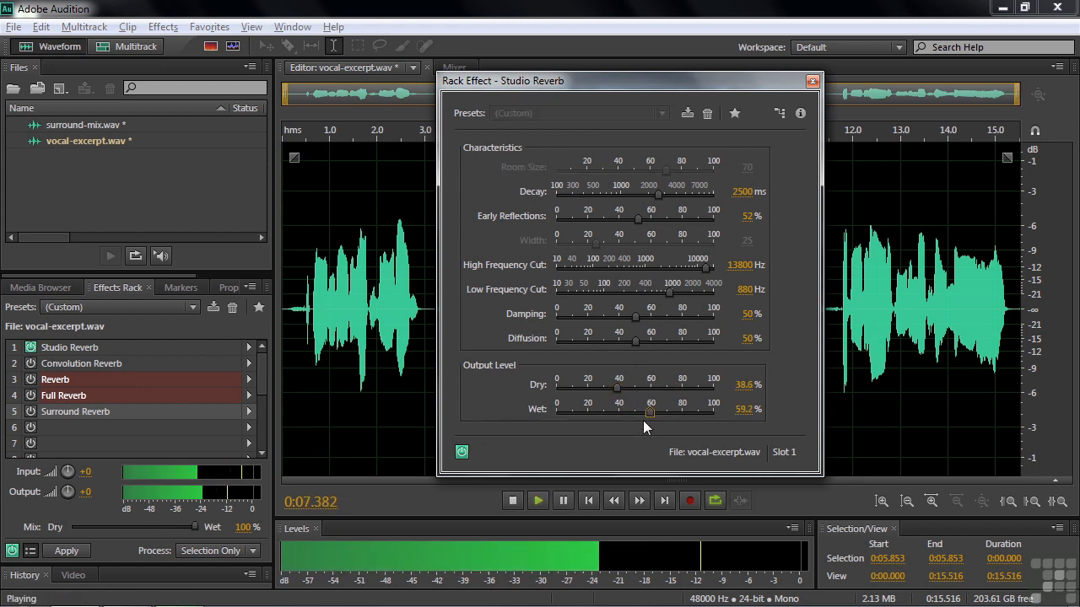
drag(650, 412, 675, 412)
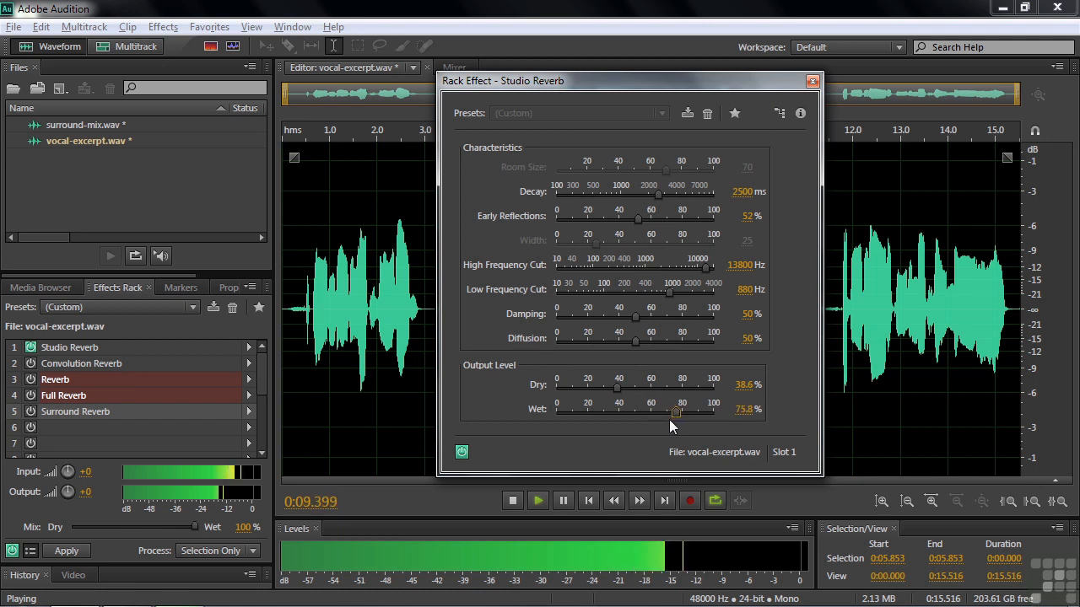
click(513, 499)
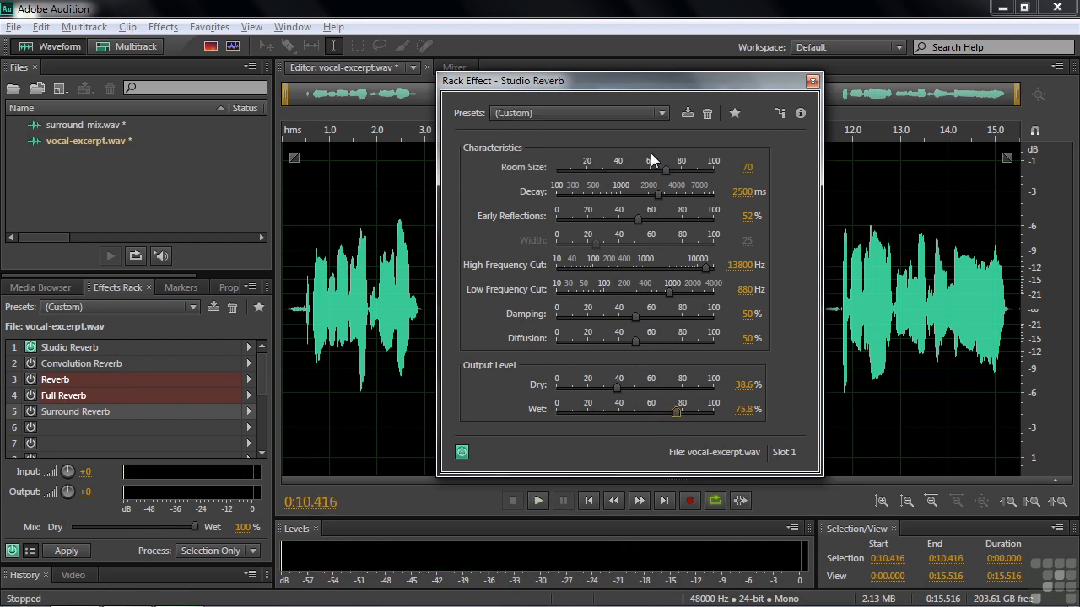
Step: Apply the Vocal Reverb (large) preset to Studio Reverb and audition the vocal
click(661, 113)
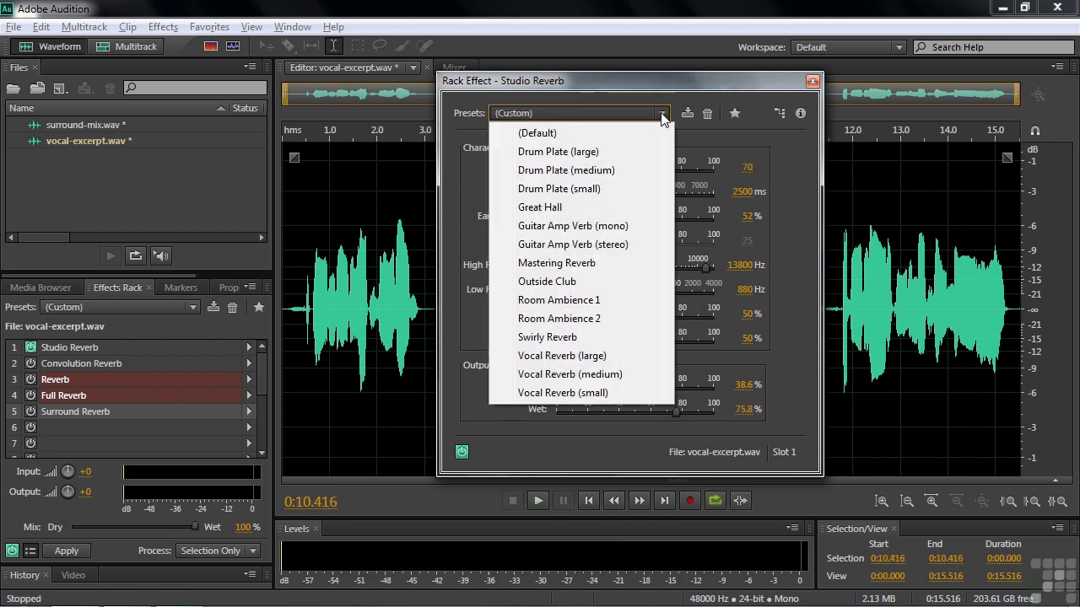
click(562, 354)
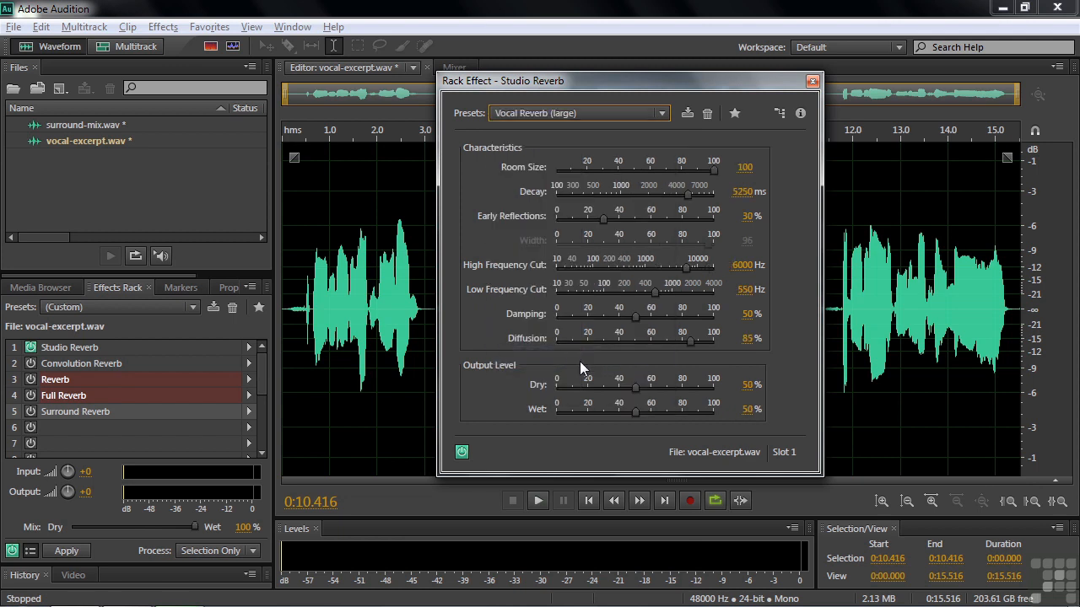
mouse_move(732, 172)
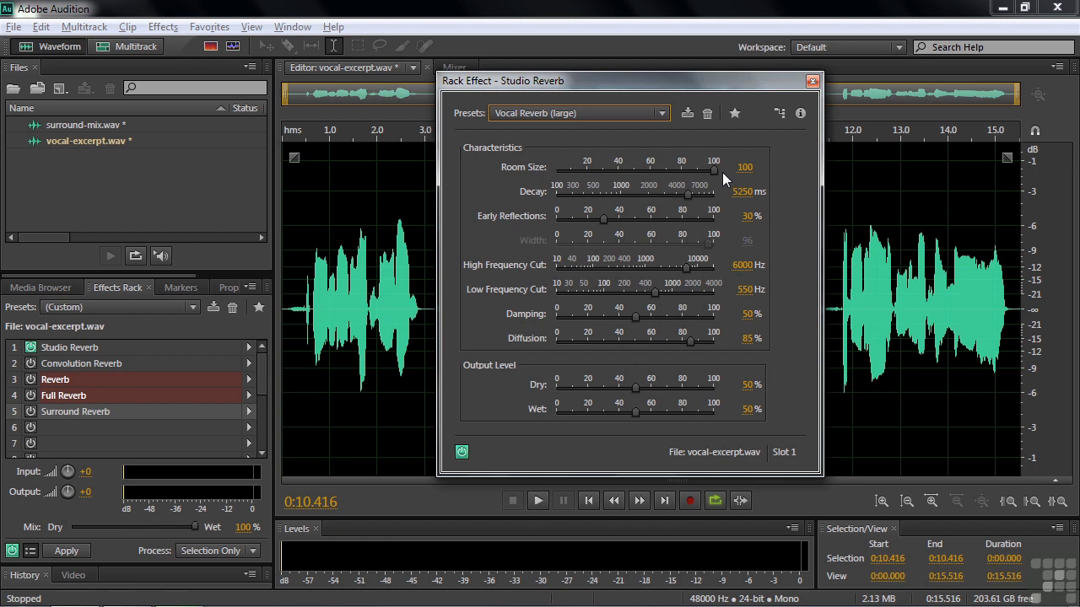
mouse_move(717, 176)
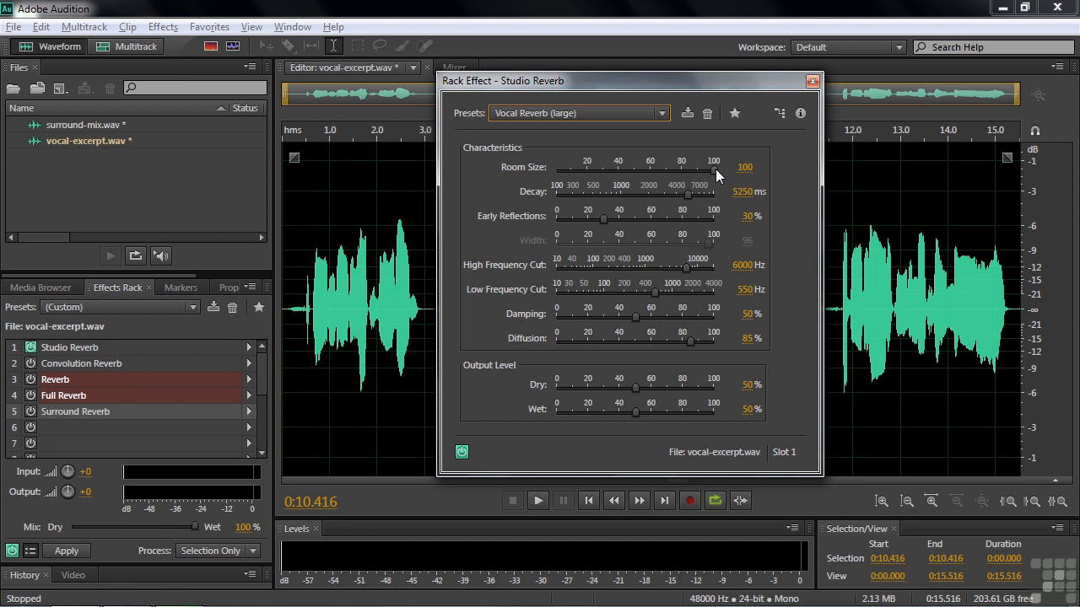
click(537, 500)
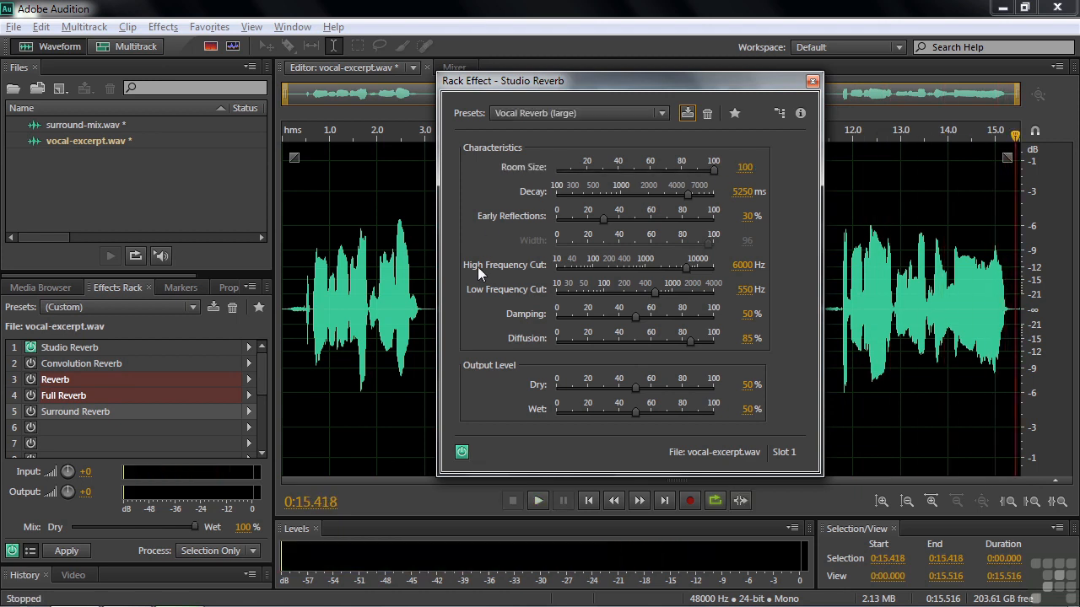
mouse_move(525, 233)
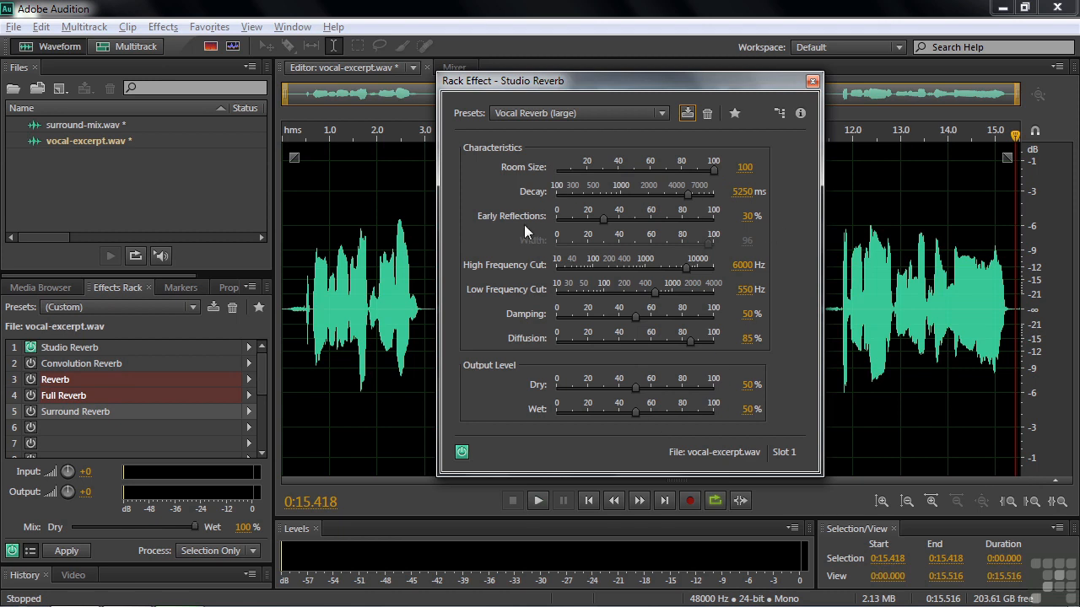
mouse_move(740, 354)
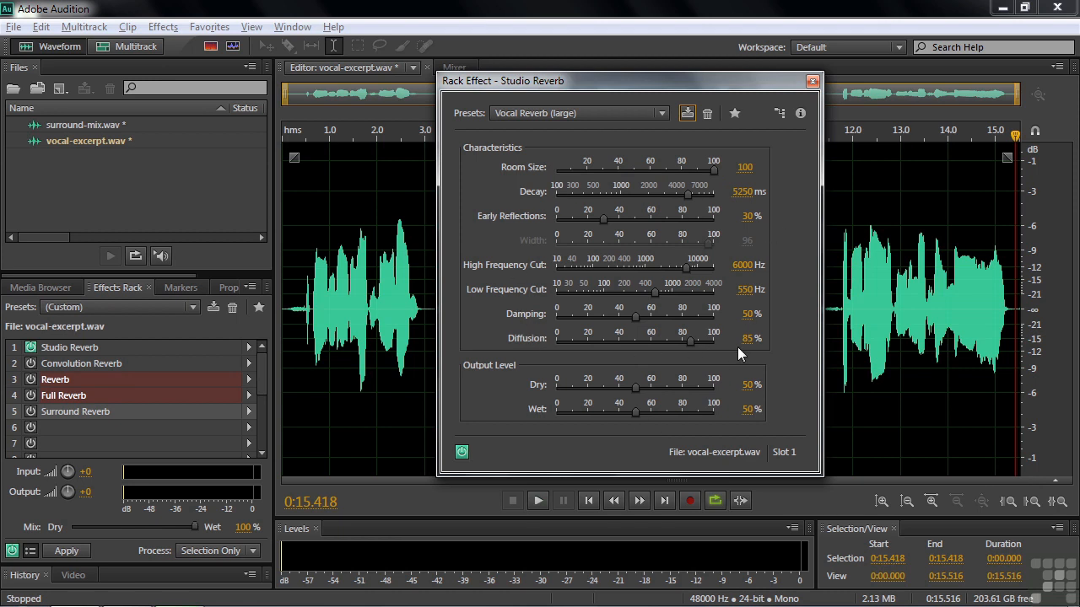
Step: Close Studio Reverb's settings and bring up the Convolution Reverb settings over the waveform
click(813, 81)
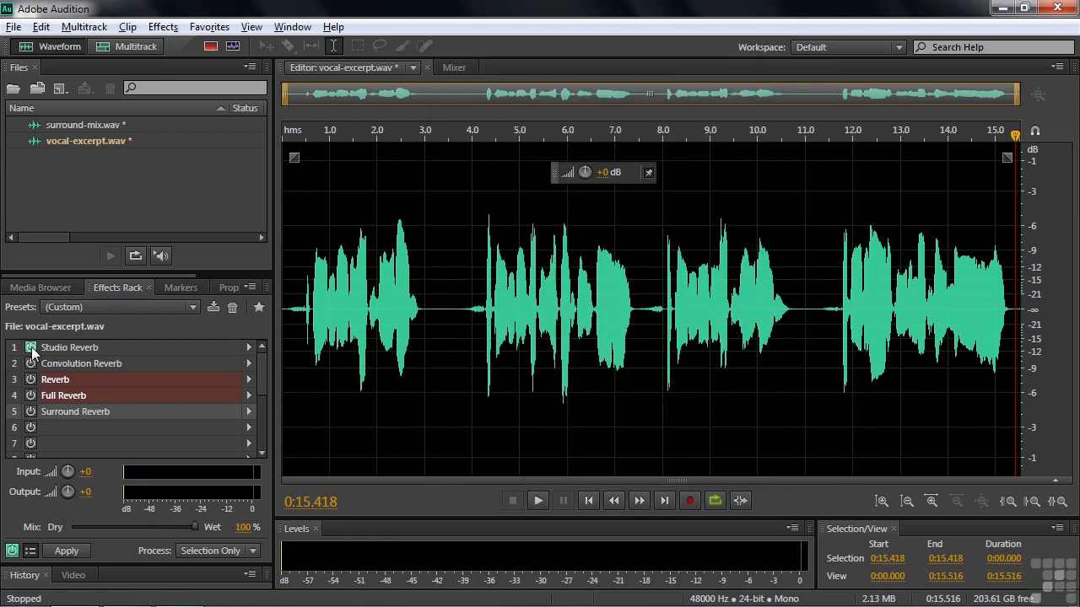
double_click(81, 363)
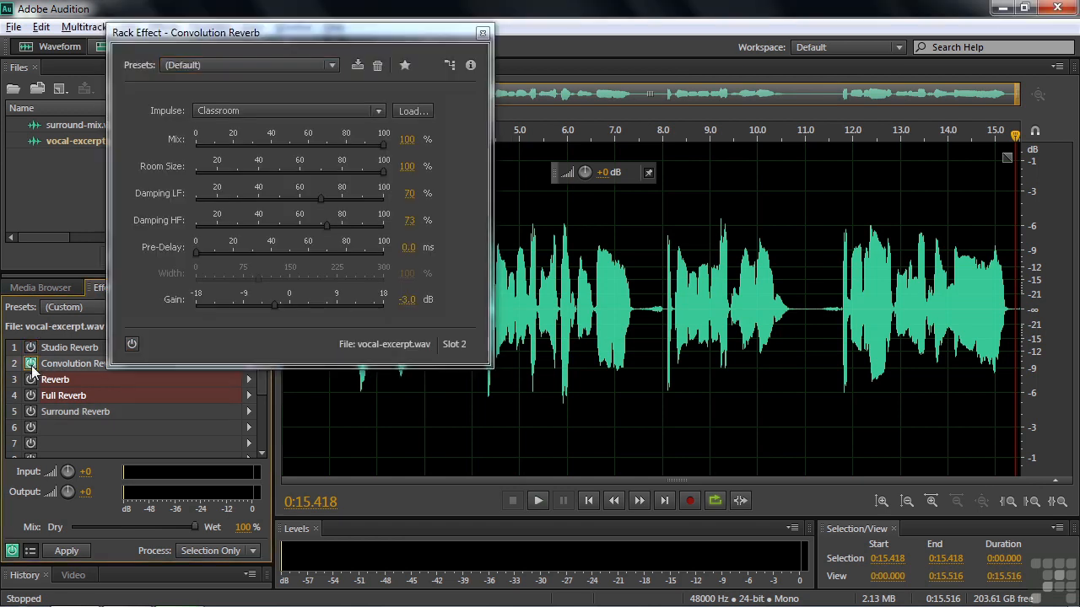
drag(185, 32, 543, 58)
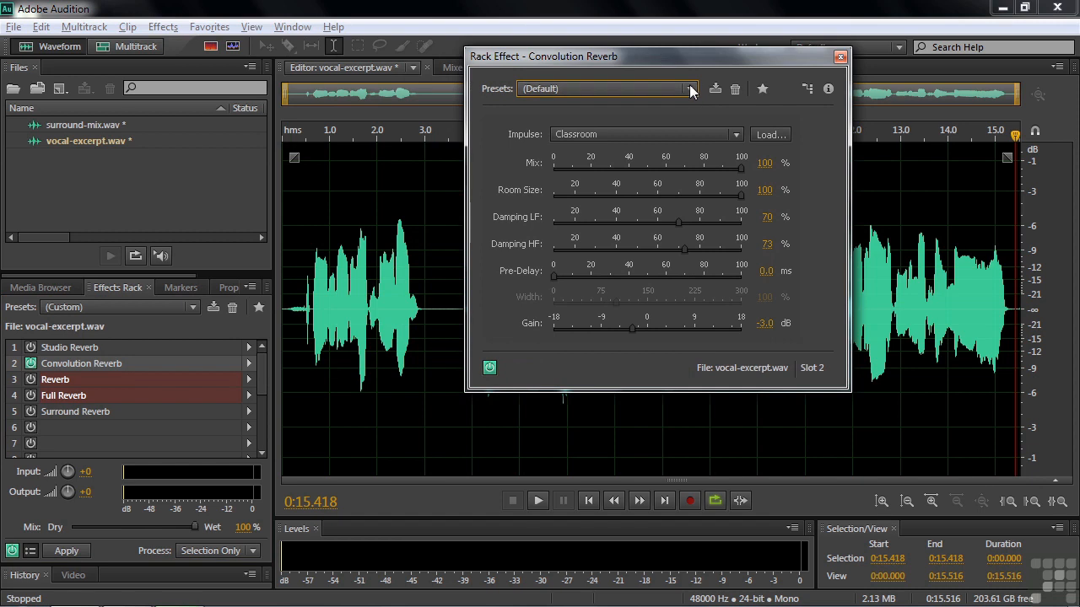
mouse_move(688, 138)
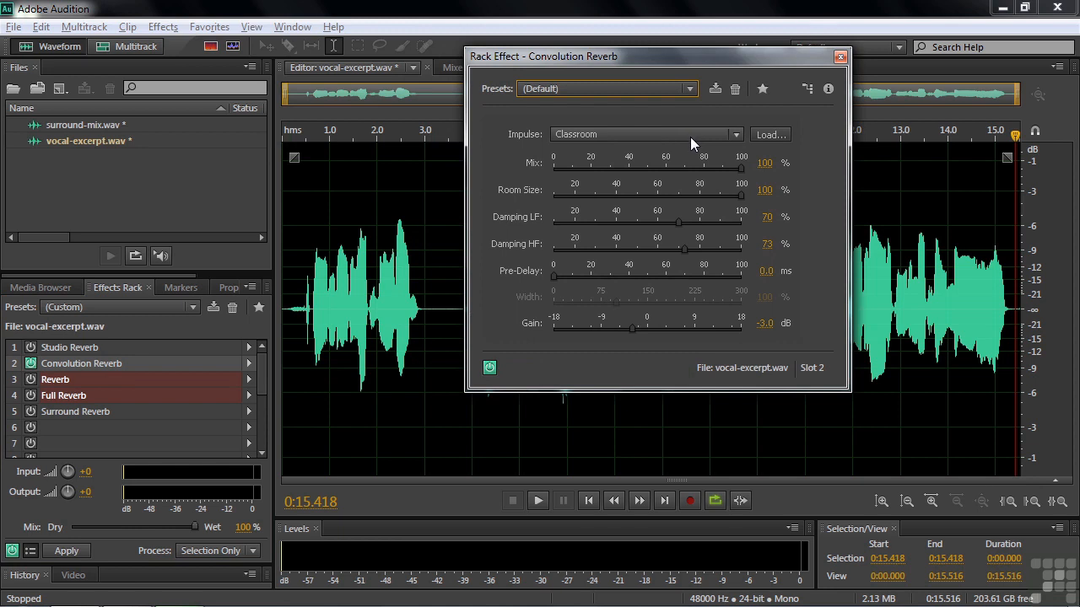
mouse_move(688, 137)
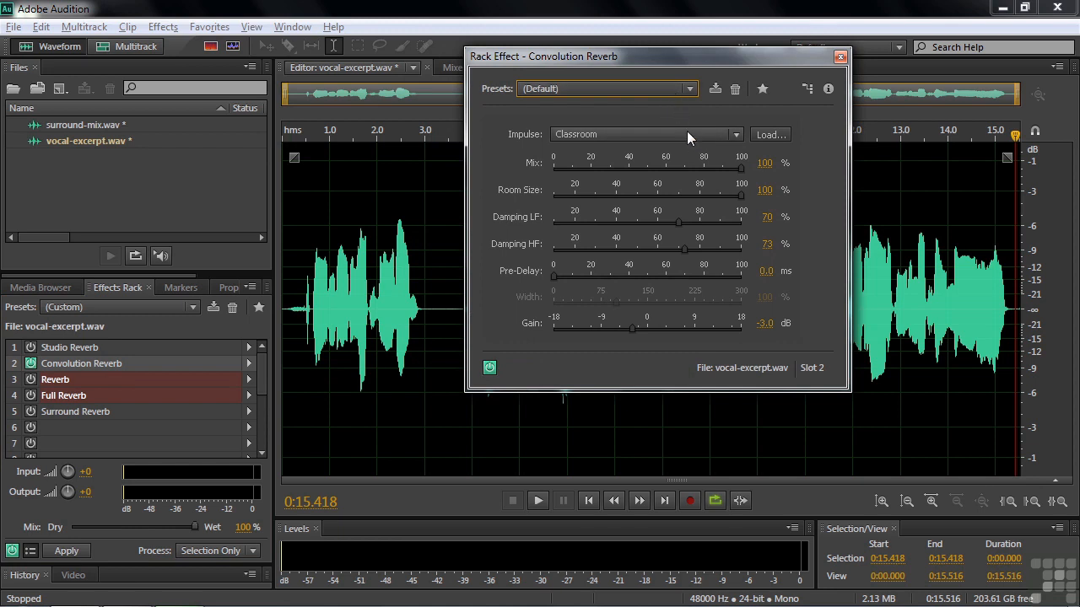
mouse_move(695, 93)
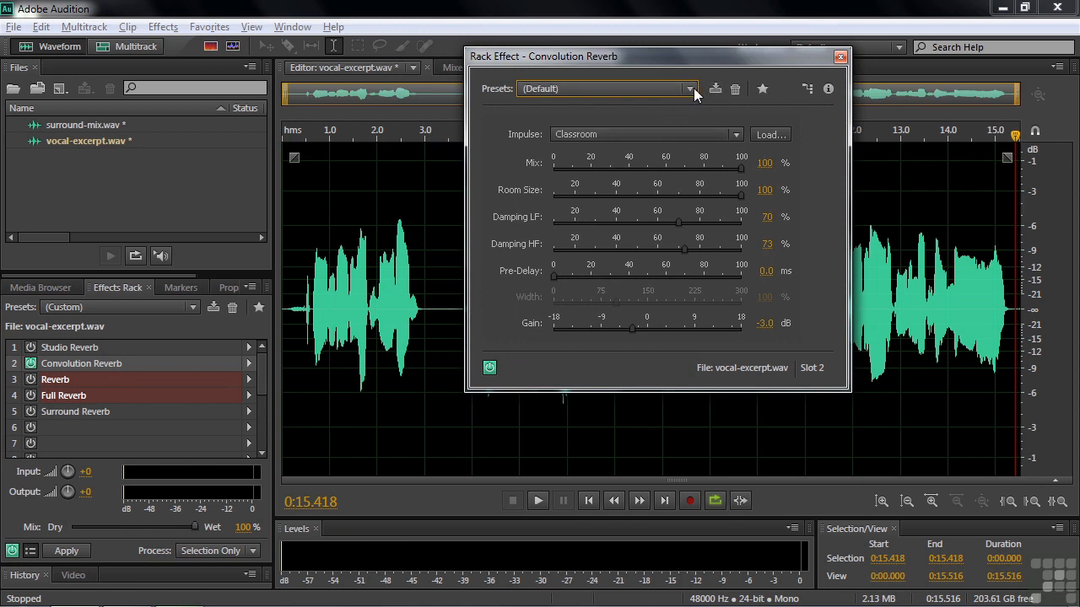
Step: Apply the Under The Bridge preset to Convolution Reverb and audition the vocal
click(688, 88)
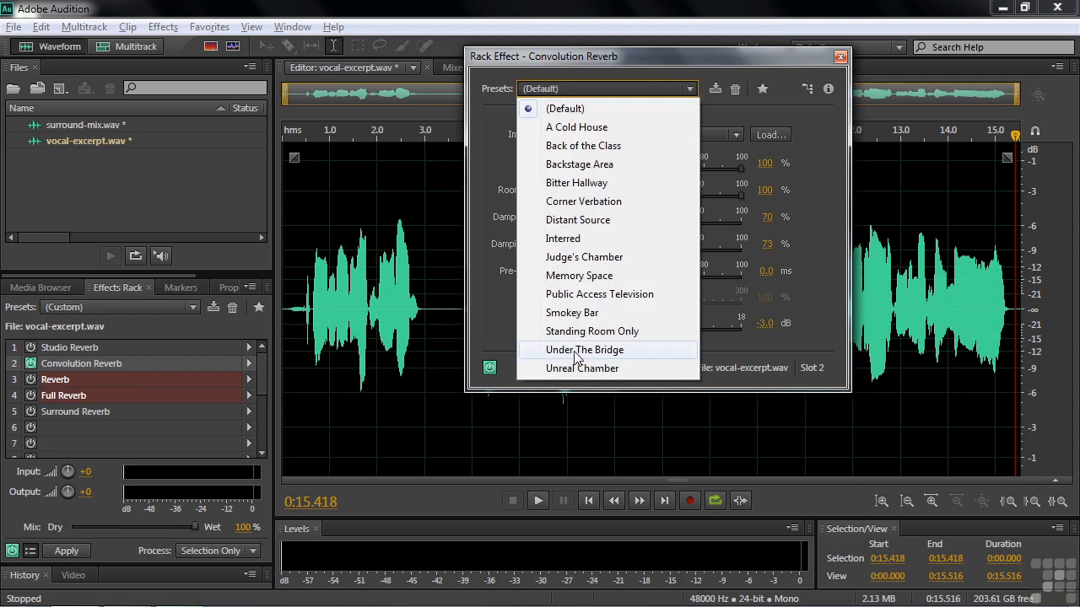
click(584, 349)
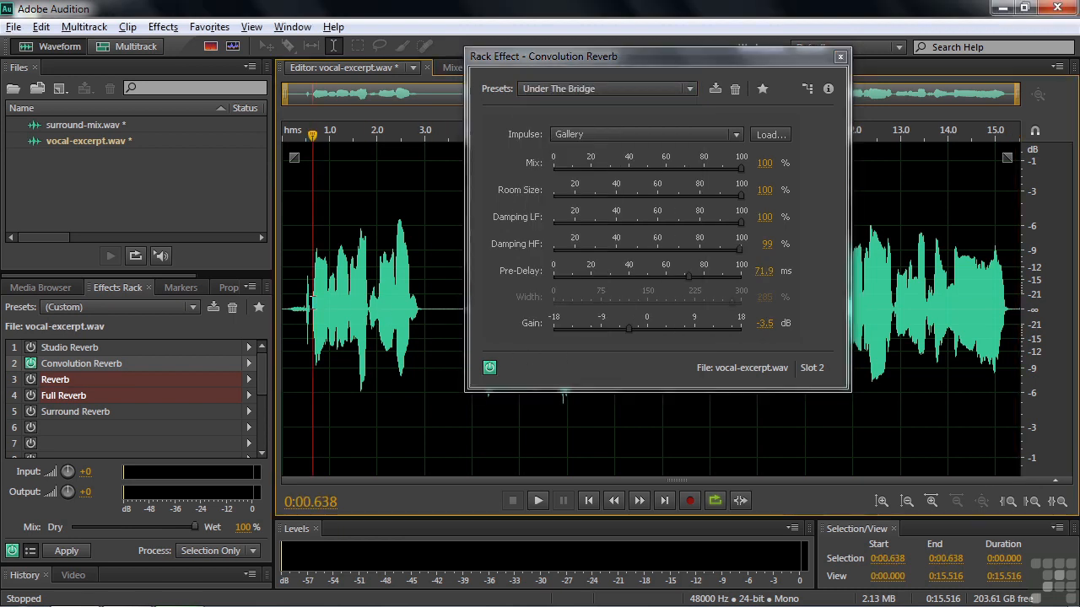
click(538, 499)
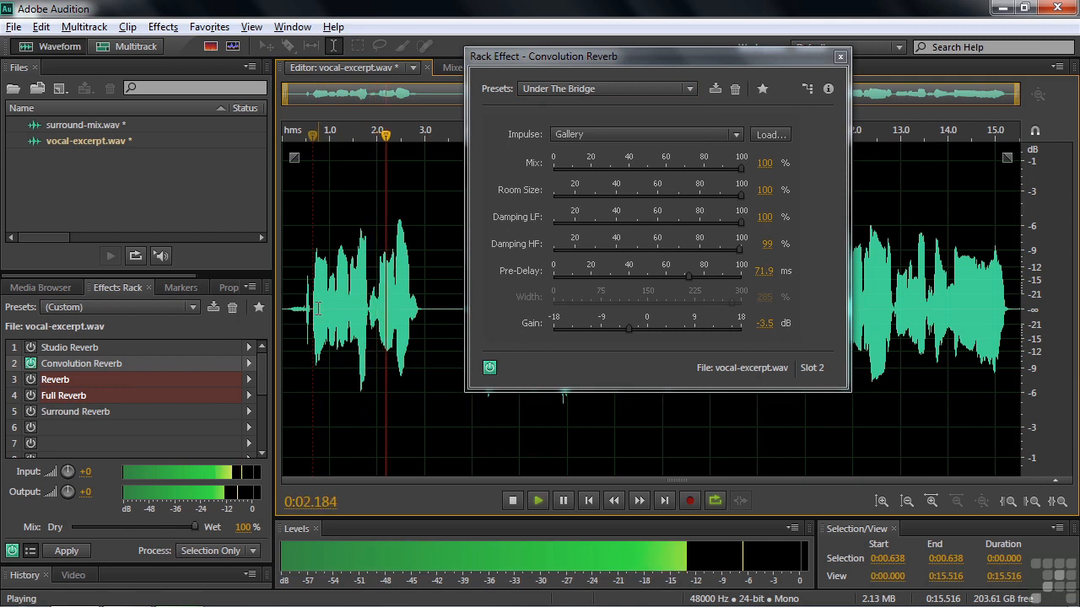
click(513, 500)
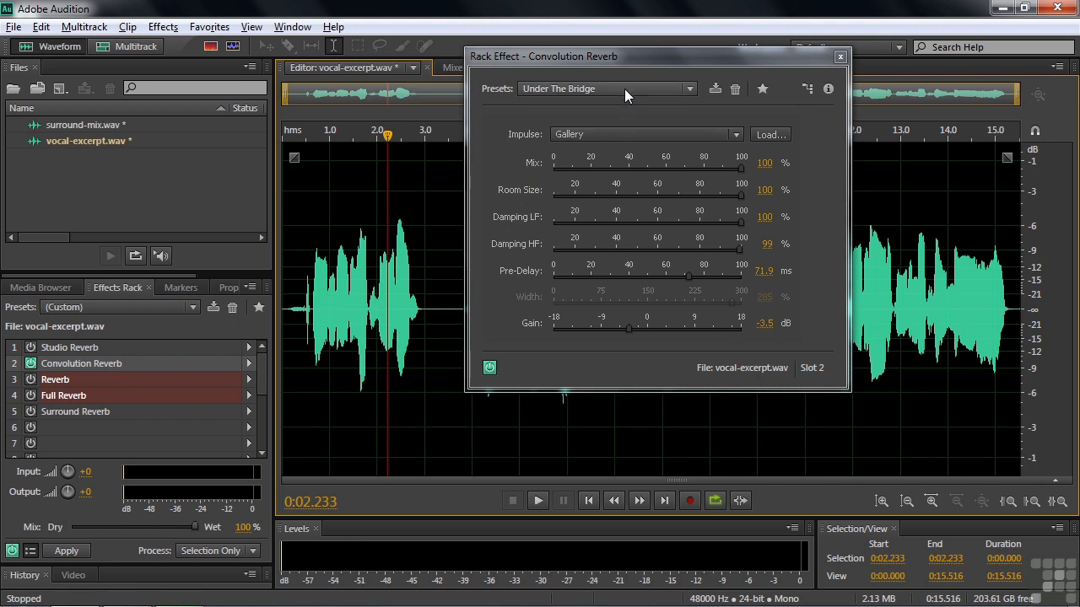
mouse_move(746, 218)
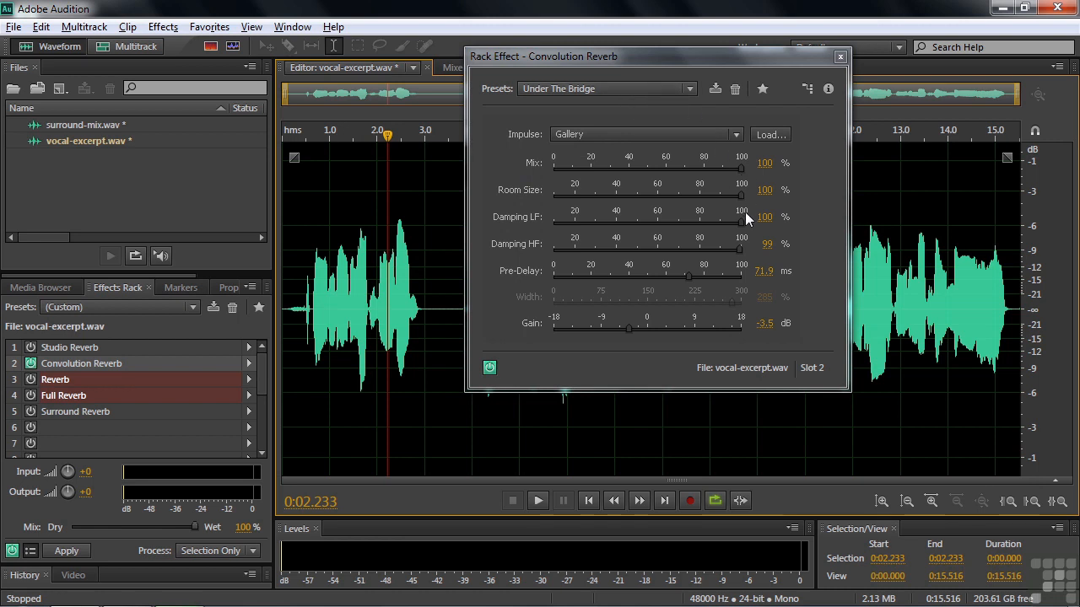
mouse_move(711, 137)
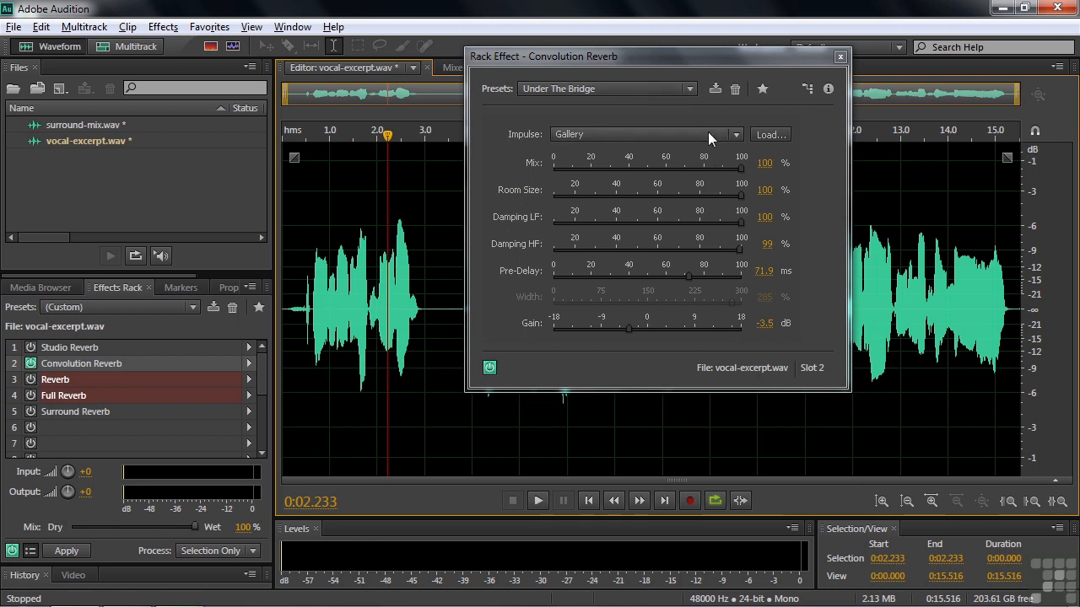
mouse_move(739, 173)
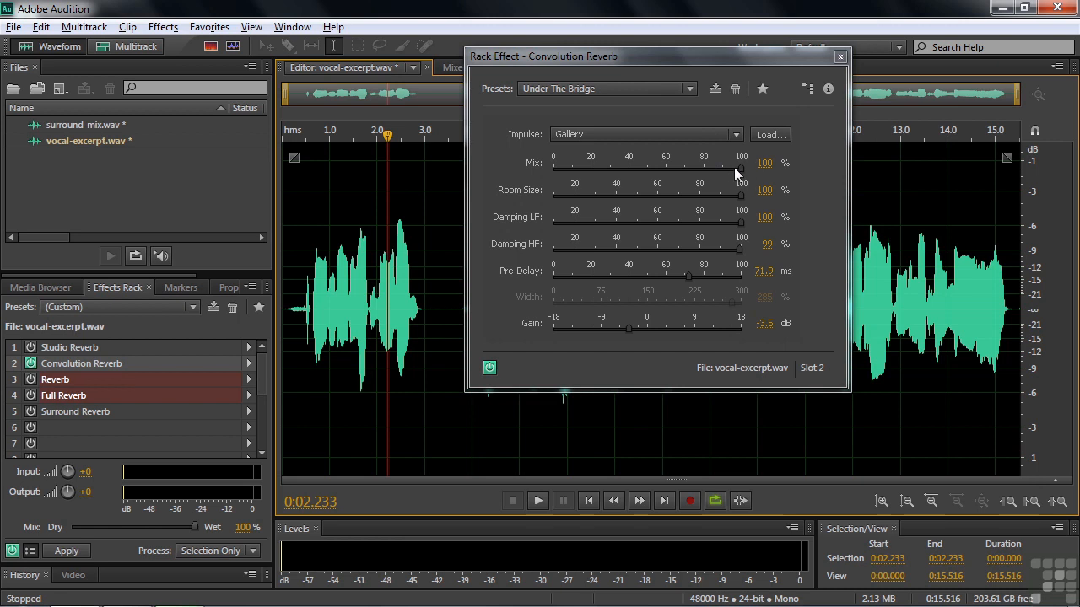
mouse_move(715, 233)
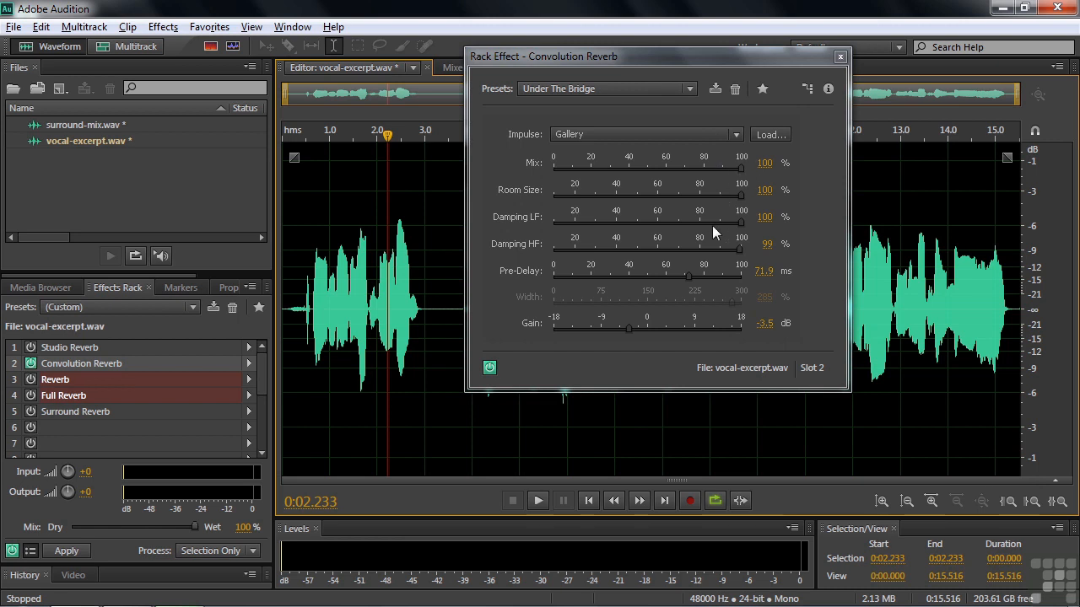
Step: Raise Convolution Reverb gain to 4.2 dB, lower damping LF to 51% and HF to 49%, and audition
drag(627, 327, 665, 328)
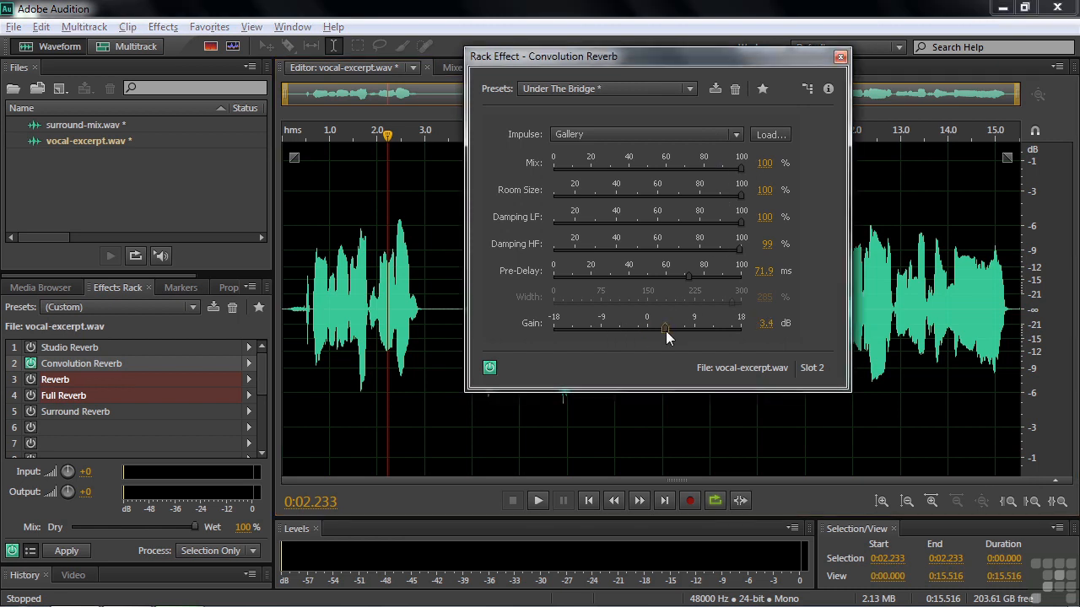
drag(665, 327, 668, 327)
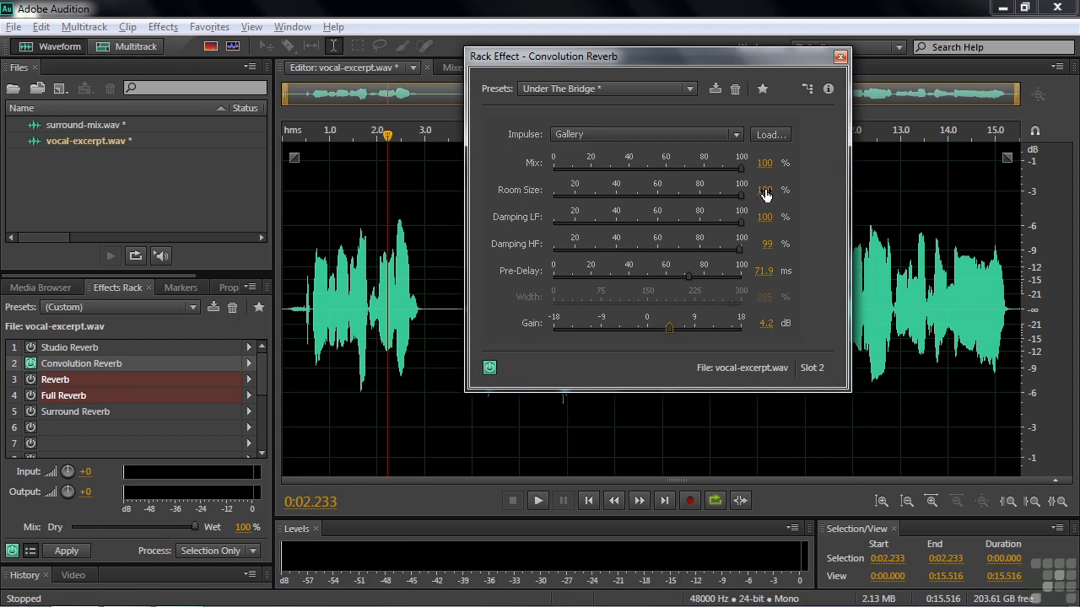
drag(739, 221, 727, 221)
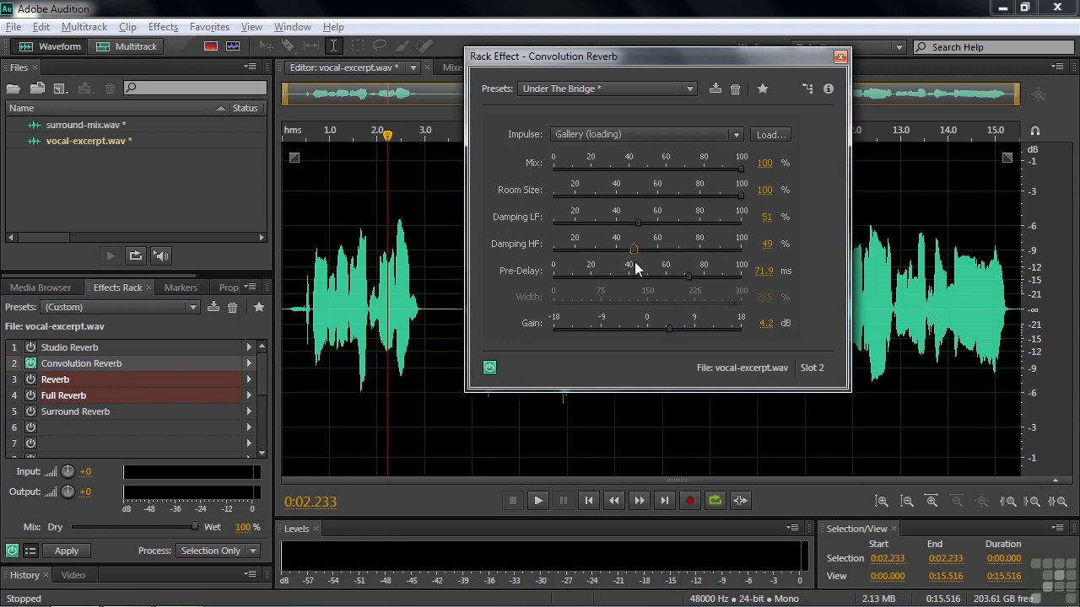
click(536, 499)
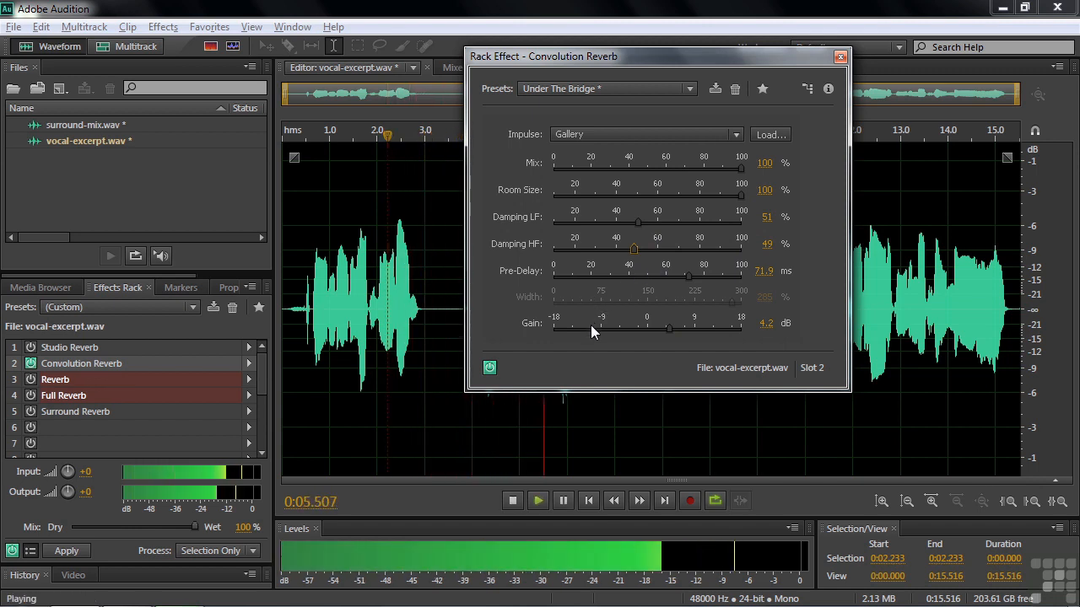
click(513, 499)
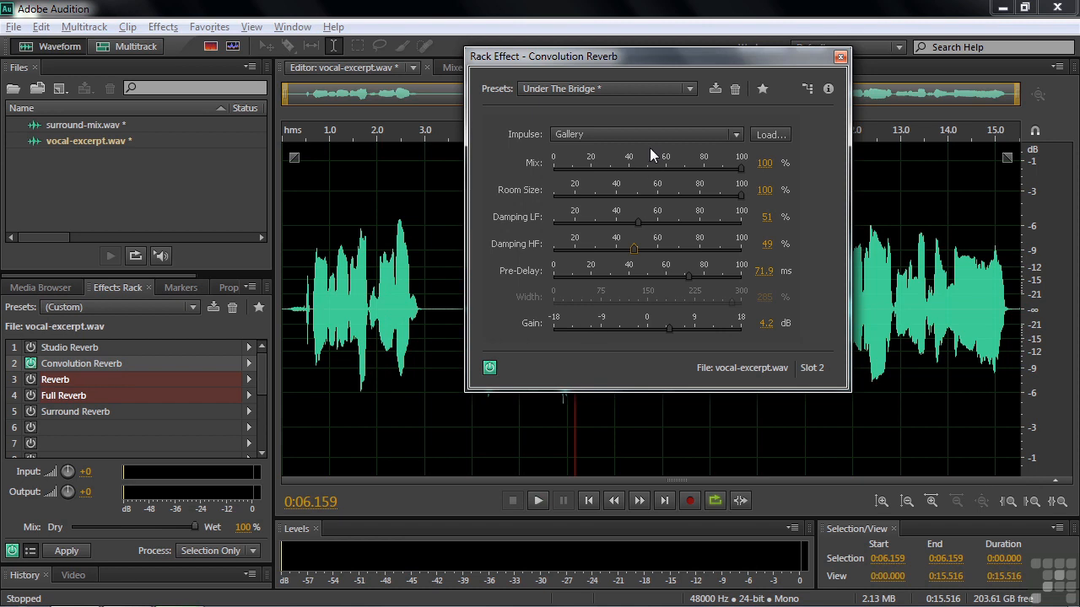
mouse_move(751, 162)
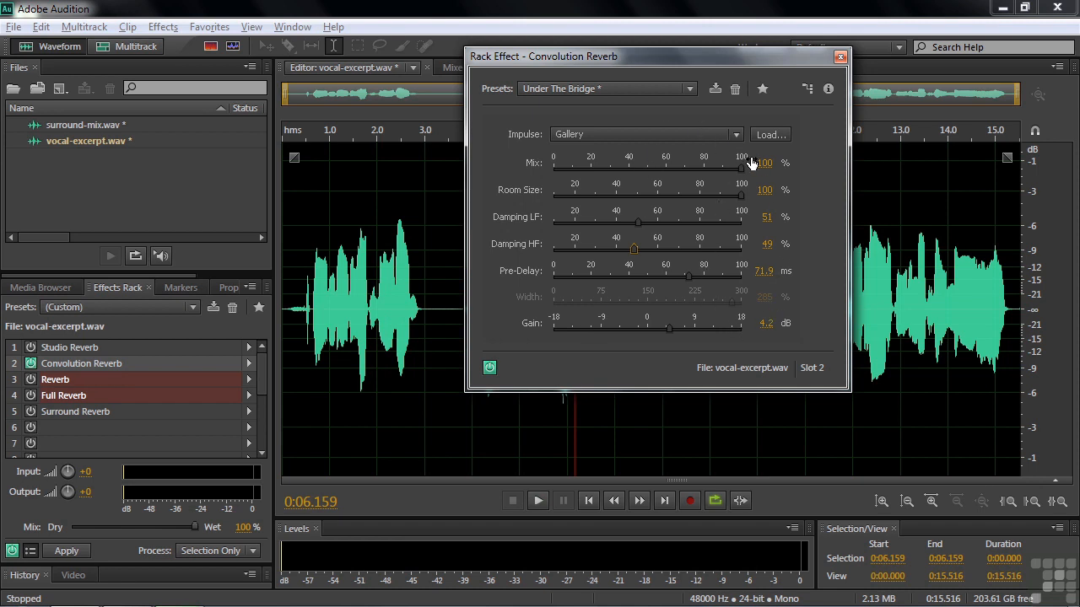
Step: Switch the Convolution Reverb impulse from Gallery to Massive Cavern and audition the vocal
click(734, 135)
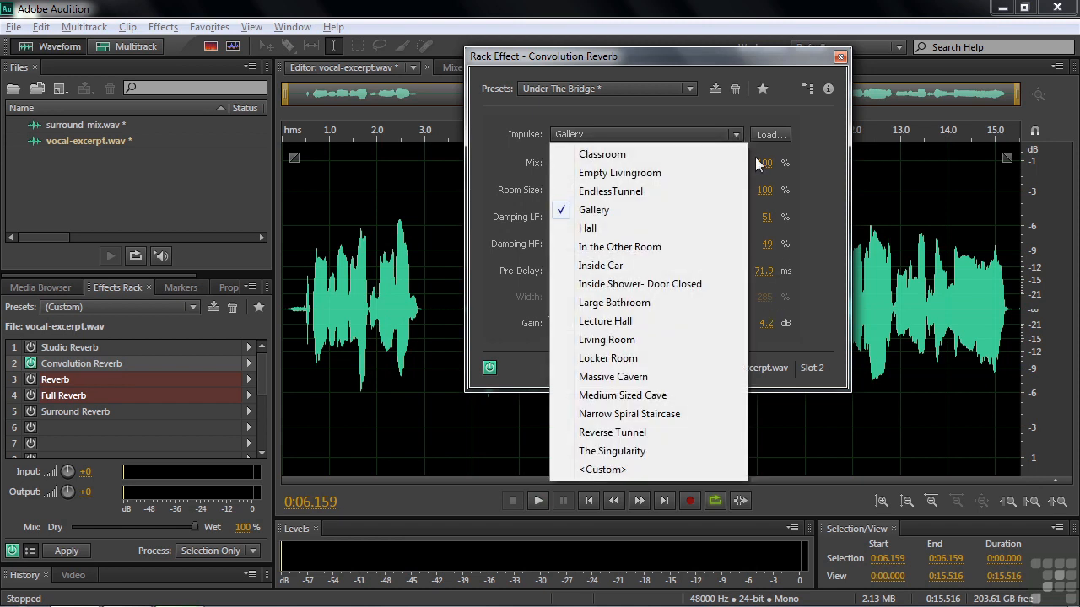
mouse_move(768, 331)
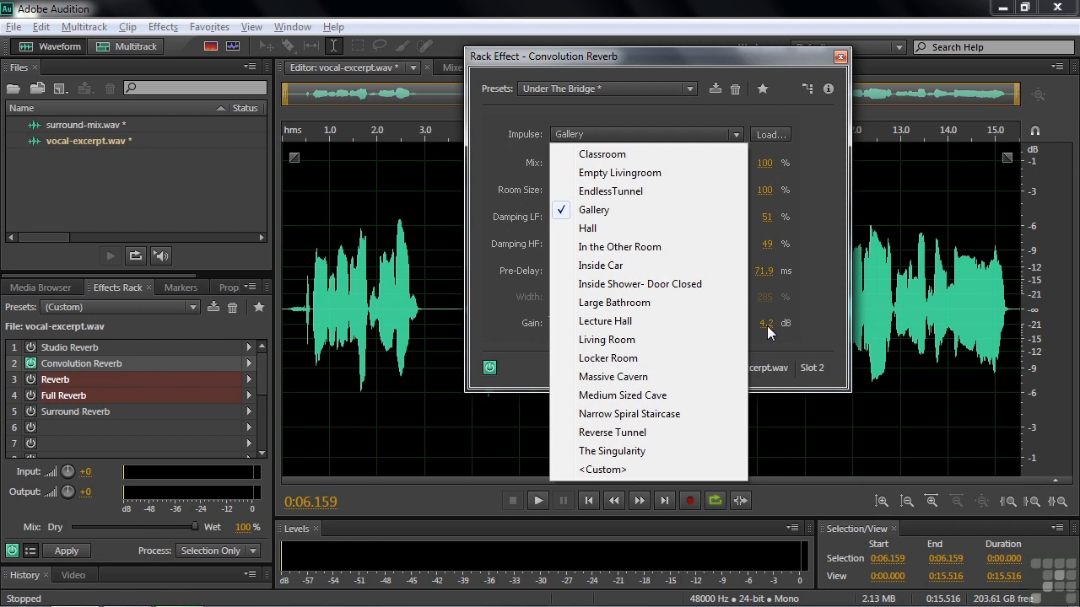
click(614, 376)
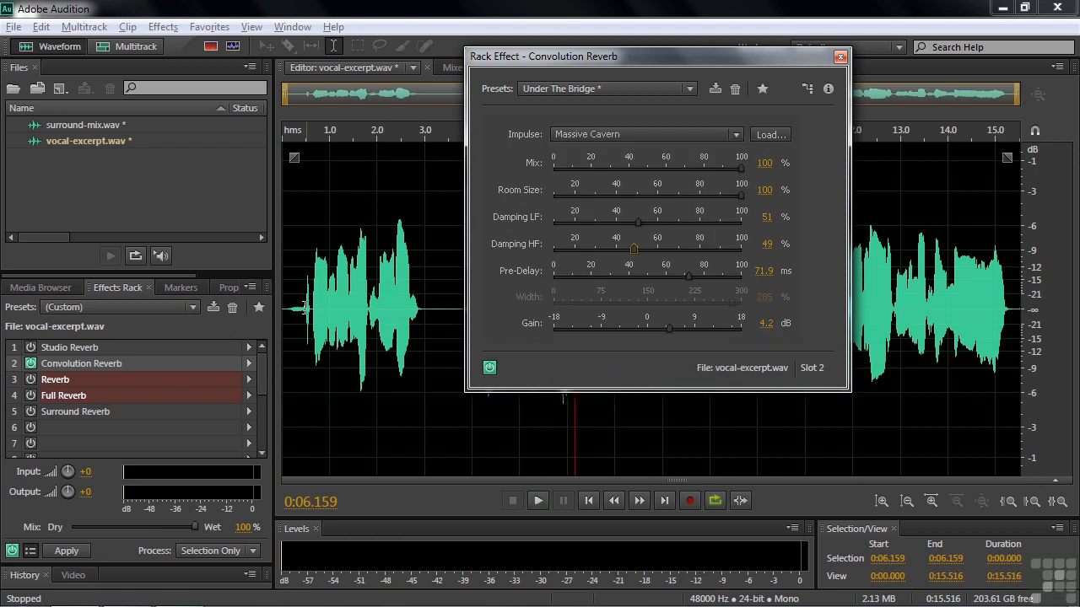
click(537, 500)
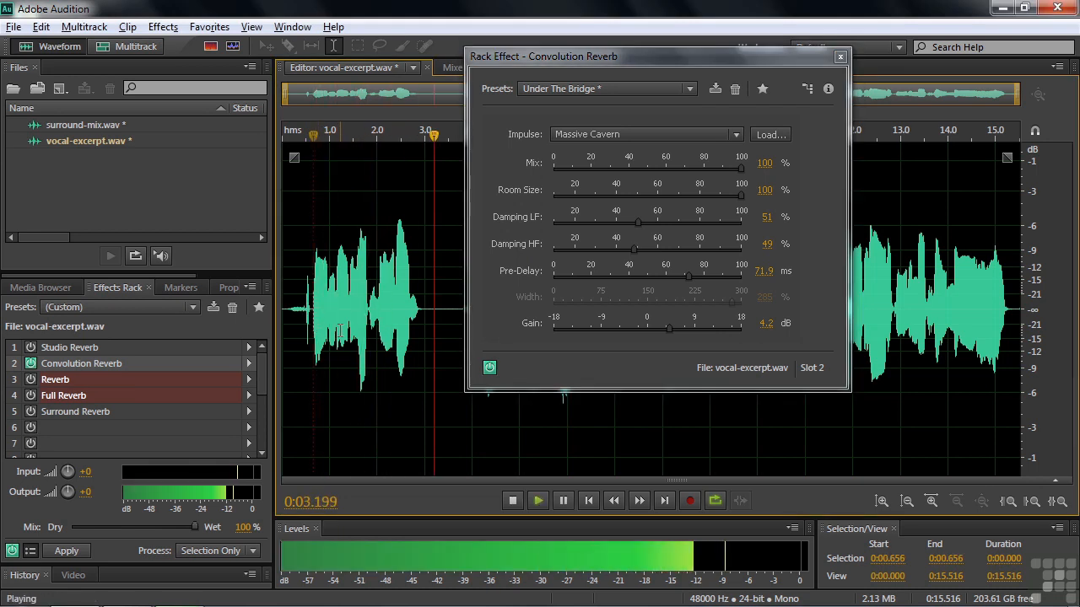
click(513, 499)
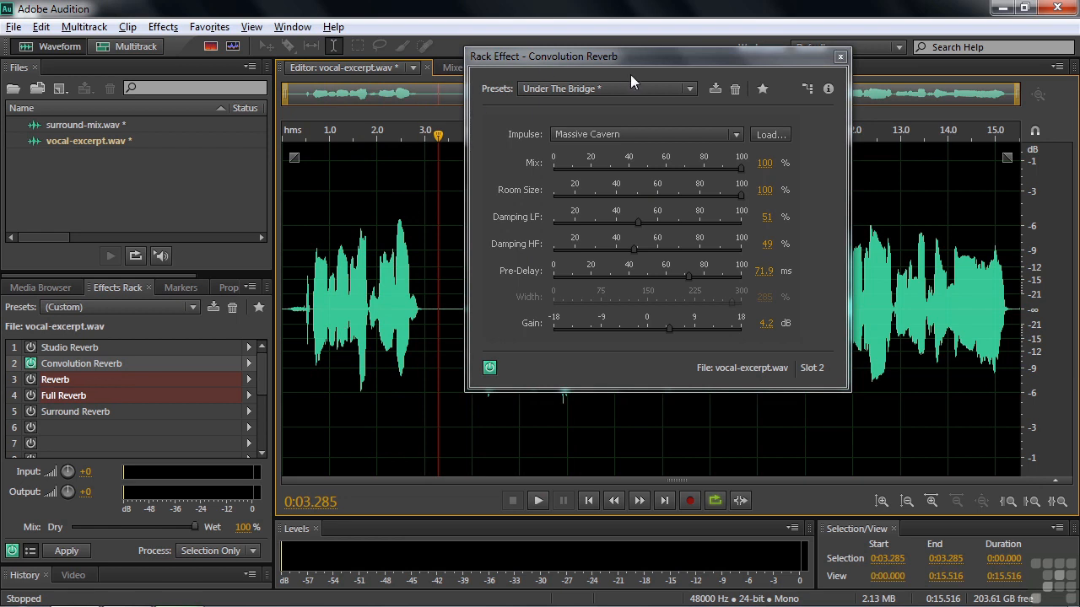
mouse_move(678, 128)
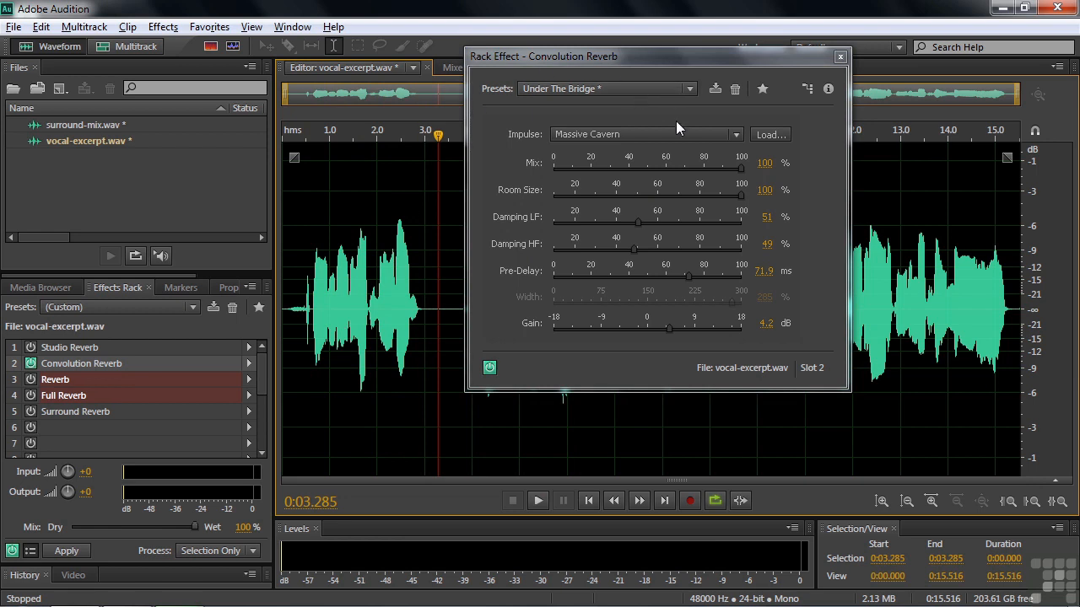
mouse_move(732, 300)
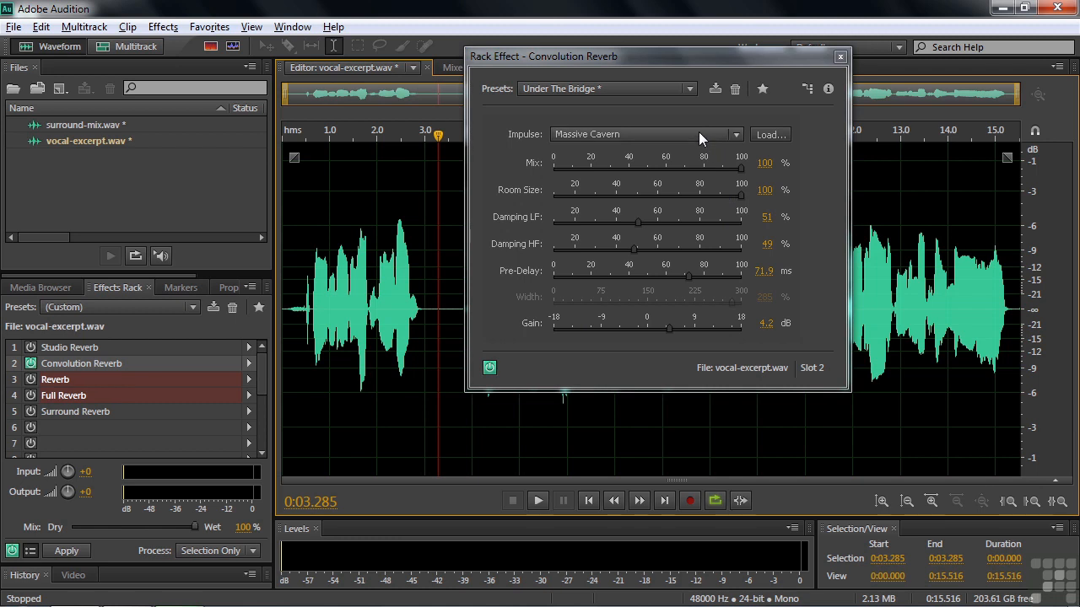
mouse_move(707, 136)
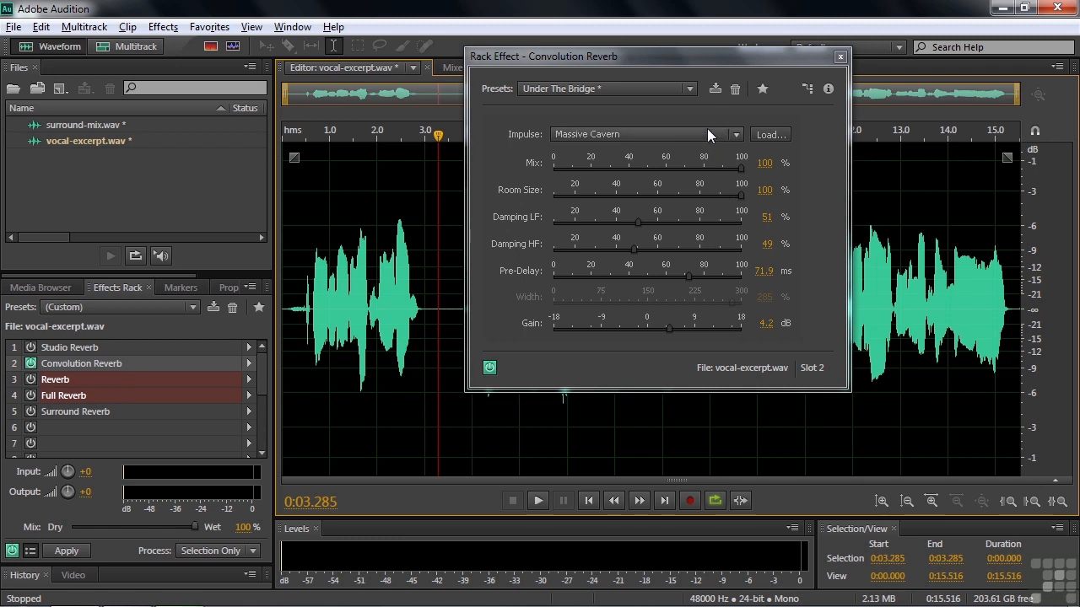
mouse_move(857, 75)
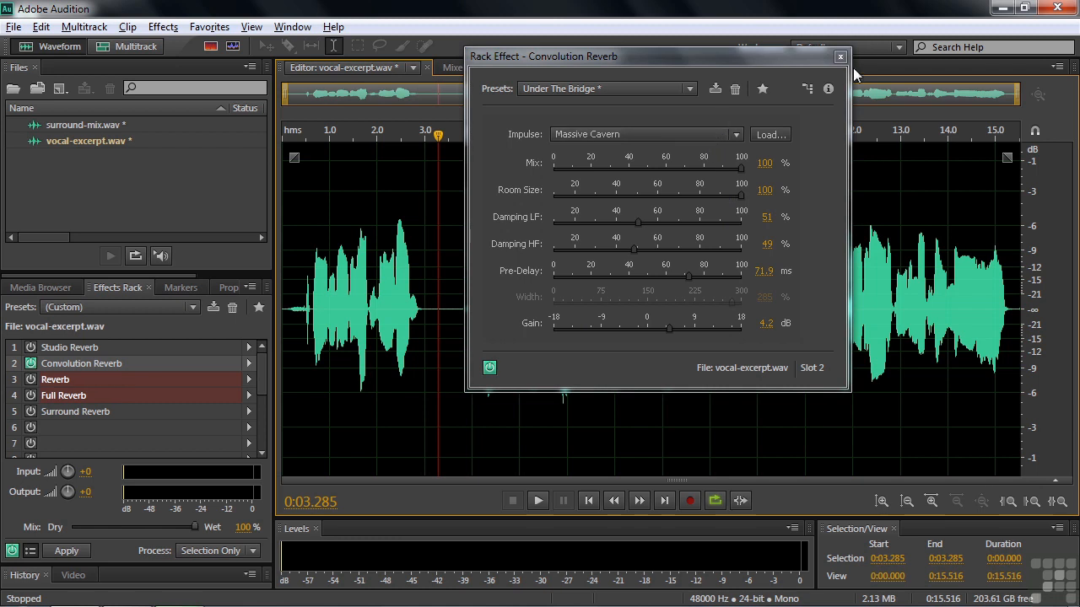
Step: Leave Convolution Reverb and bring up the rack's plain Reverb settings, auditioning the vocal
click(840, 57)
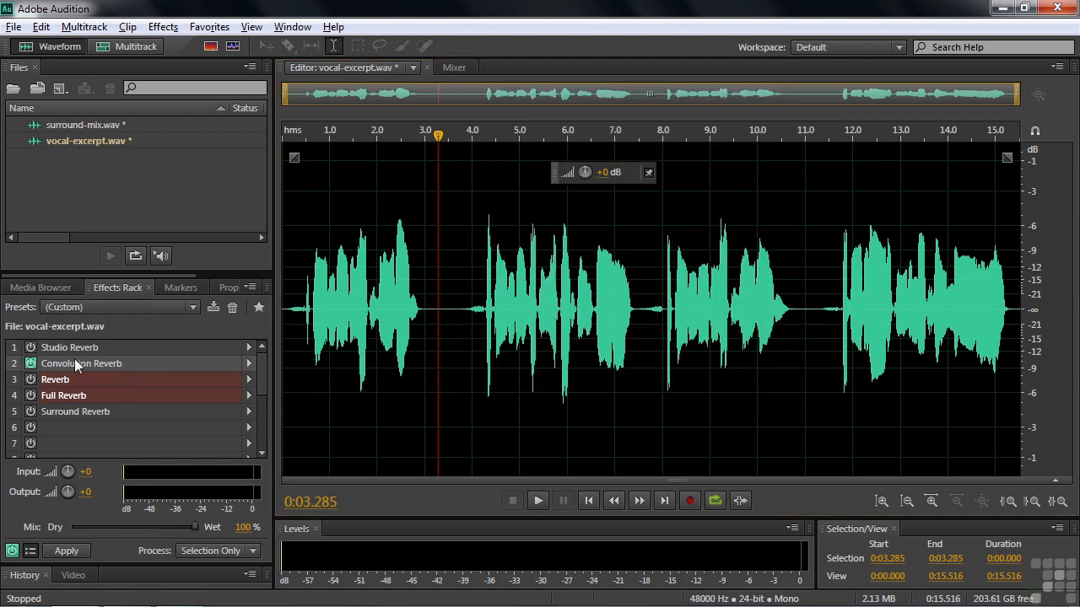
click(31, 378)
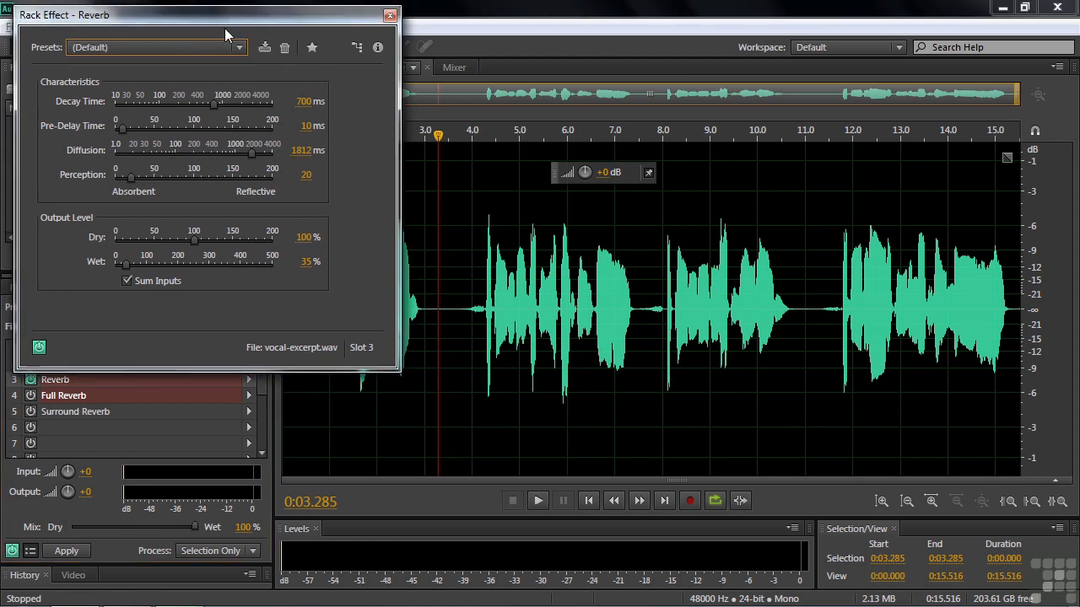
drag(202, 14, 665, 71)
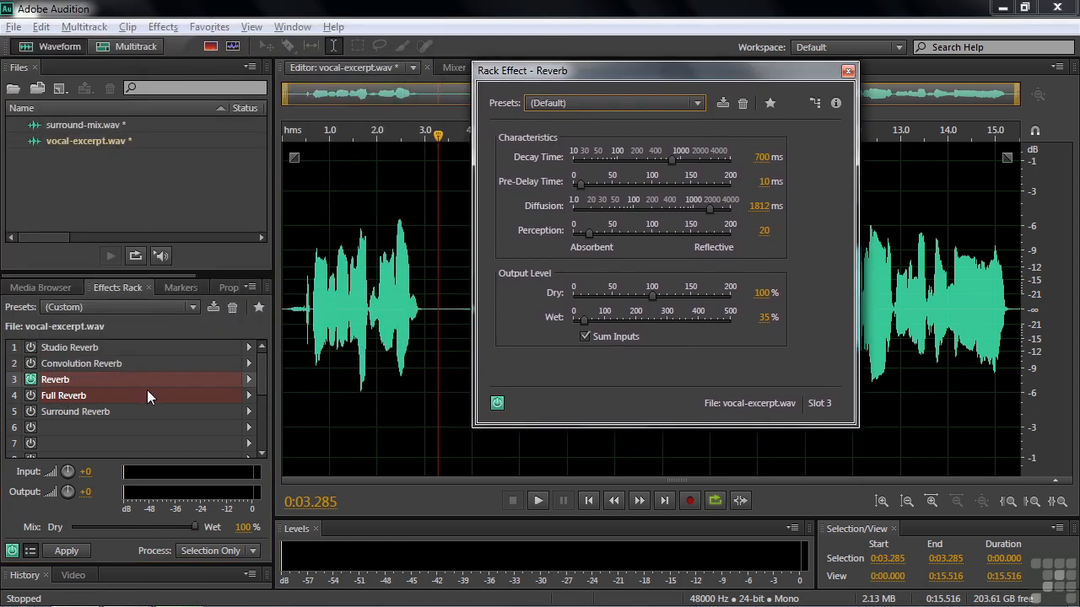
mouse_move(101, 388)
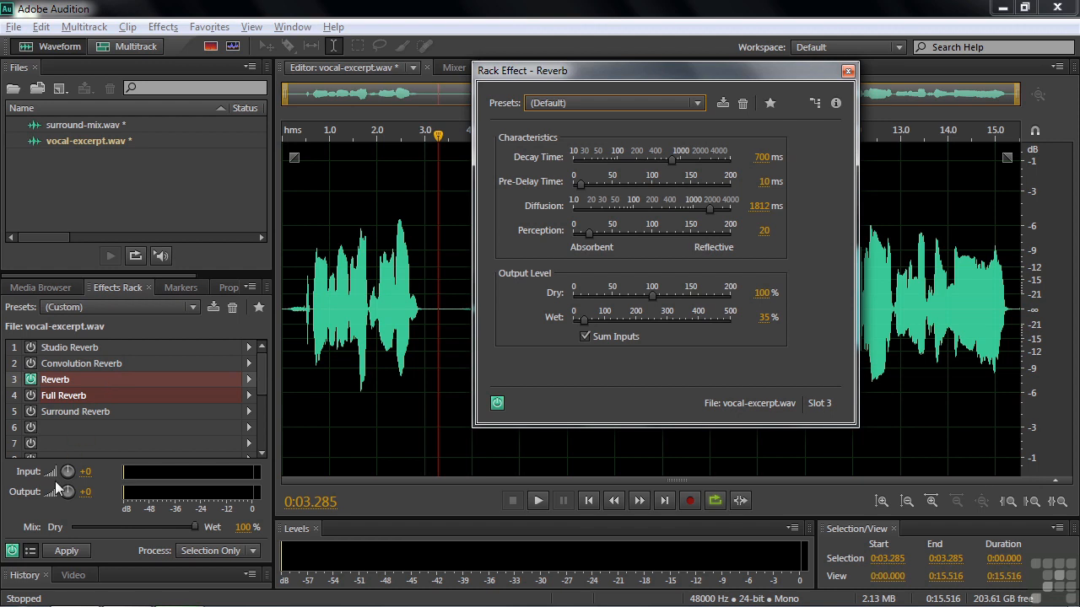
mouse_move(65, 550)
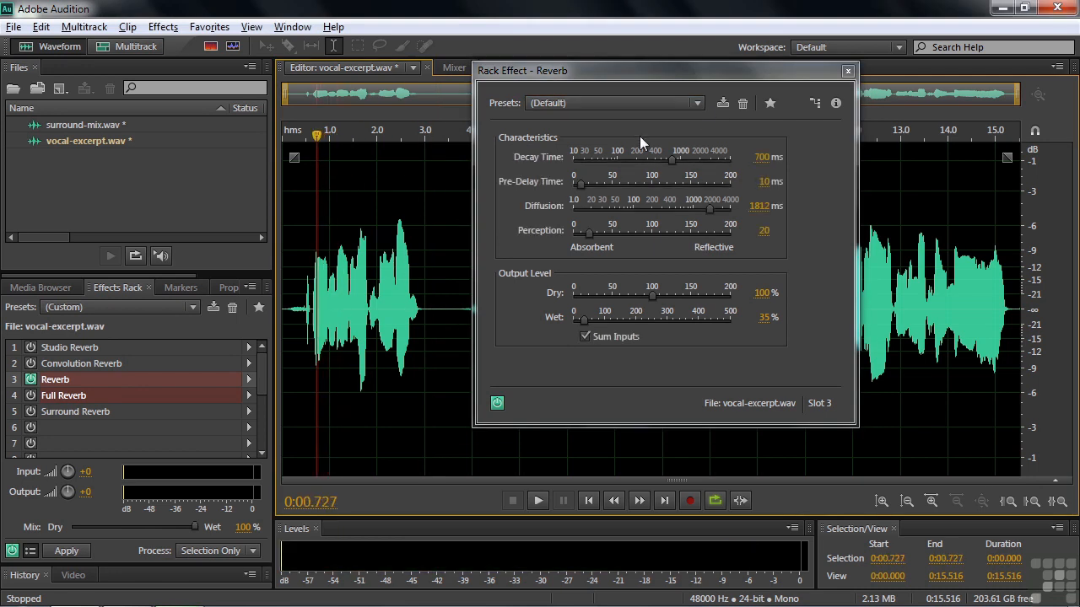
click(537, 500)
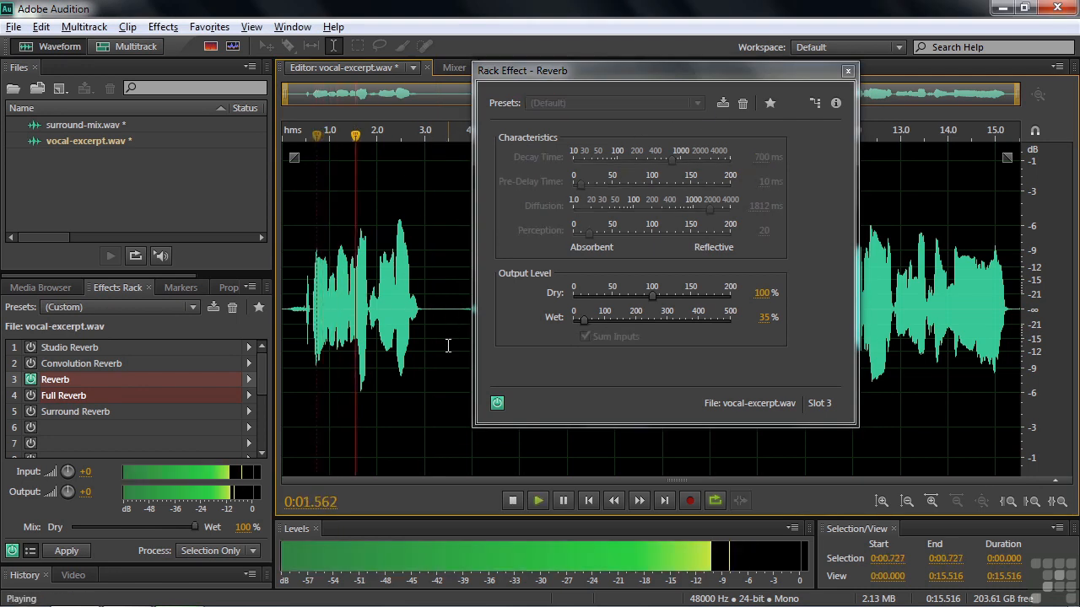
click(513, 499)
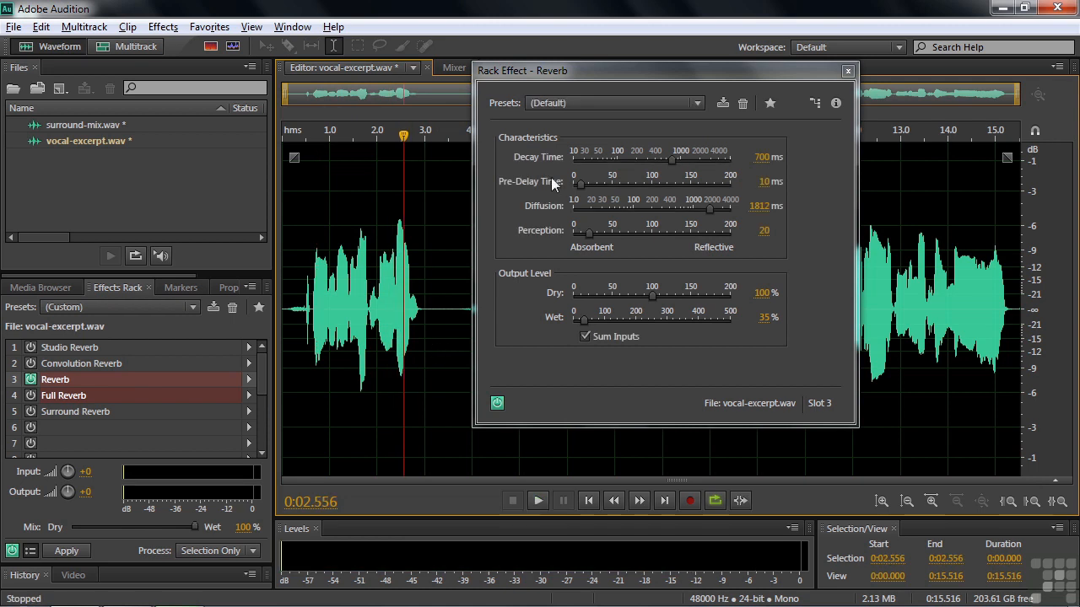
mouse_move(724, 179)
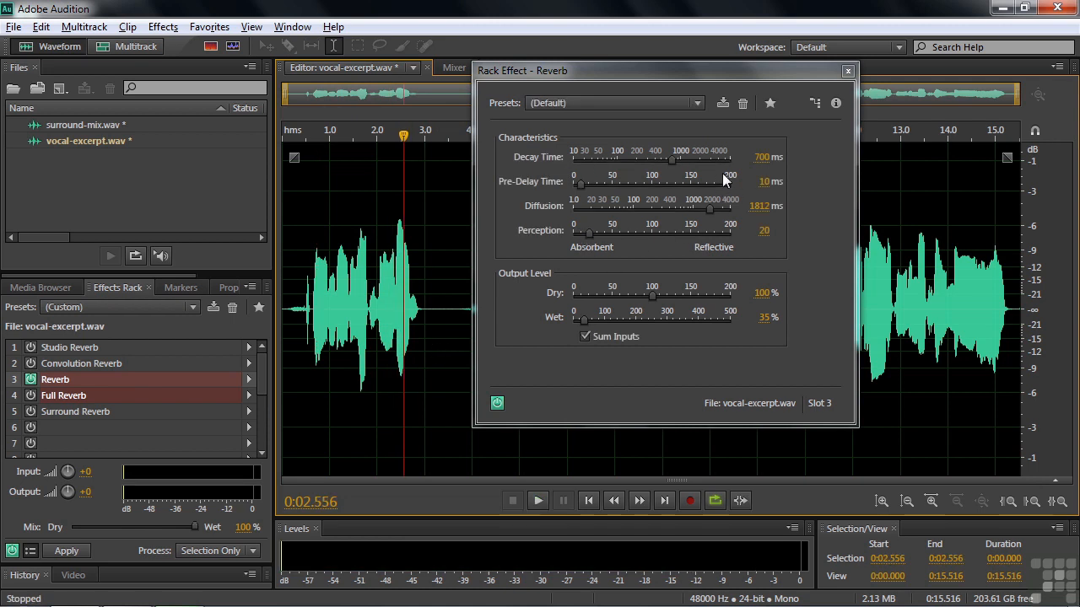
mouse_move(651, 320)
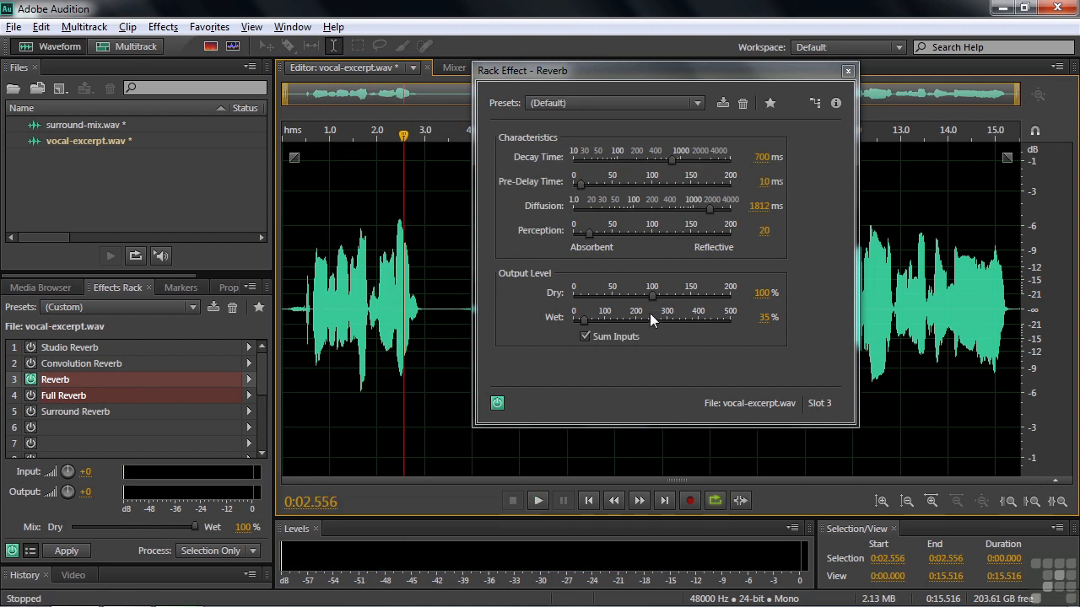
Step: Adjust the Reverb's wet level from 35% to 48%
click(320, 135)
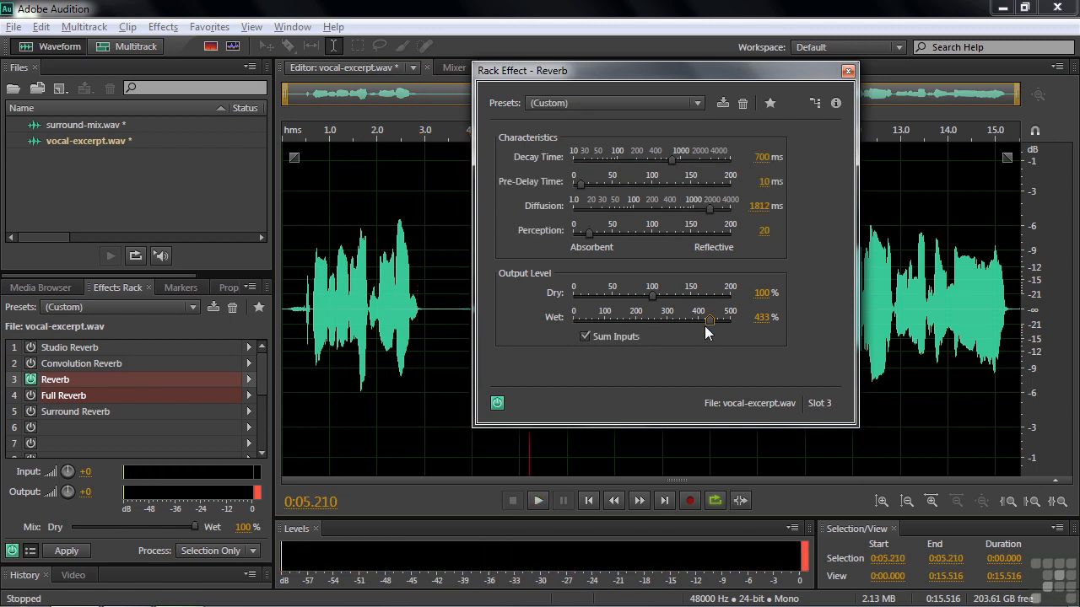
mouse_move(705, 327)
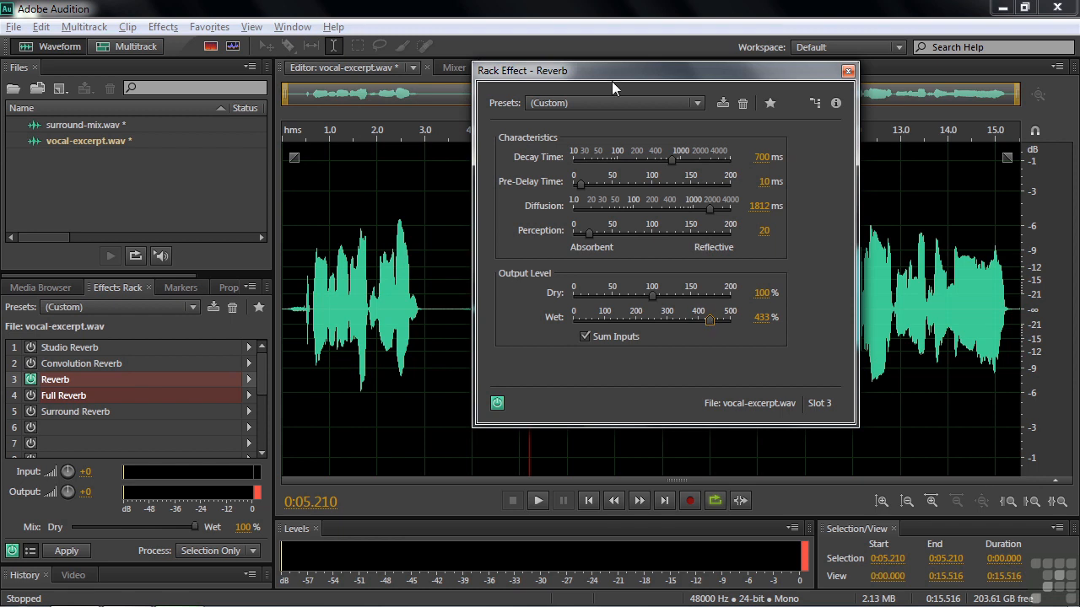
drag(708, 319, 592, 318)
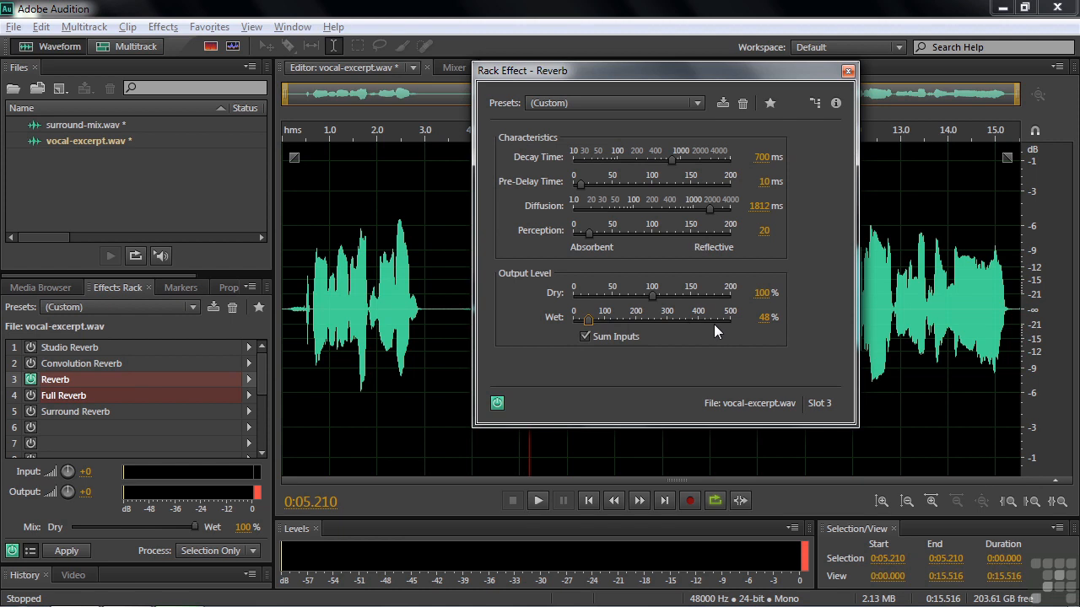
mouse_move(717, 177)
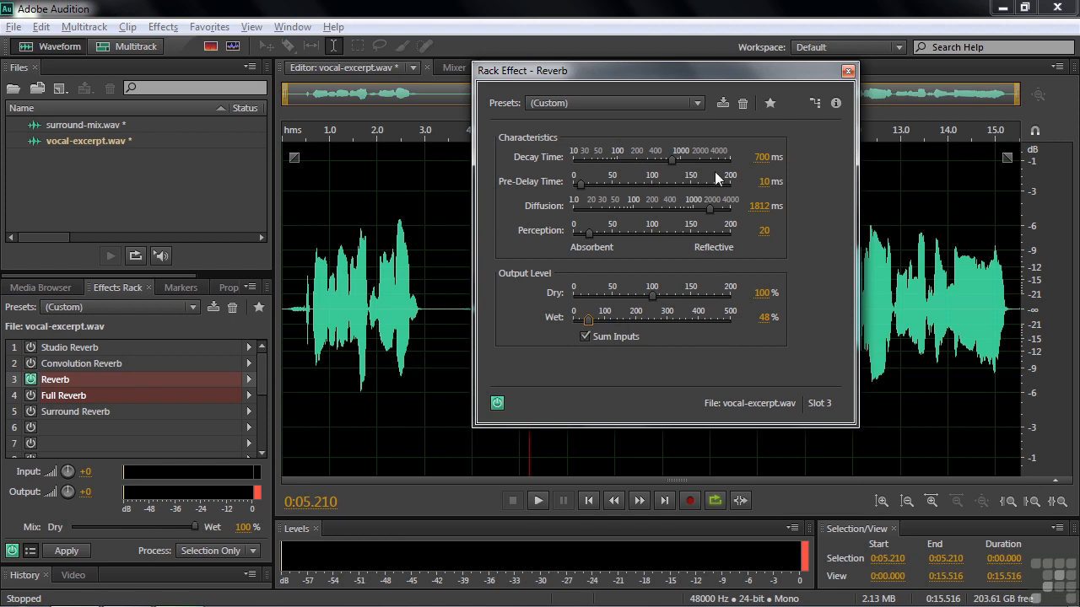
Step: Apply the Pumping Reverb preset: 500 ms decay, 150 perception, dry and wet 50% each
click(696, 103)
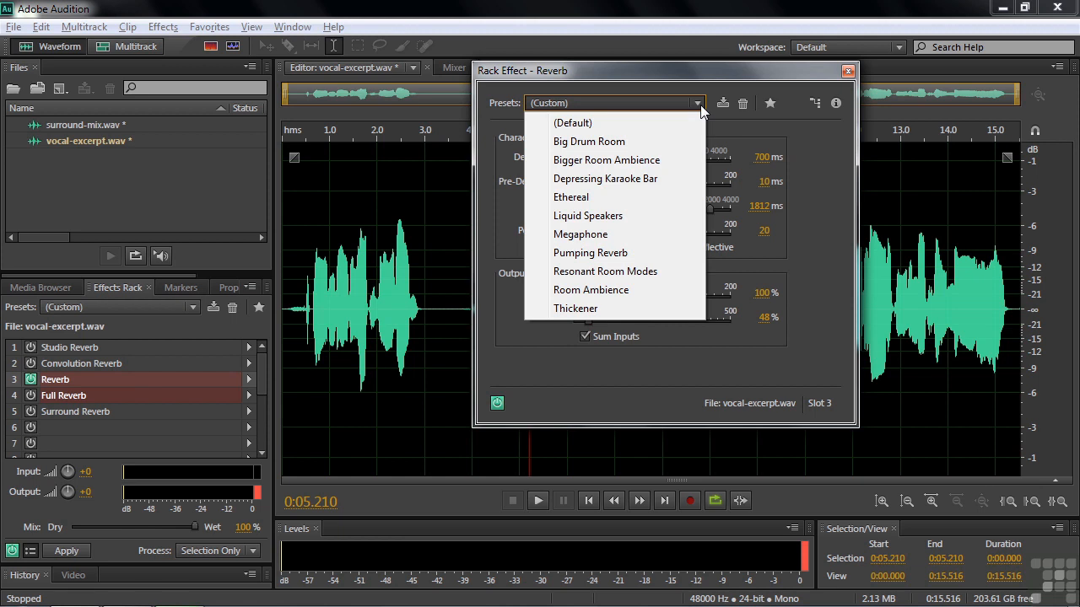
mouse_move(642, 141)
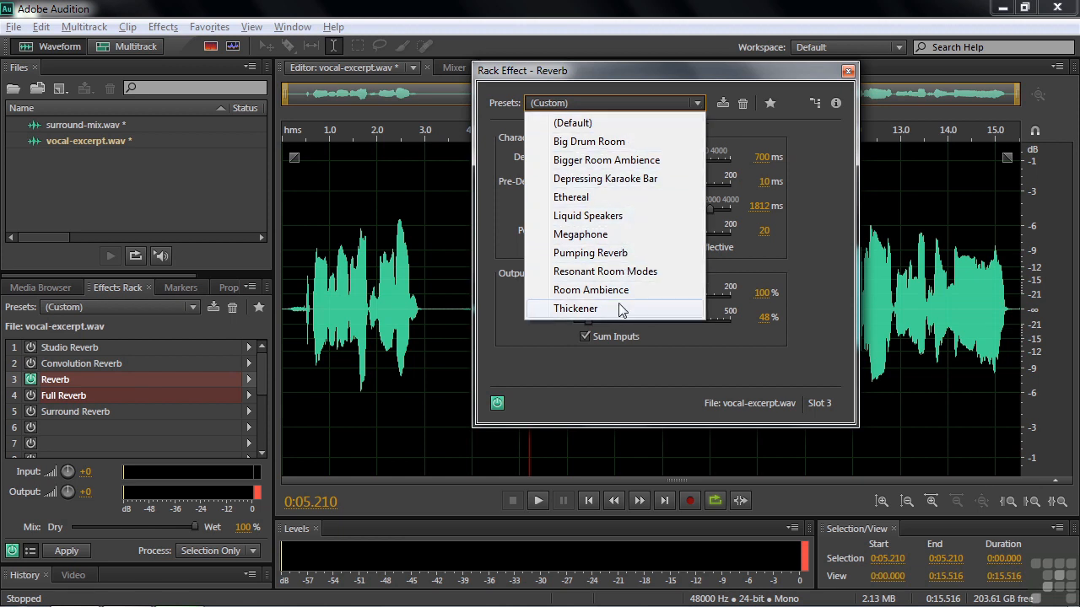
mouse_move(601, 253)
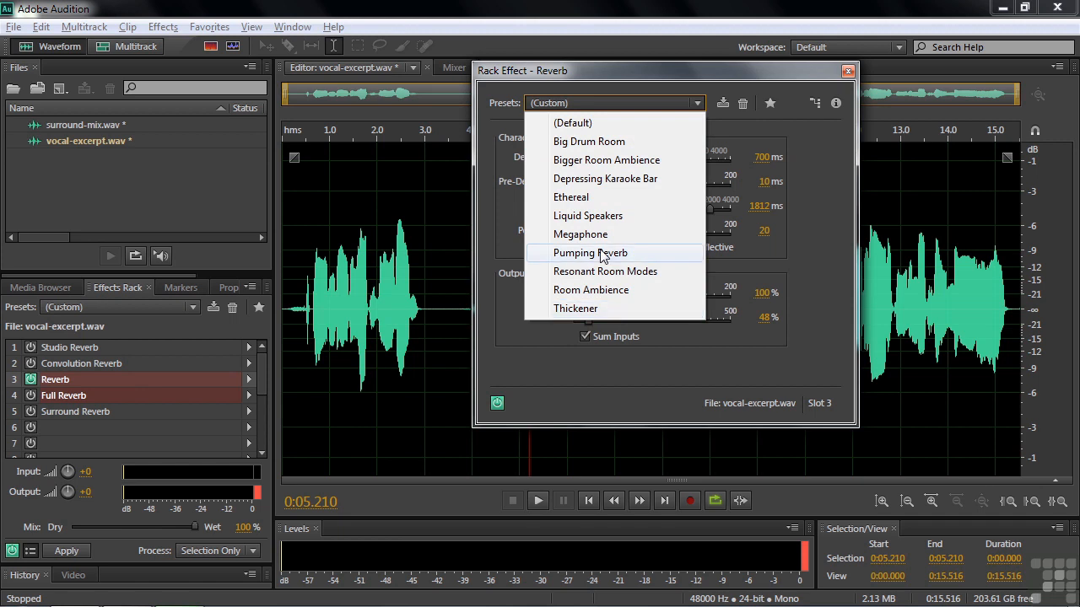
click(591, 253)
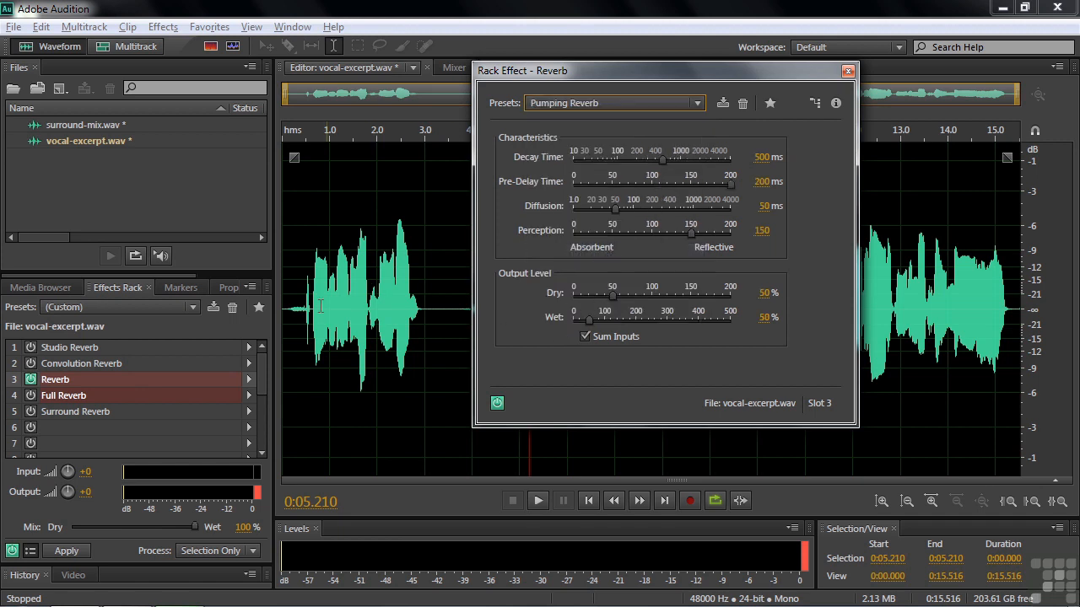
click(537, 499)
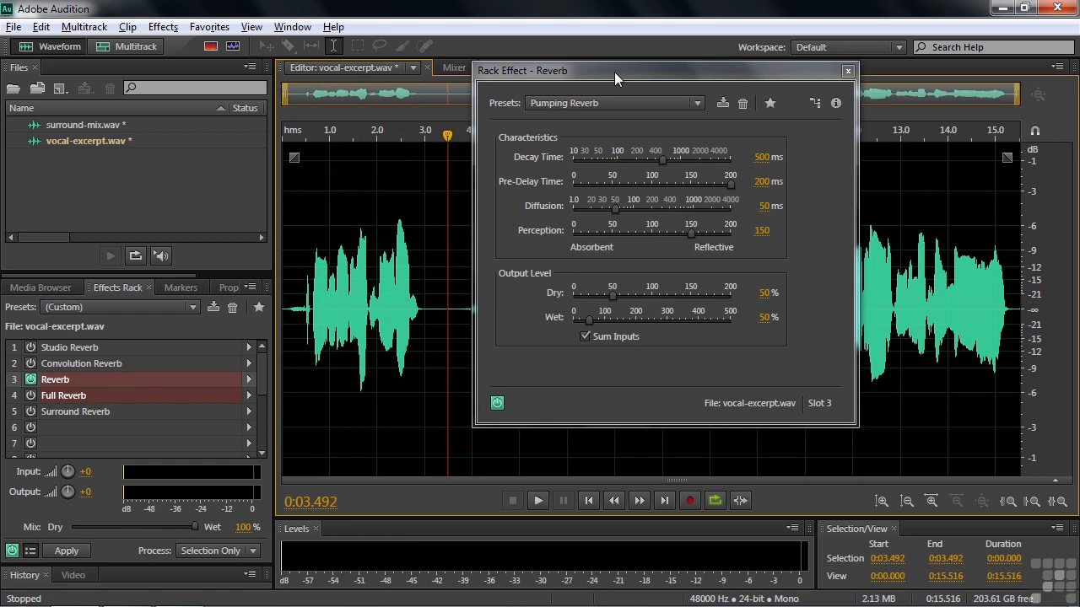
click(847, 71)
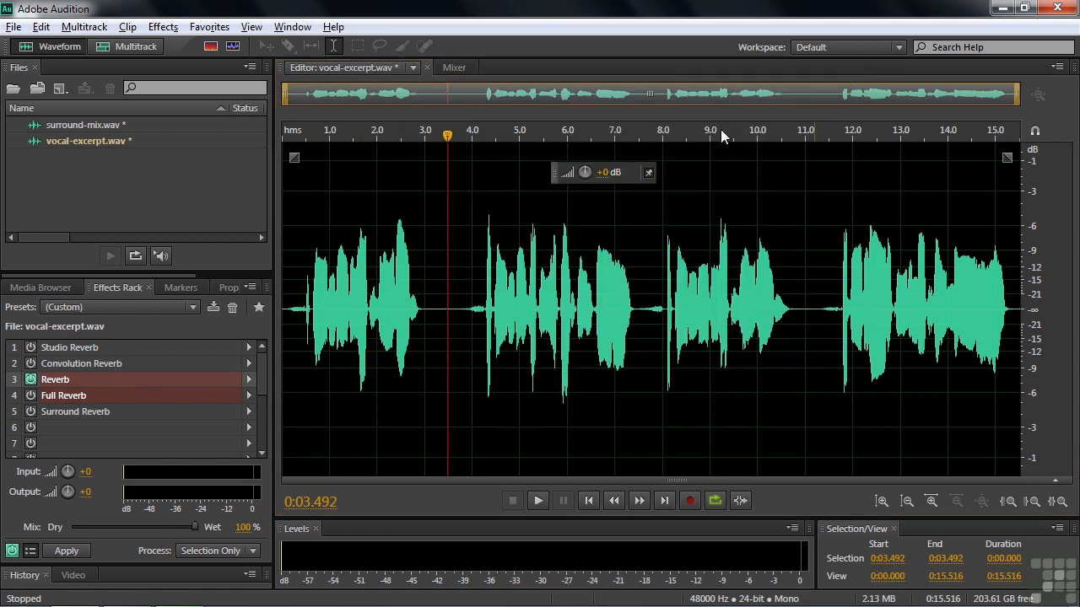
double_click(64, 394)
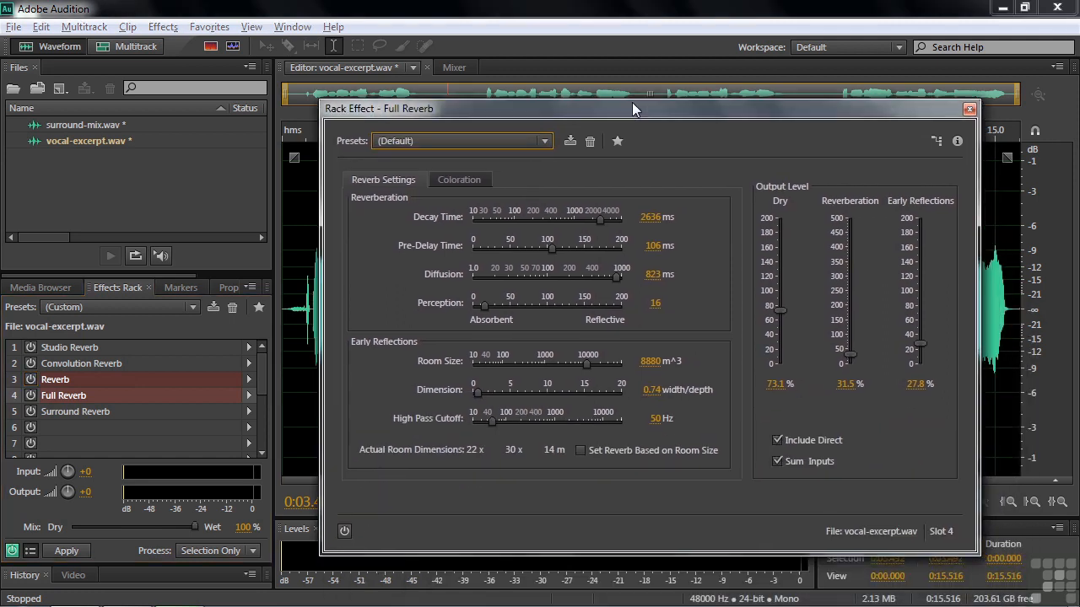
drag(634, 108, 633, 81)
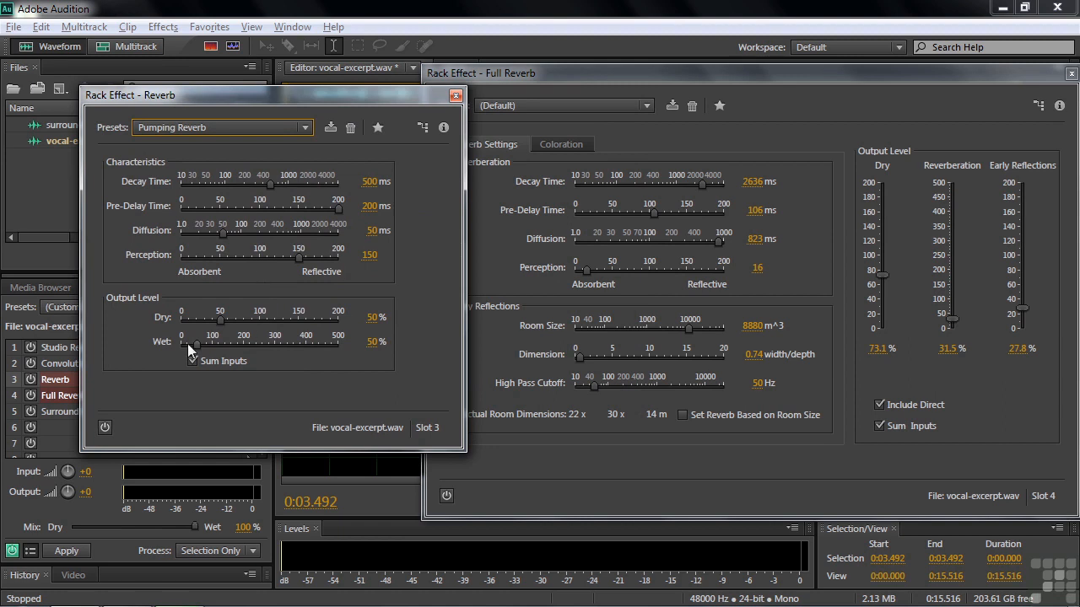
click(192, 361)
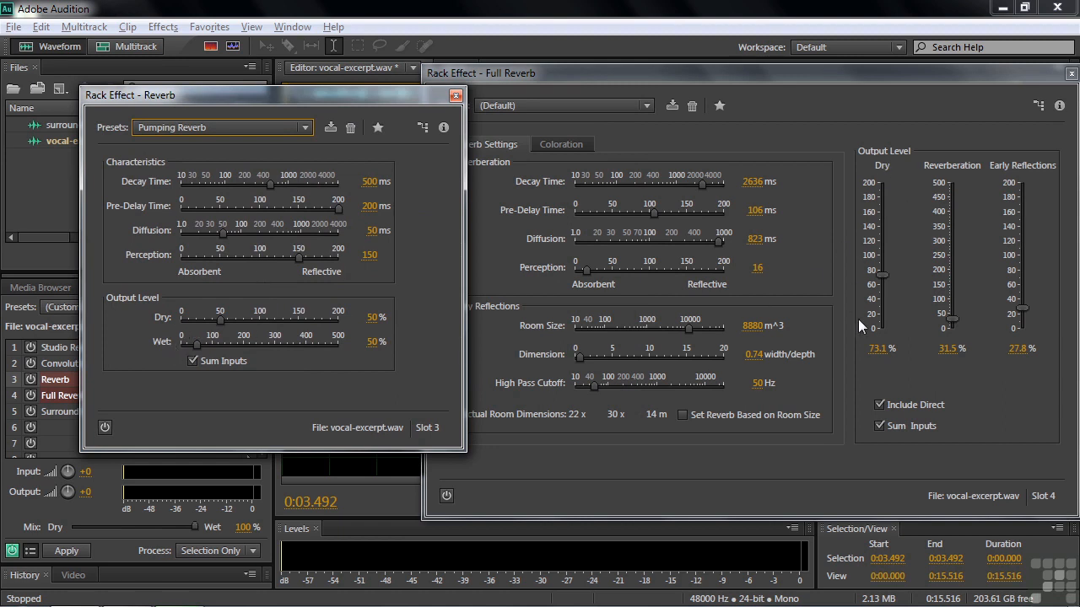
mouse_move(717, 410)
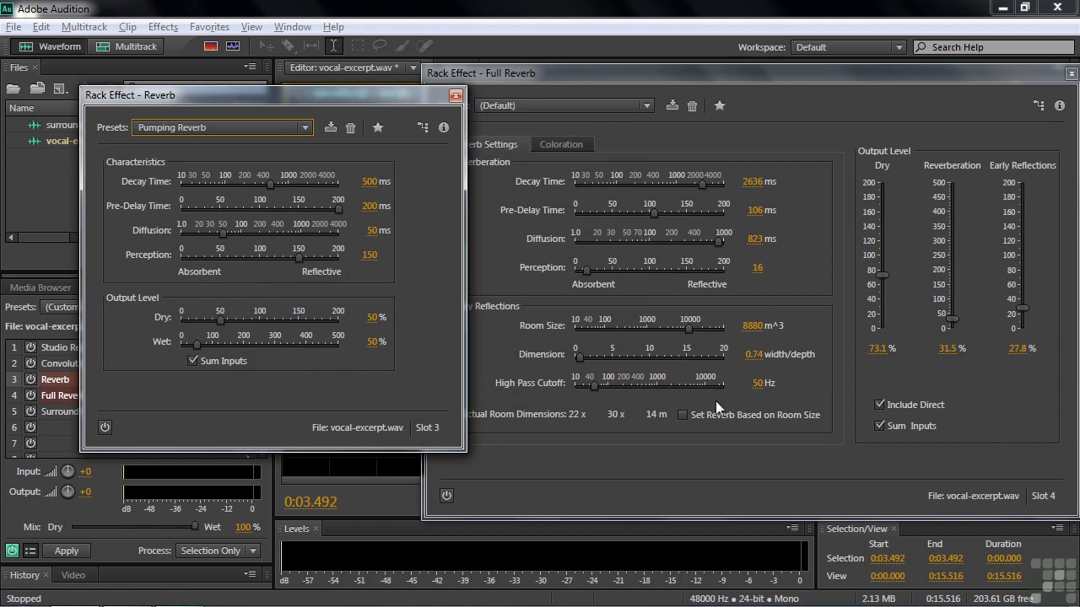
mouse_move(599, 334)
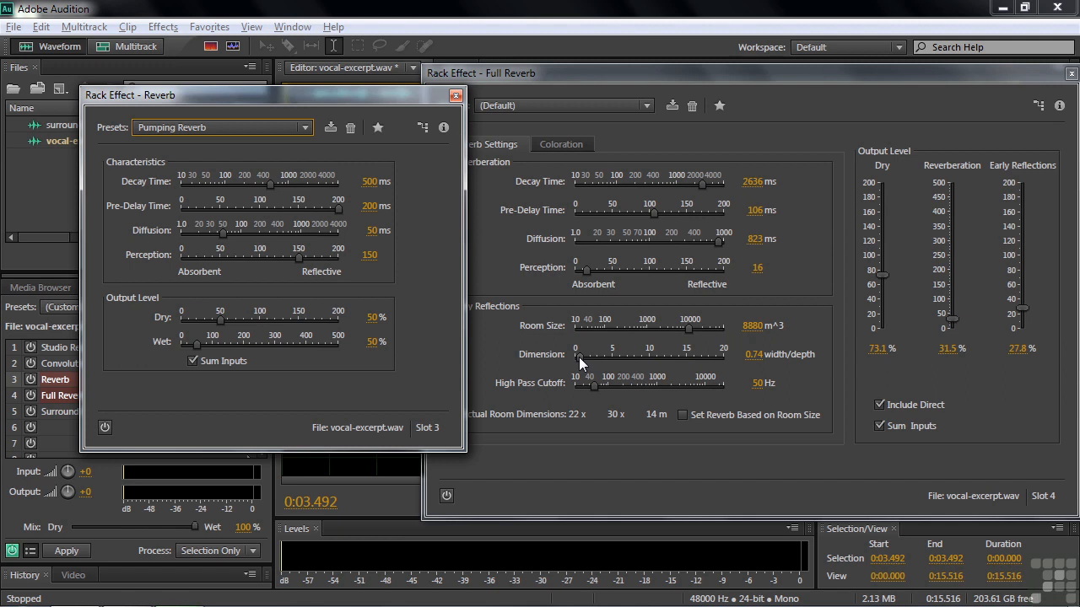
mouse_move(658, 407)
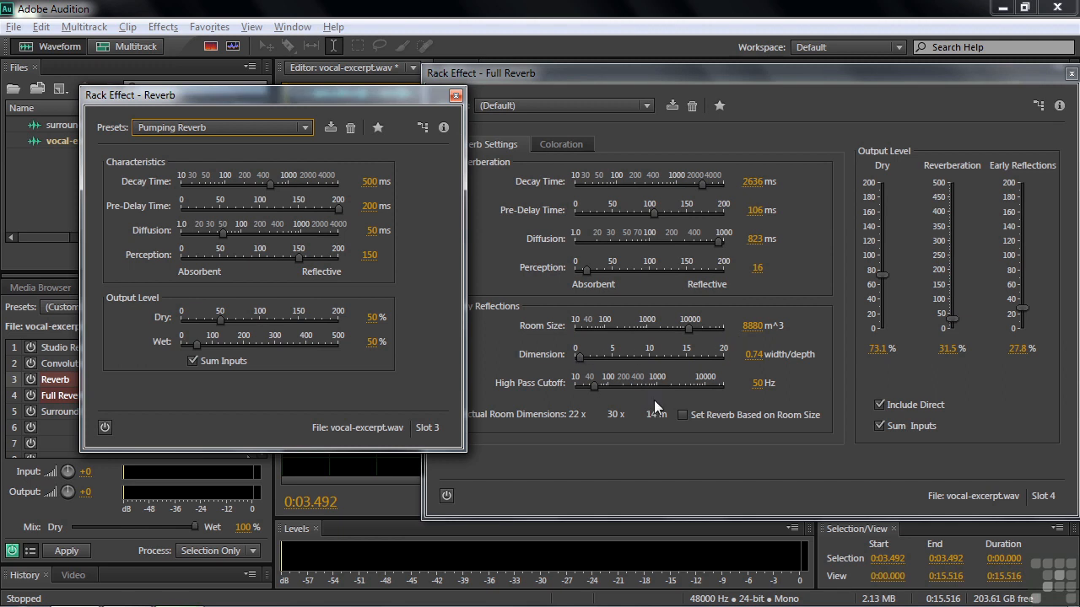
mouse_move(658, 421)
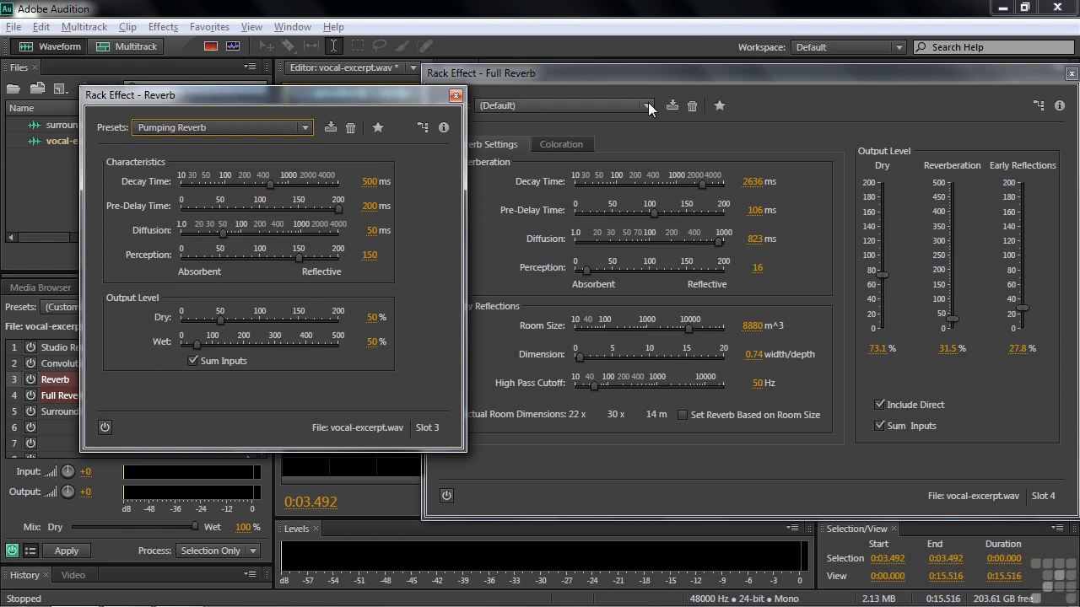
Step: Load the Empty Living Room preset into Full Reverb
click(648, 104)
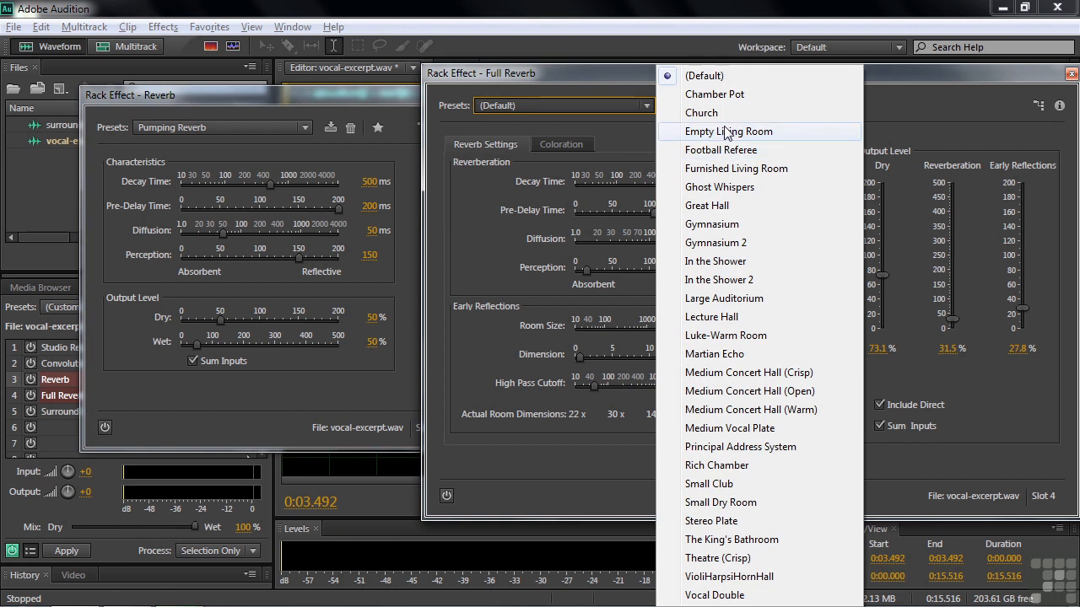
click(729, 131)
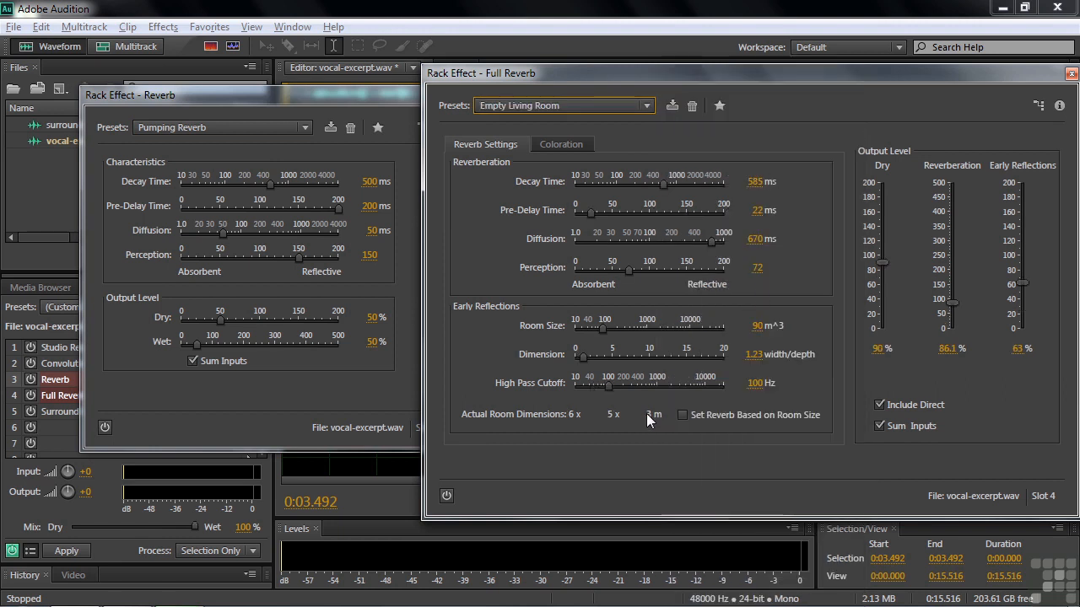
mouse_move(606, 397)
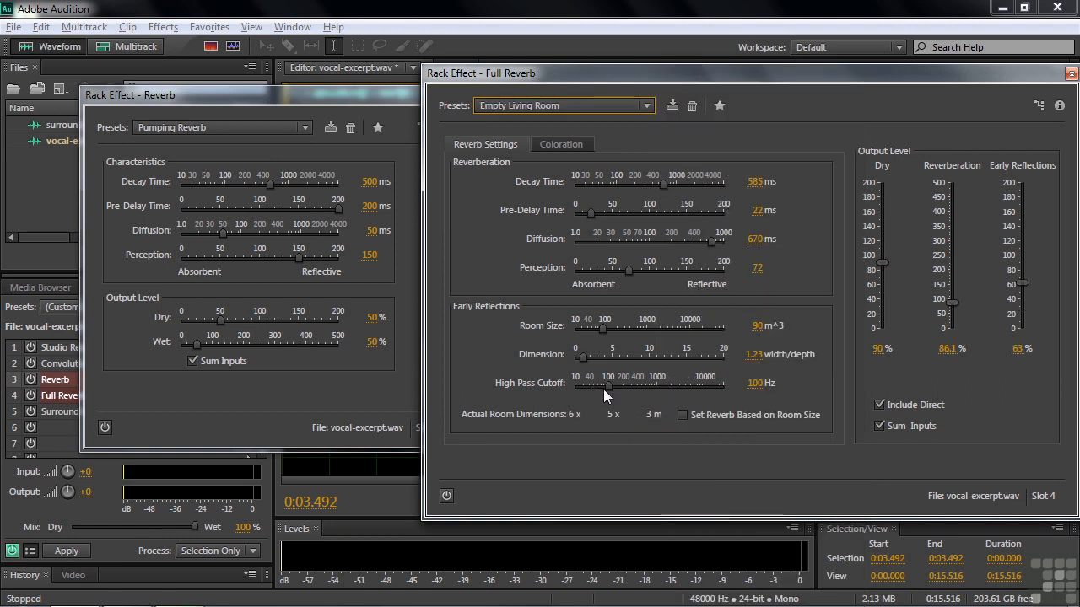
Step: Experiment with the room's width-to-depth Dimension ratio and settle it at 1.9
drag(607, 358, 589, 357)
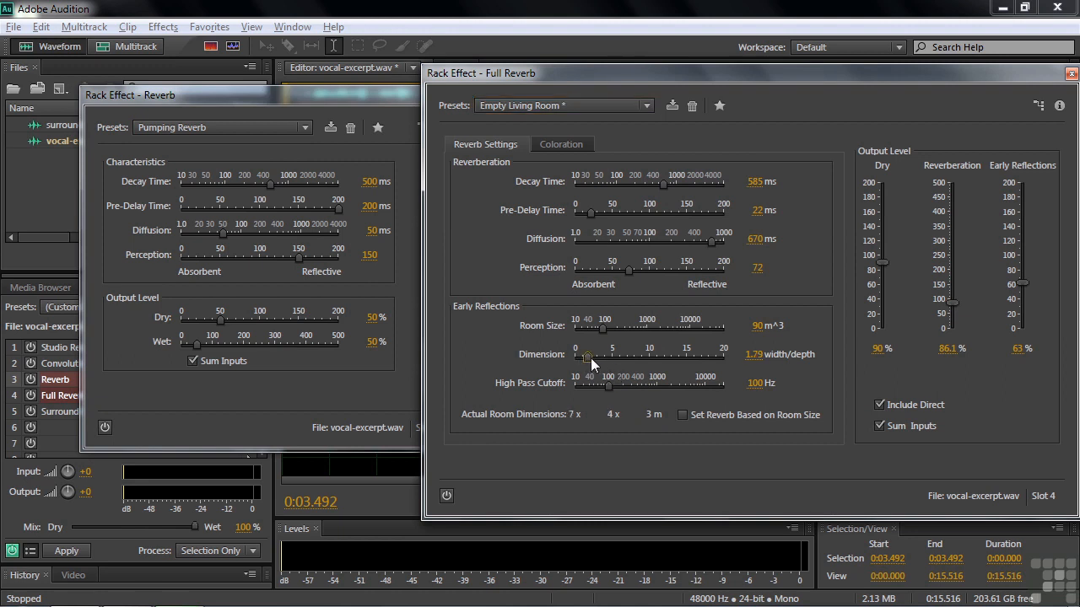
drag(587, 357, 634, 357)
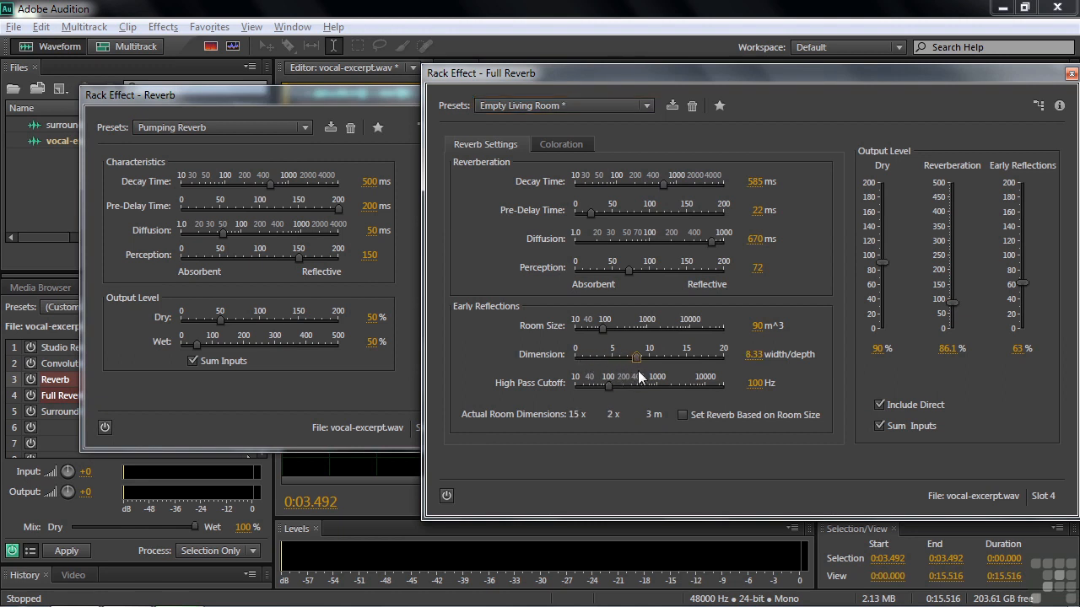
drag(637, 357, 615, 357)
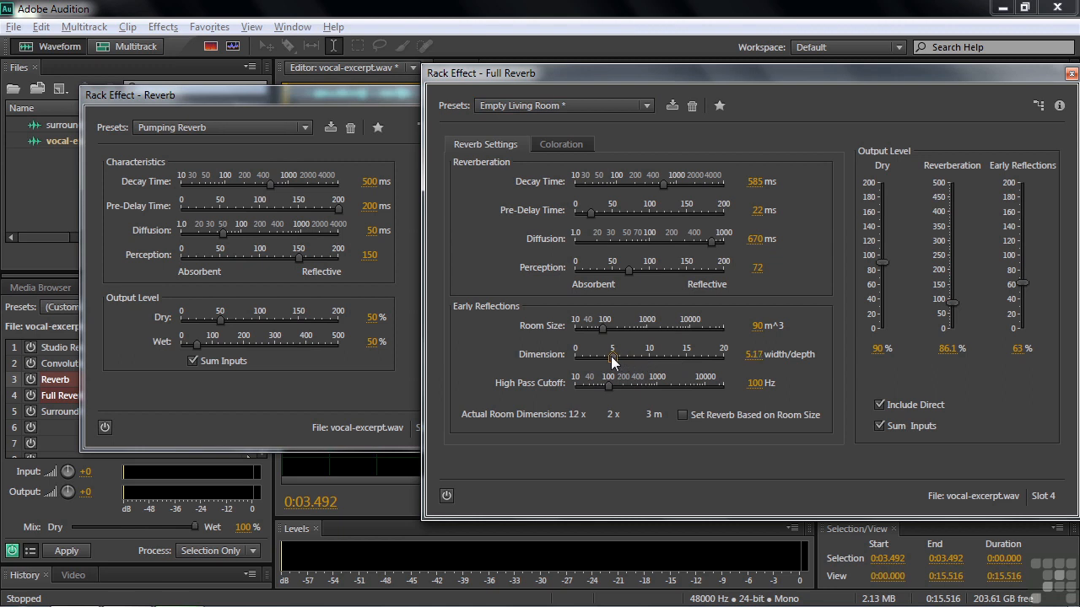
drag(614, 354, 577, 354)
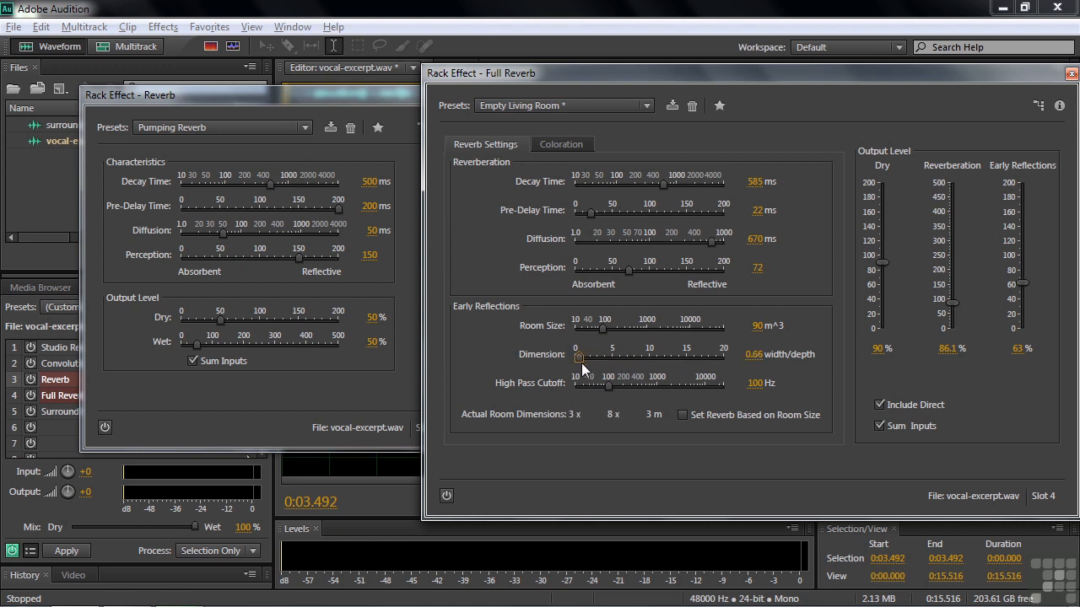
drag(577, 357, 649, 358)
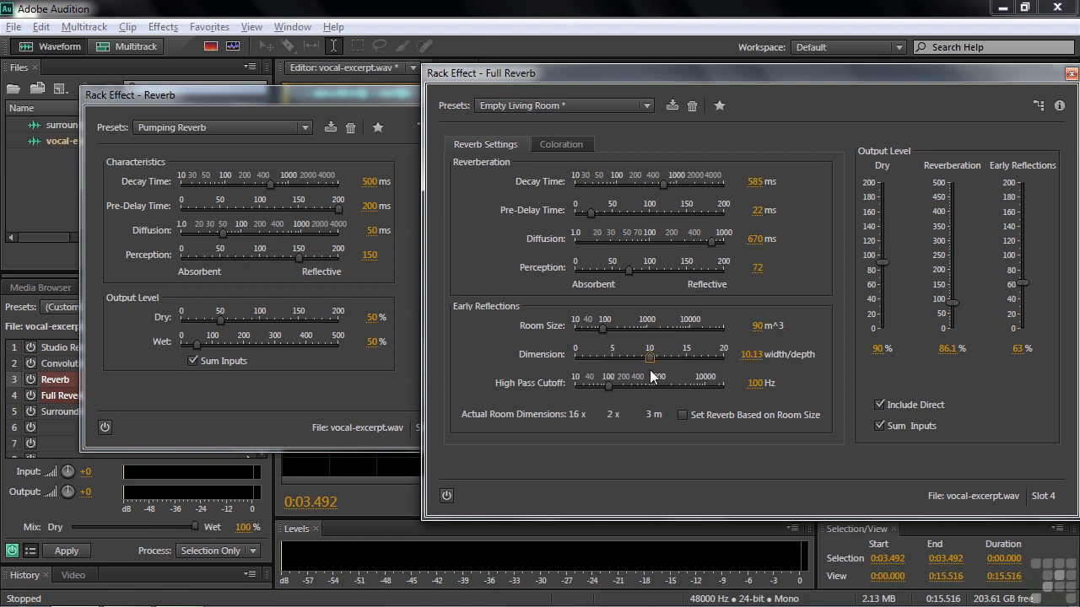
drag(649, 358, 628, 358)
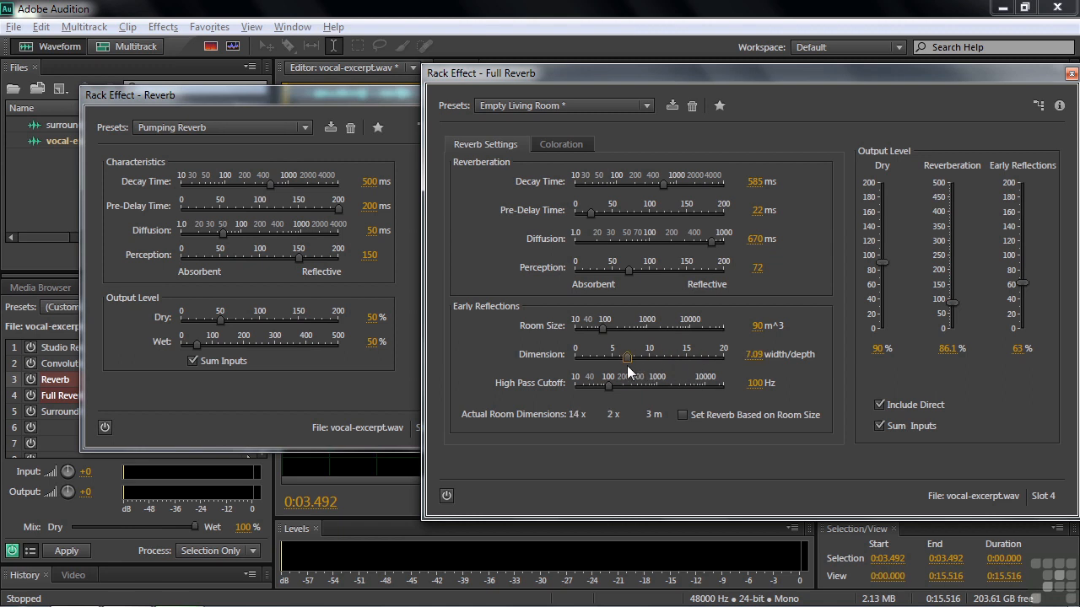
drag(627, 358, 599, 357)
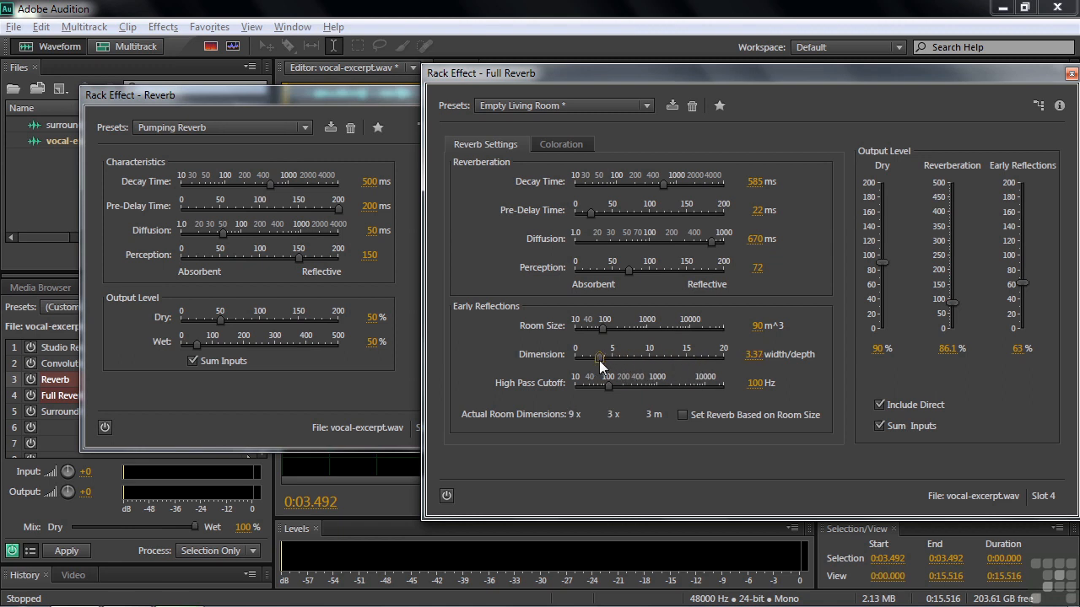
drag(599, 361, 592, 361)
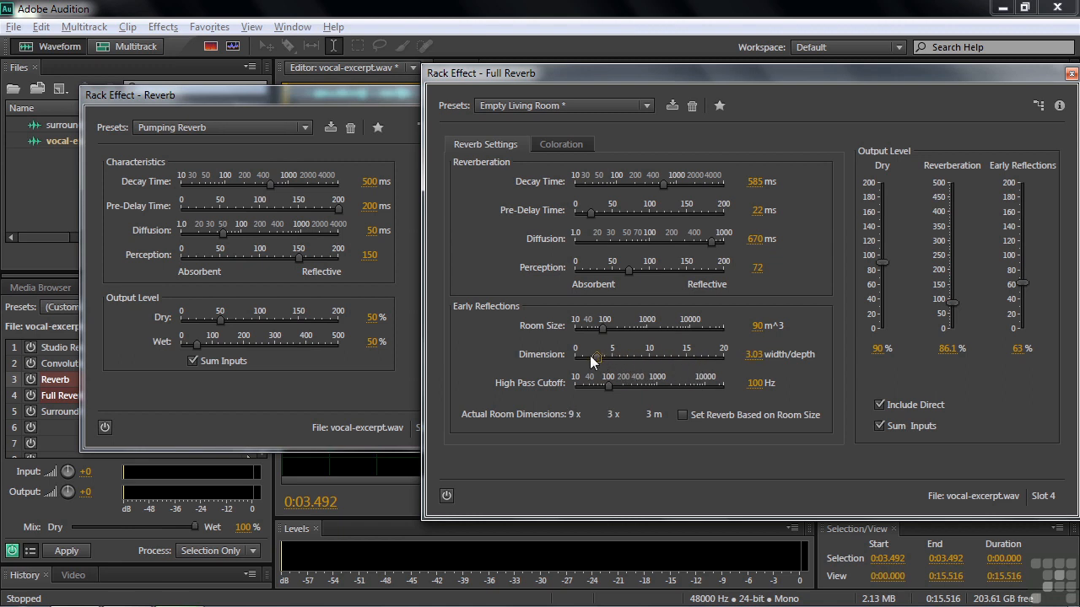
drag(594, 361, 591, 361)
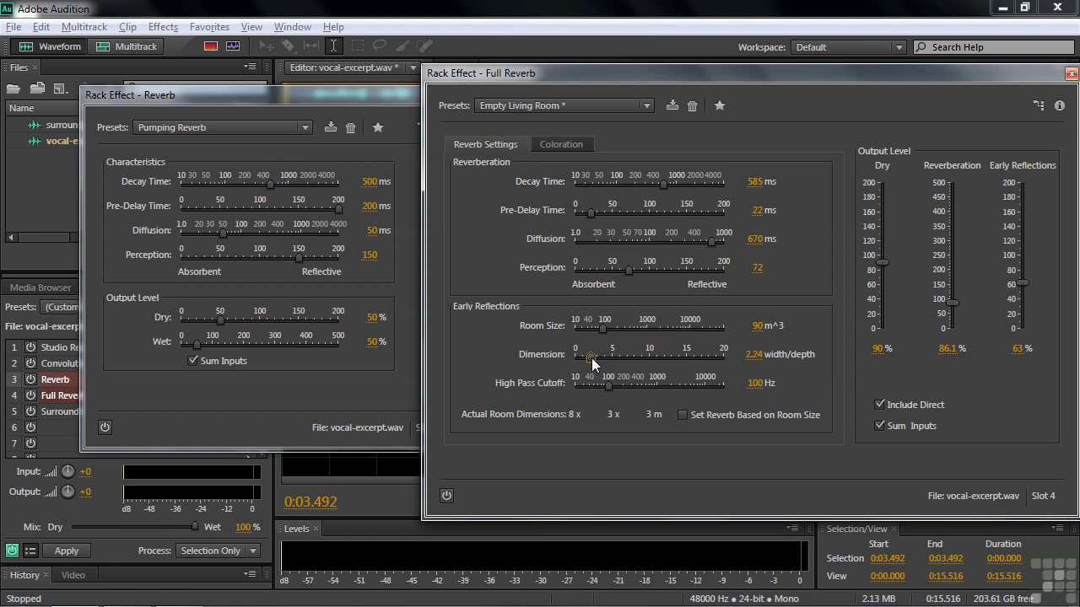
drag(591, 357, 587, 358)
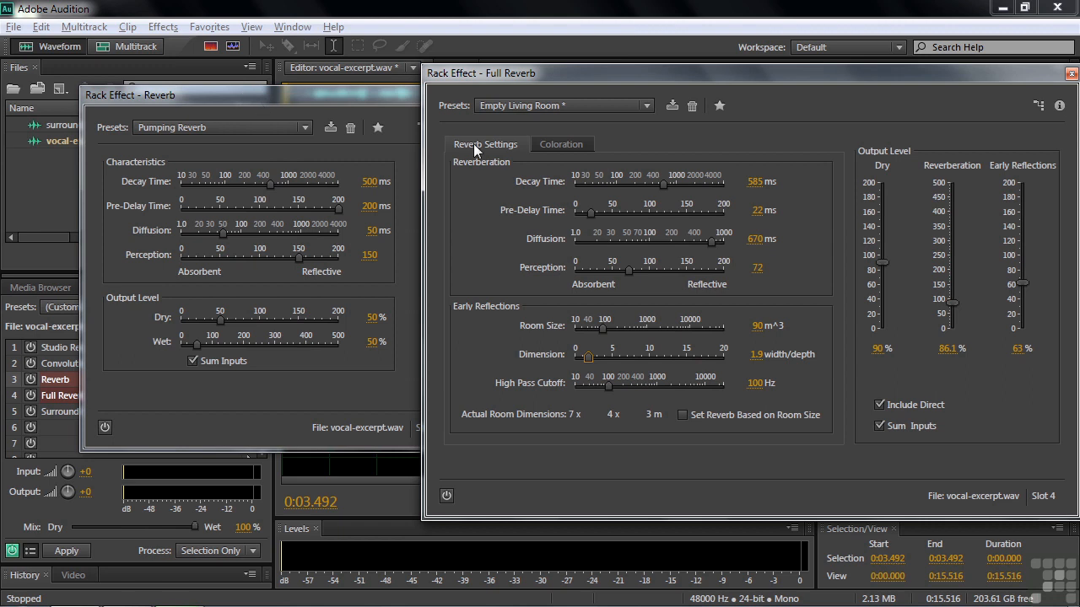
mouse_move(604, 162)
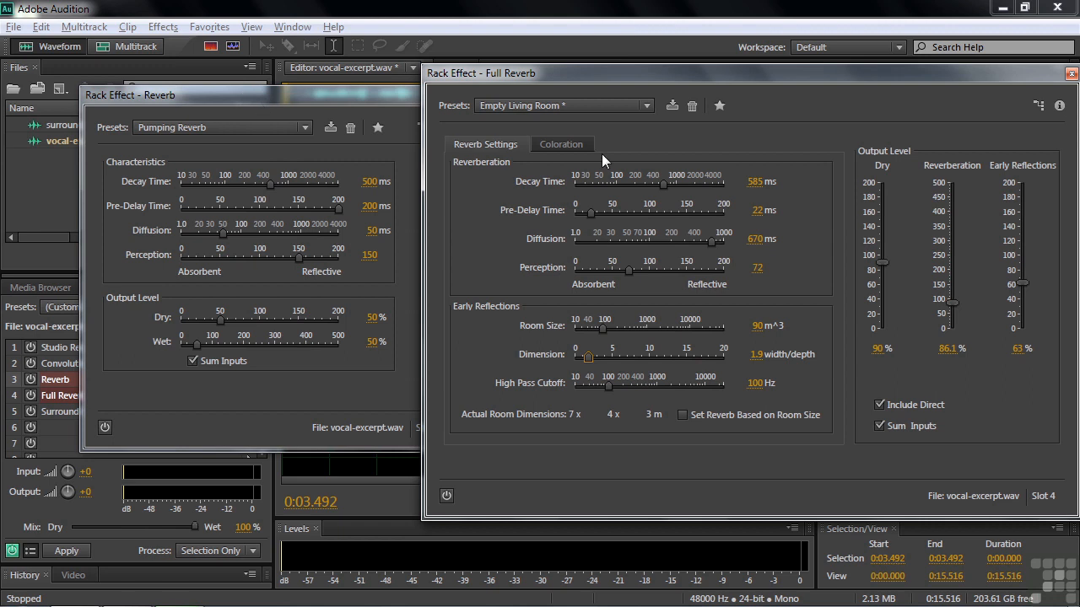
Step: Show Full Reverb's Coloration EQ curve with its low, mid and high bands
click(560, 145)
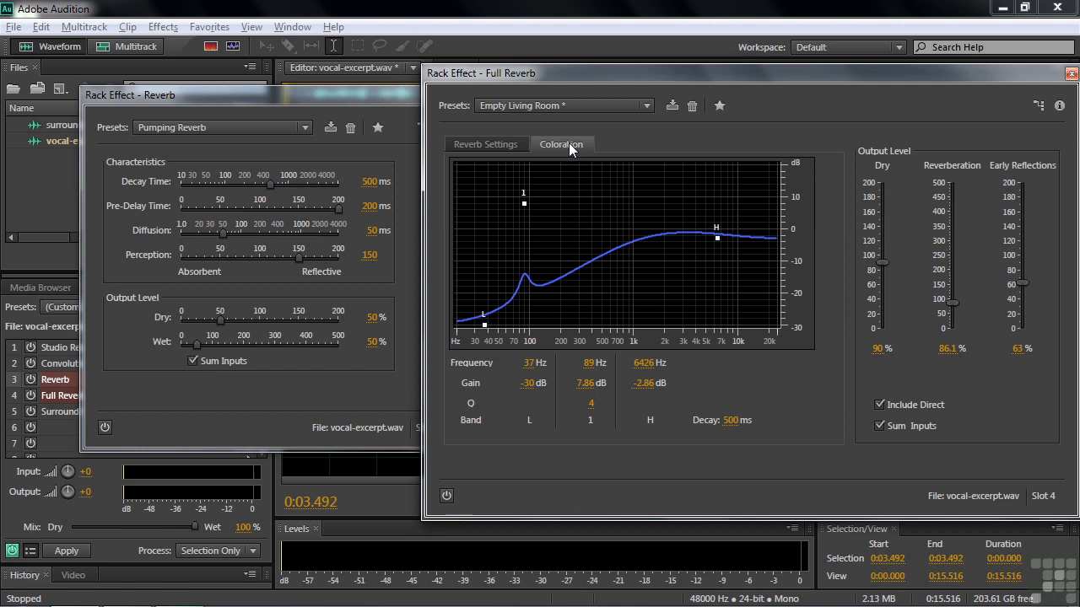
mouse_move(590, 186)
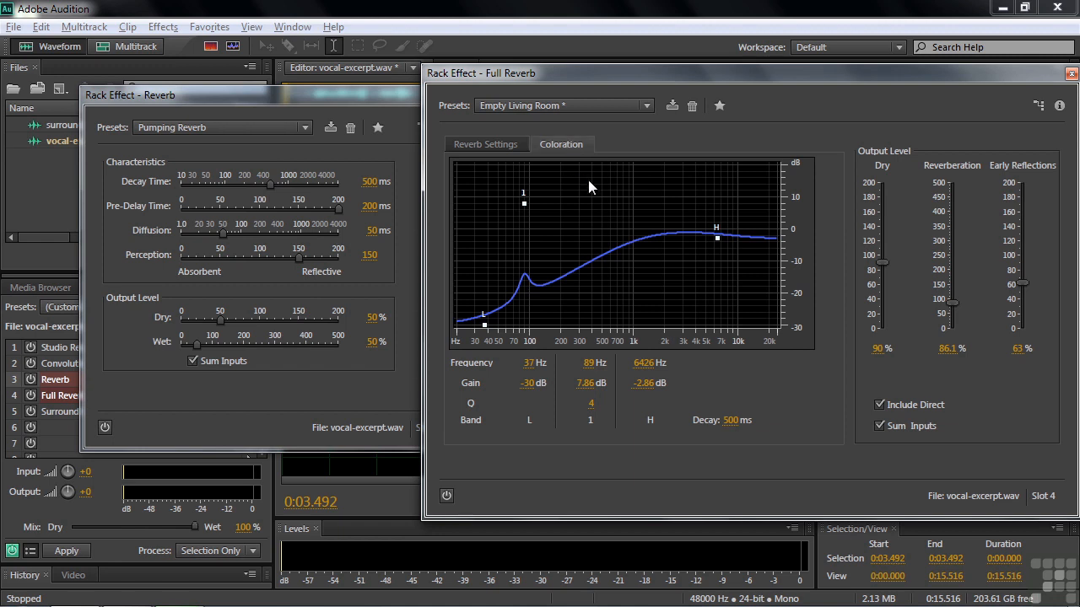
mouse_move(732, 223)
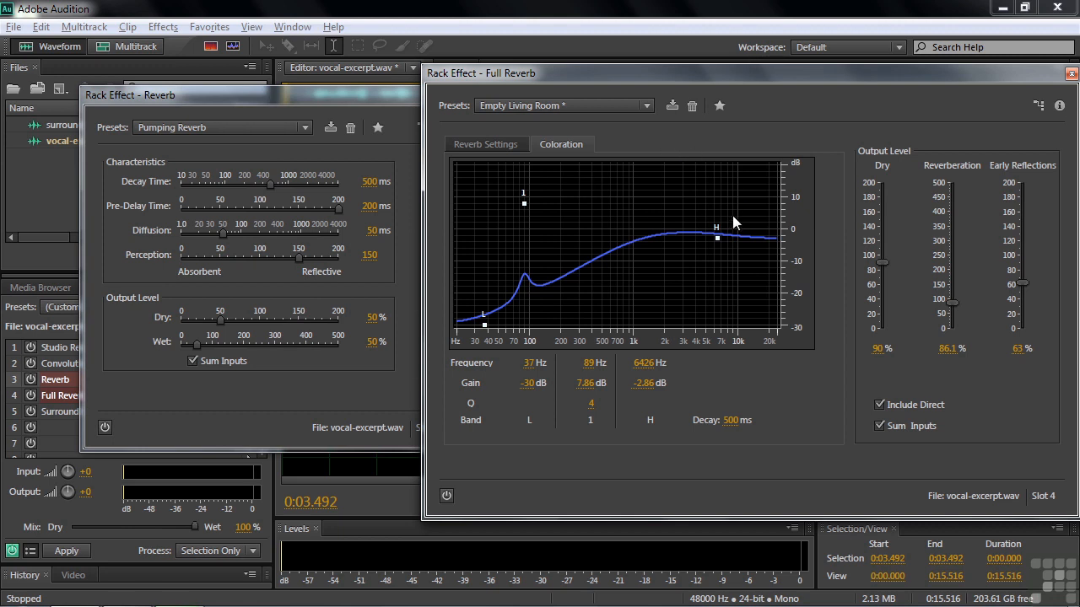
mouse_move(717, 223)
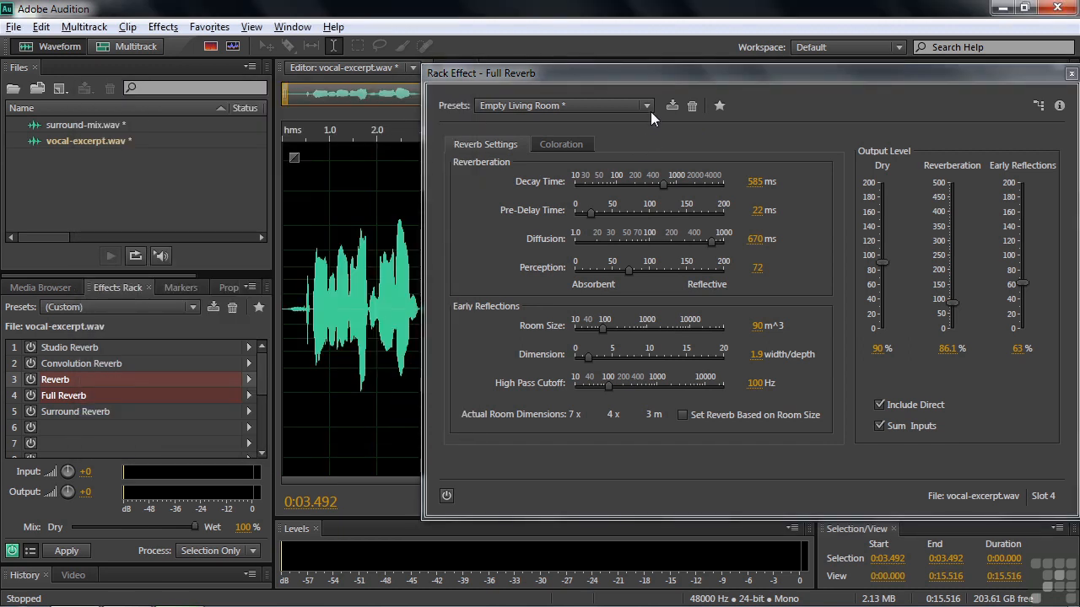
Step: Try the Medium Concert Hall (Open) preset, then switch Full Reverb to Church
click(647, 104)
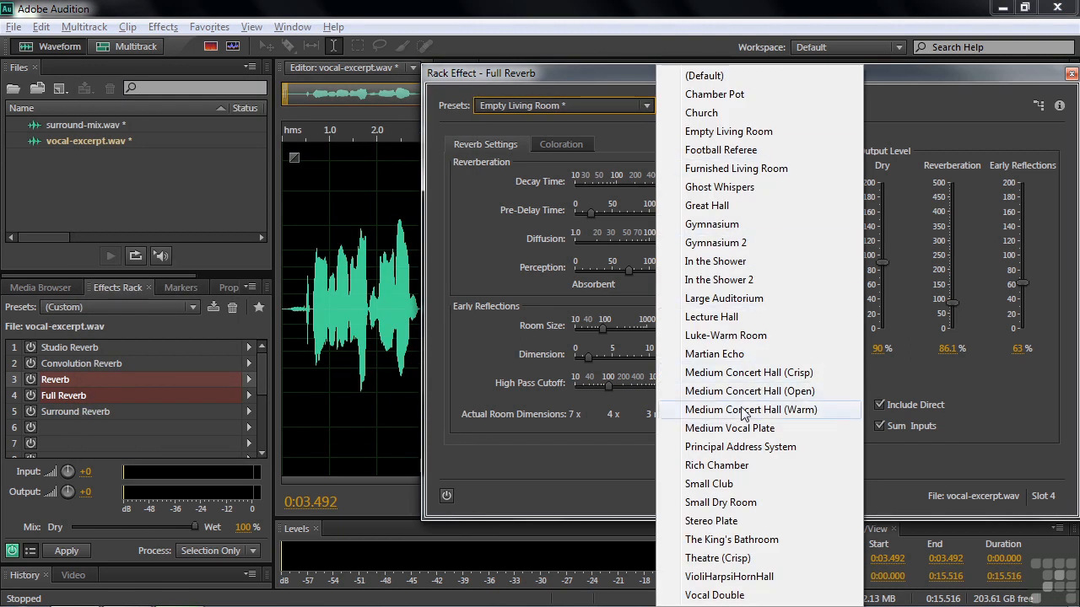
click(749, 391)
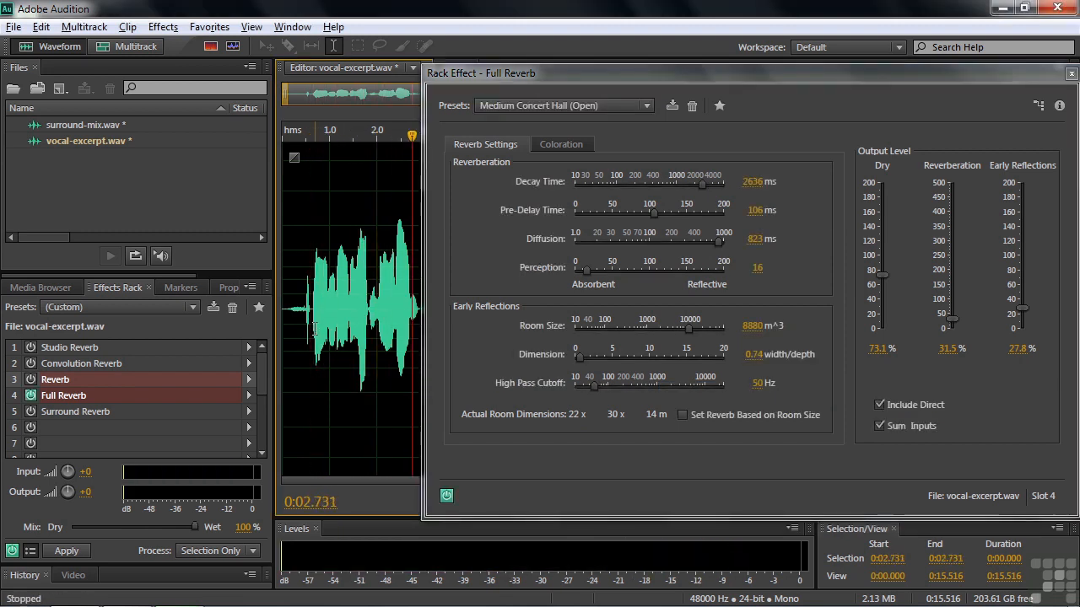
click(644, 105)
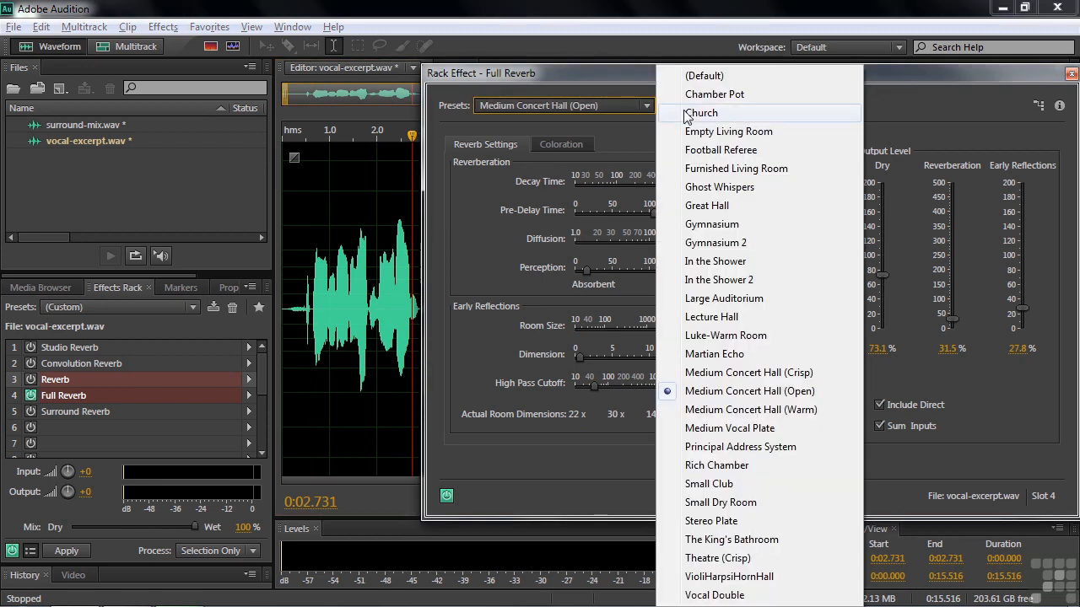
click(702, 111)
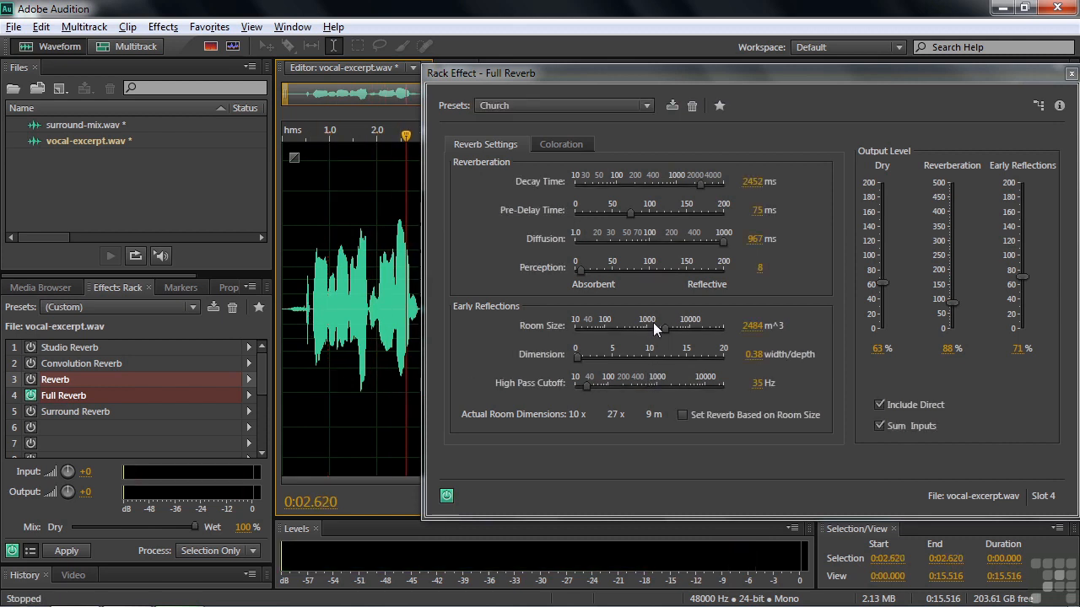
Step: Enlarge the Church room size to about 27310 m³ and adjust its width-to-depth dimension
drag(659, 327, 707, 327)
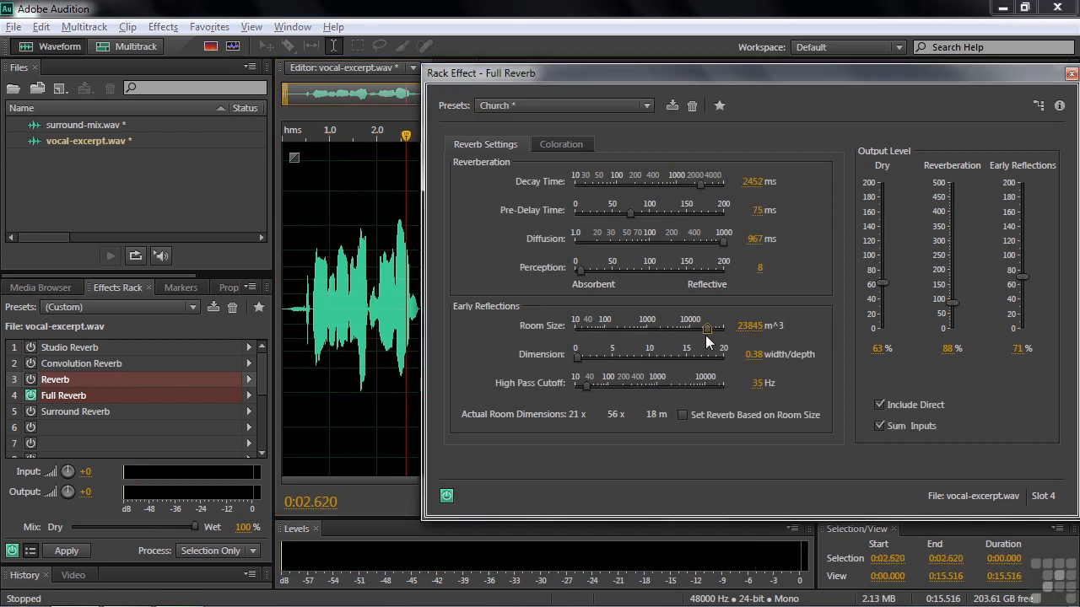
drag(705, 327, 712, 328)
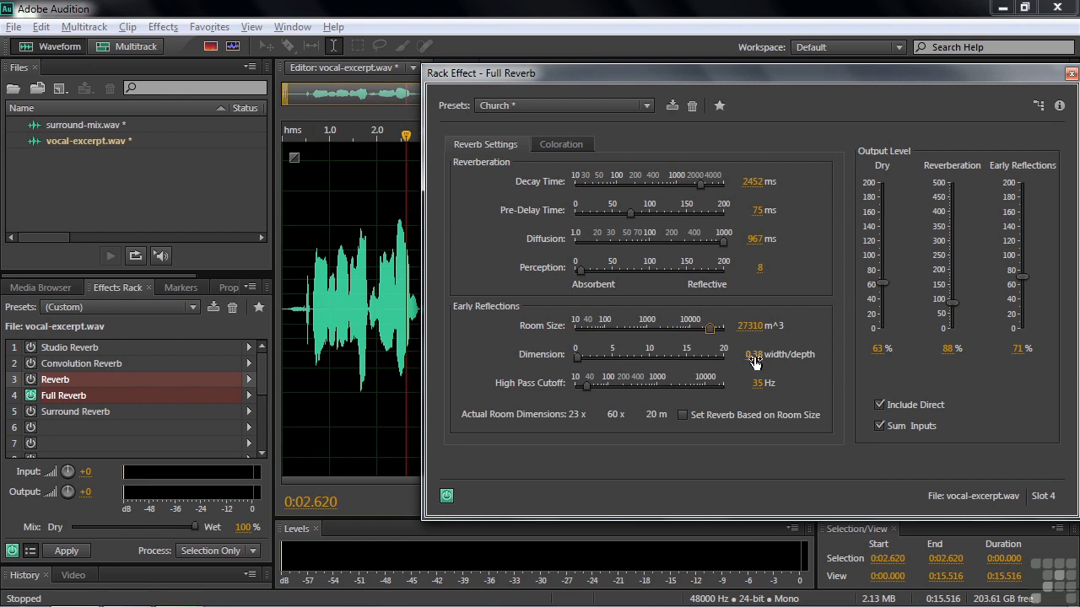
mouse_move(581, 363)
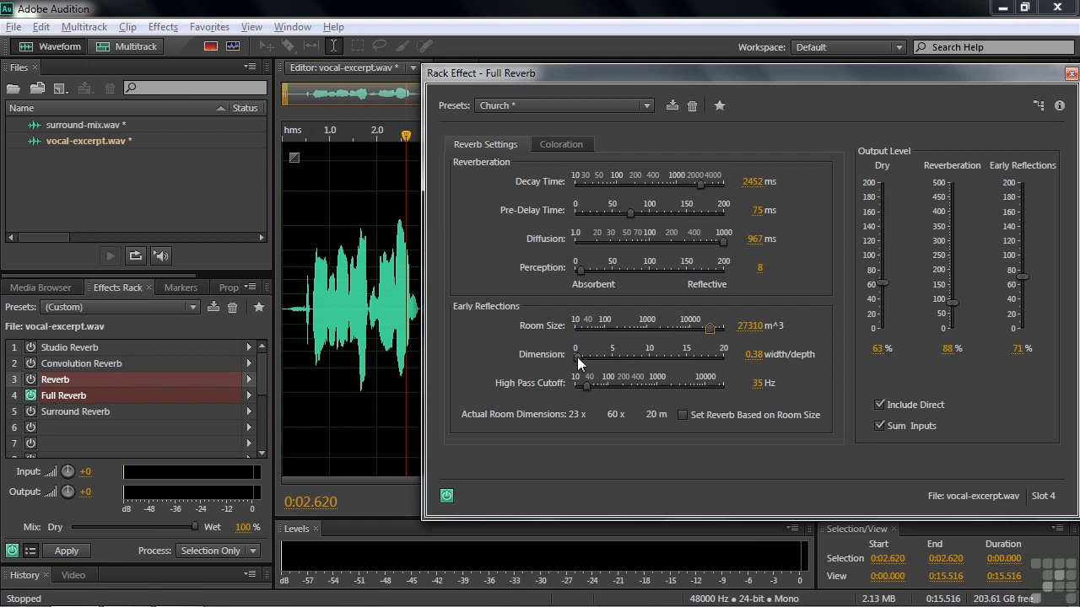
drag(581, 356, 640, 356)
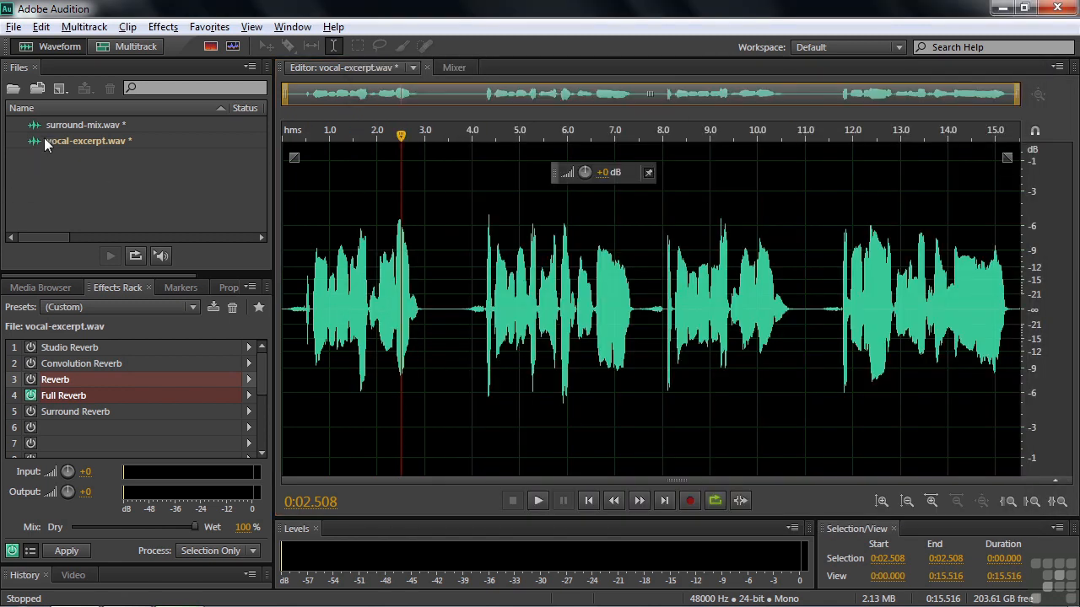
Step: Load the 5.1-channel surround-mix.wav into the editor and play a few seconds
double_click(83, 125)
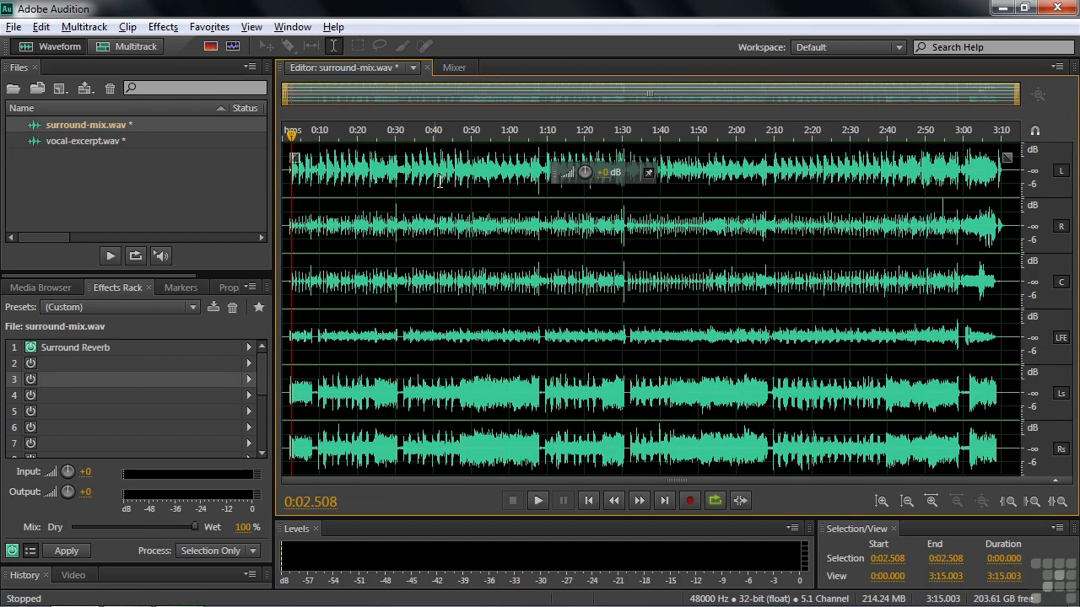
click(537, 499)
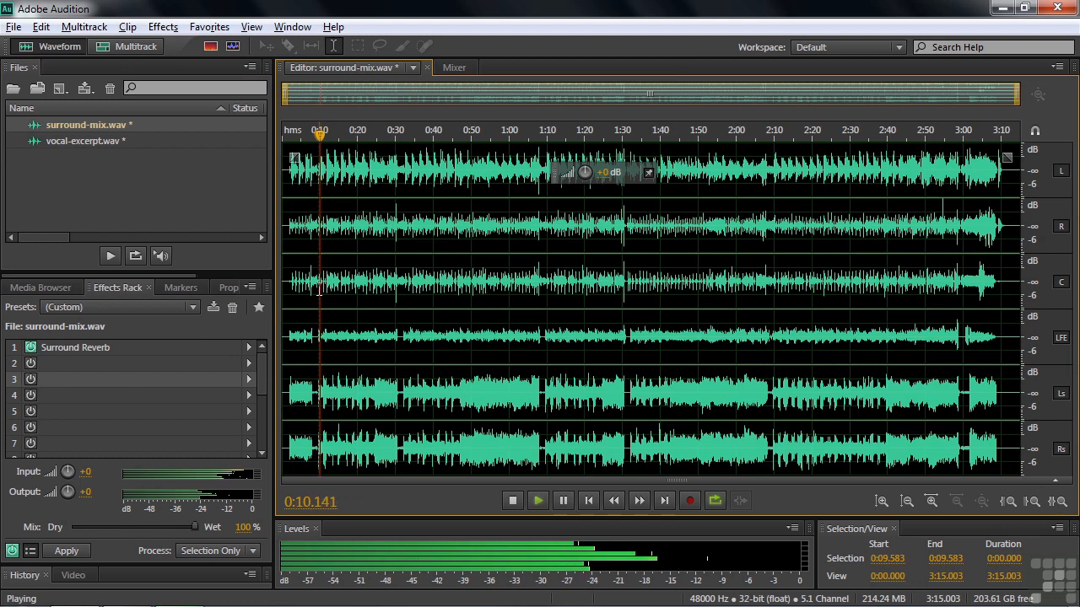
mouse_move(31, 347)
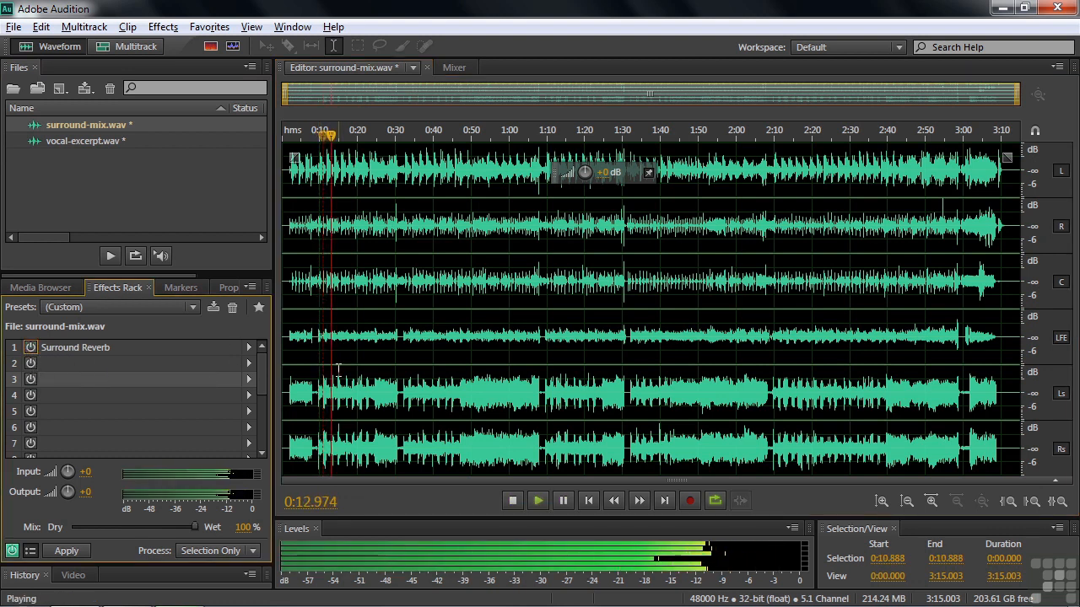
click(513, 500)
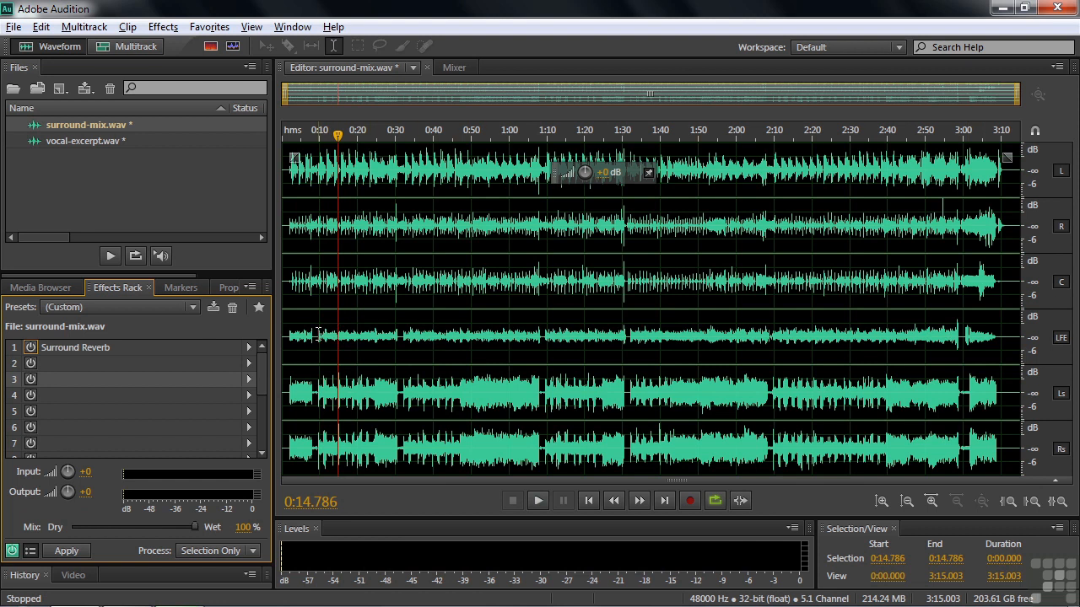
mouse_move(53, 354)
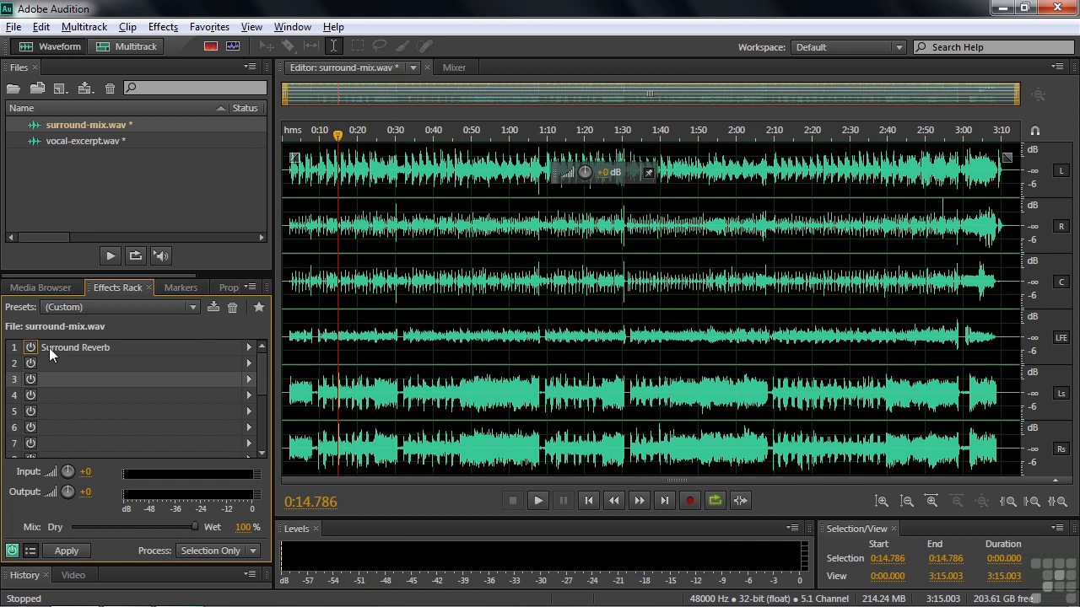
Step: In Surround Reverb settings, raise the wet/dry mix to 55.9% while auditioning the mix
double_click(74, 348)
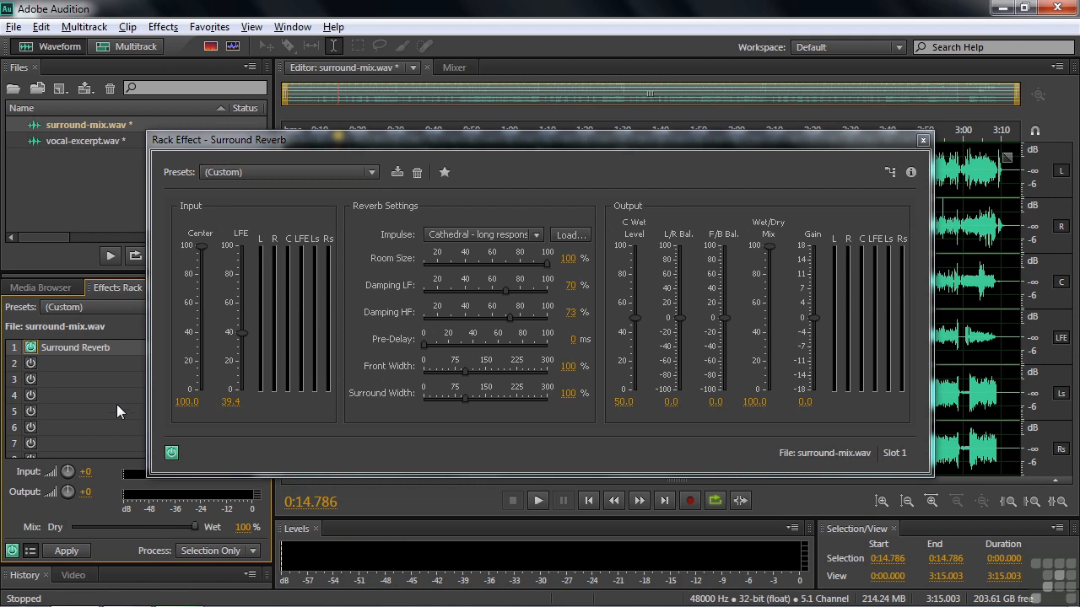
click(537, 500)
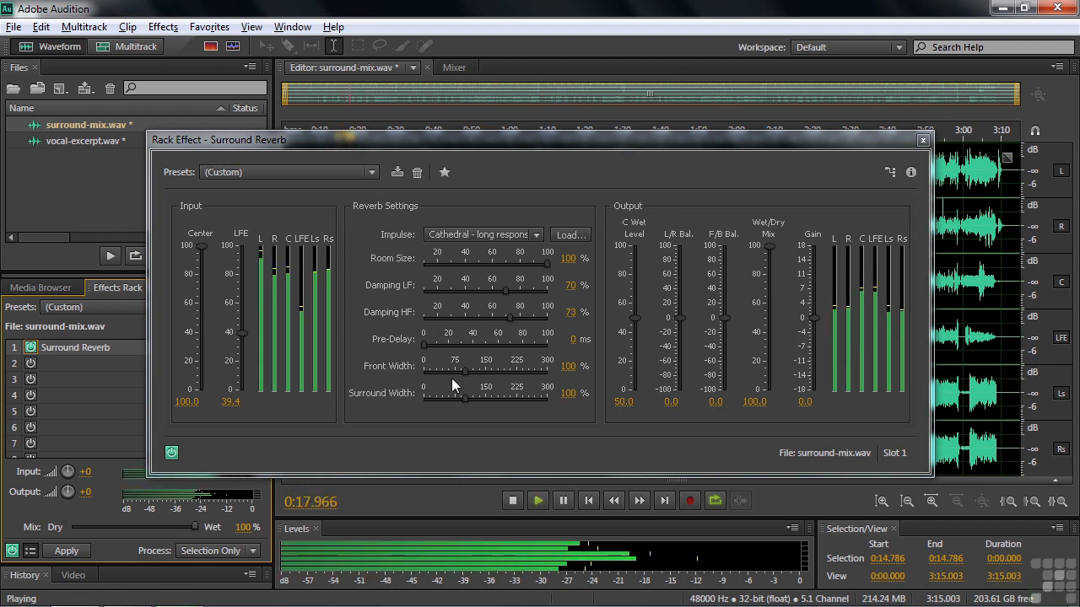
click(513, 500)
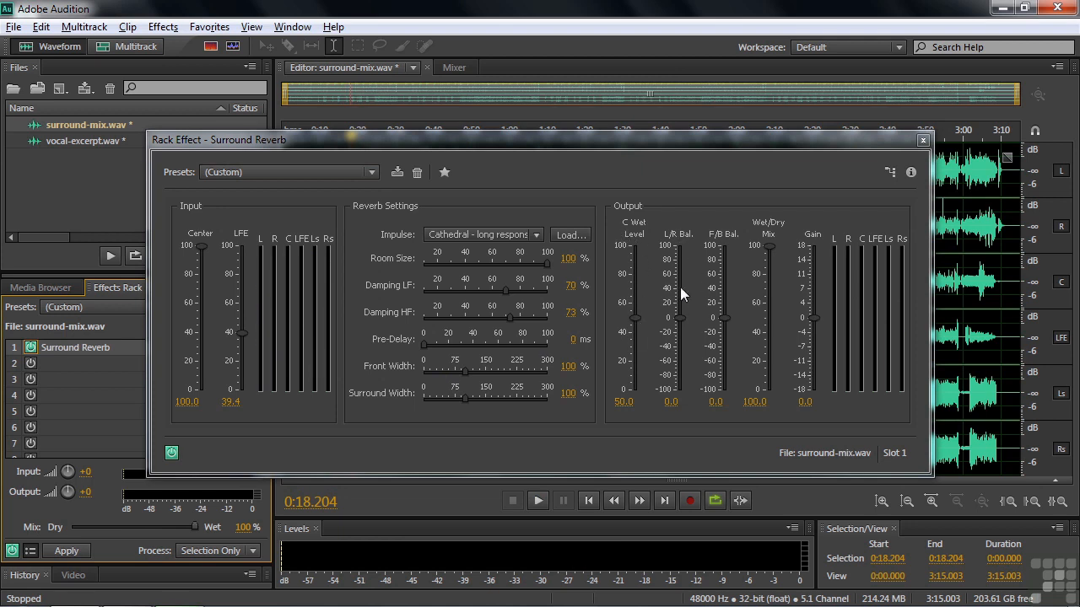
mouse_move(681, 324)
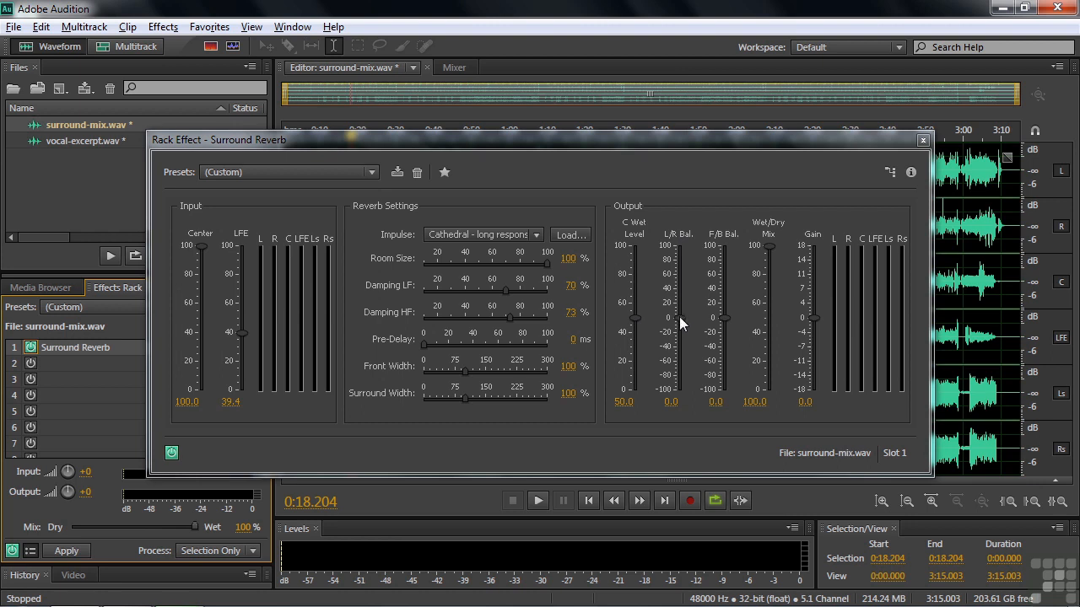
mouse_move(728, 318)
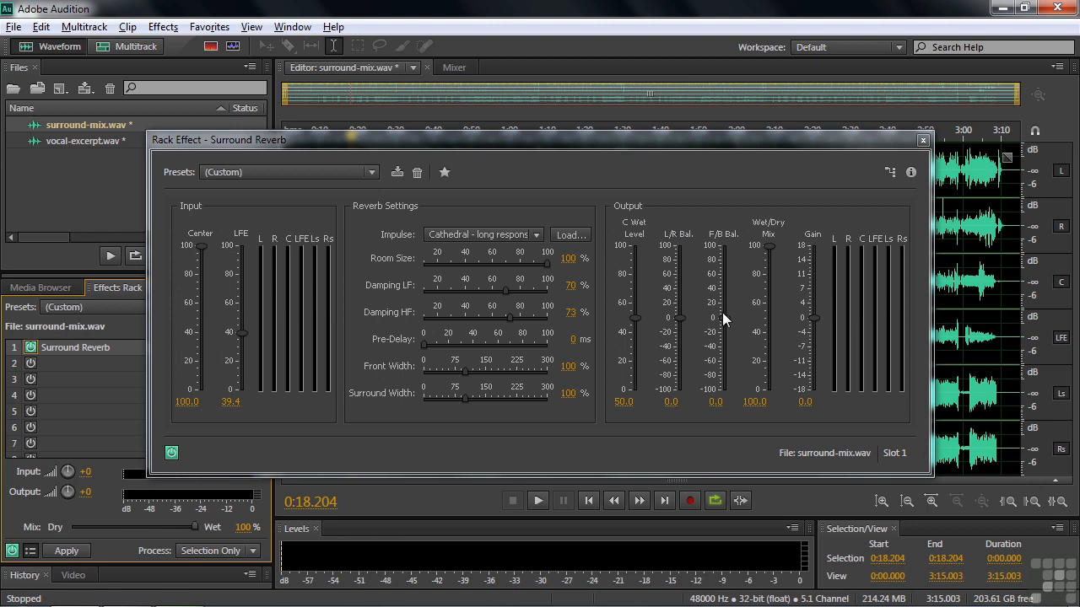
mouse_move(773, 253)
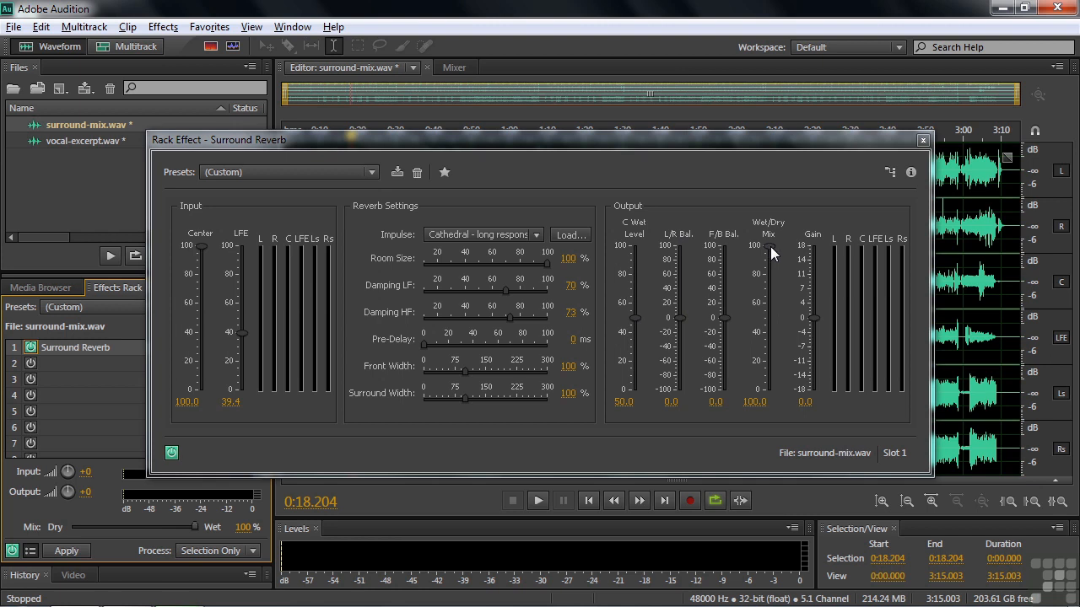
drag(770, 253, 769, 341)
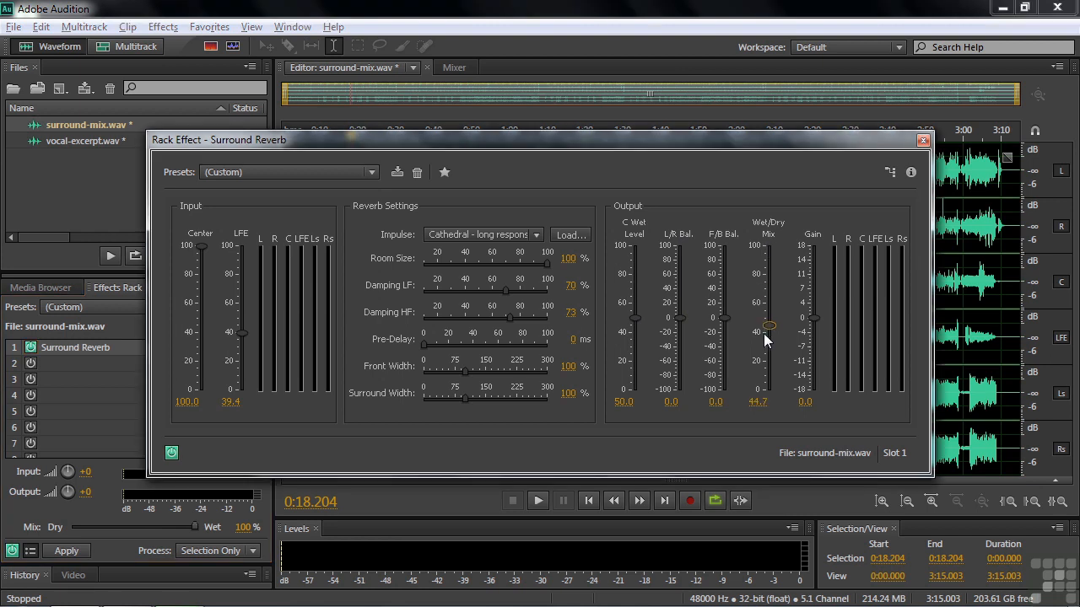
click(537, 499)
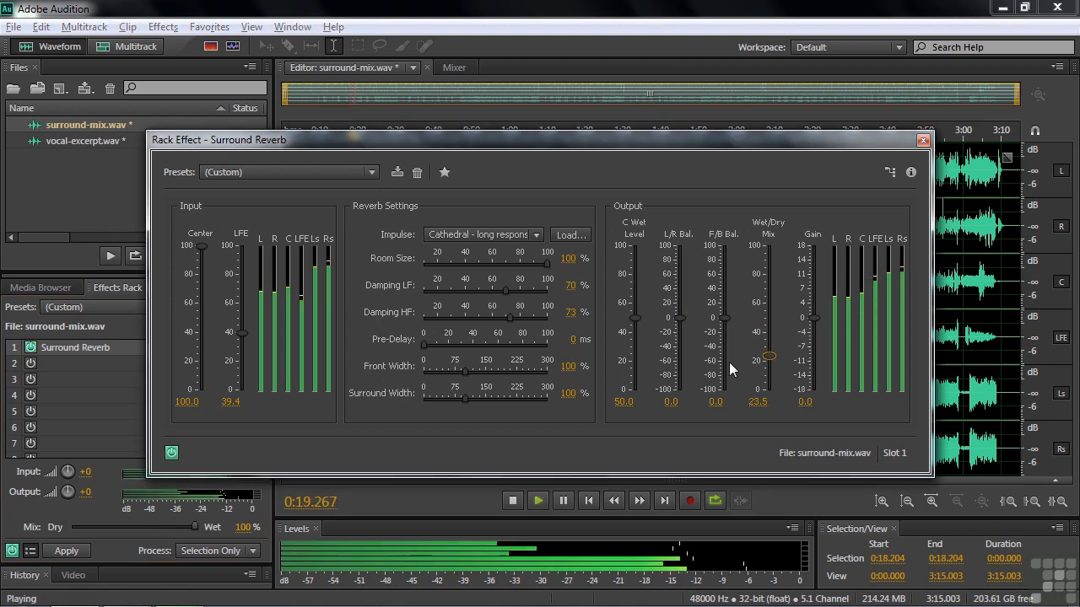
drag(768, 357, 768, 337)
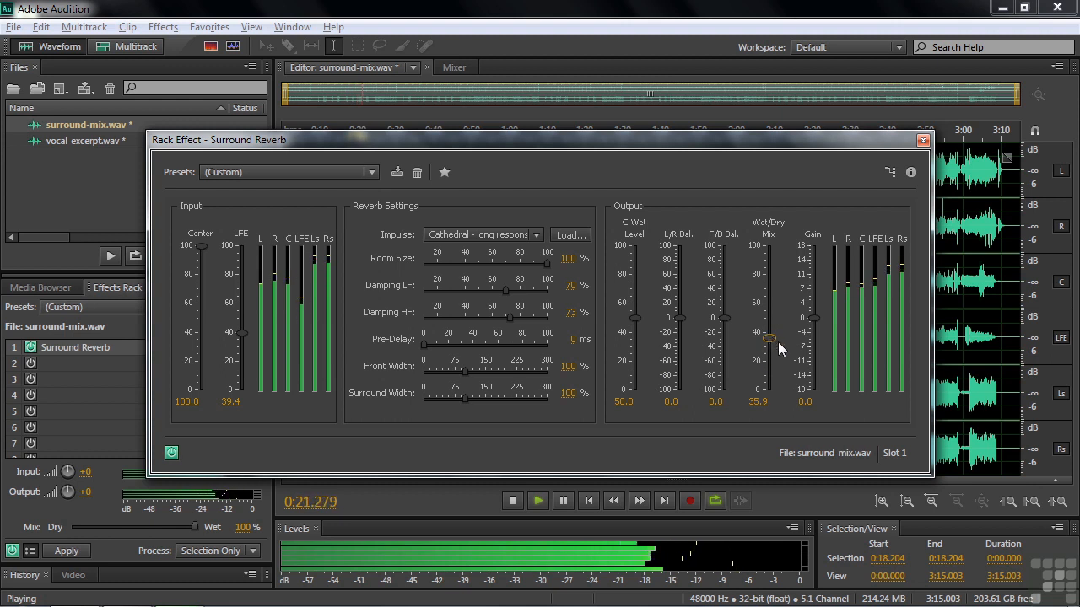
drag(769, 338, 769, 312)
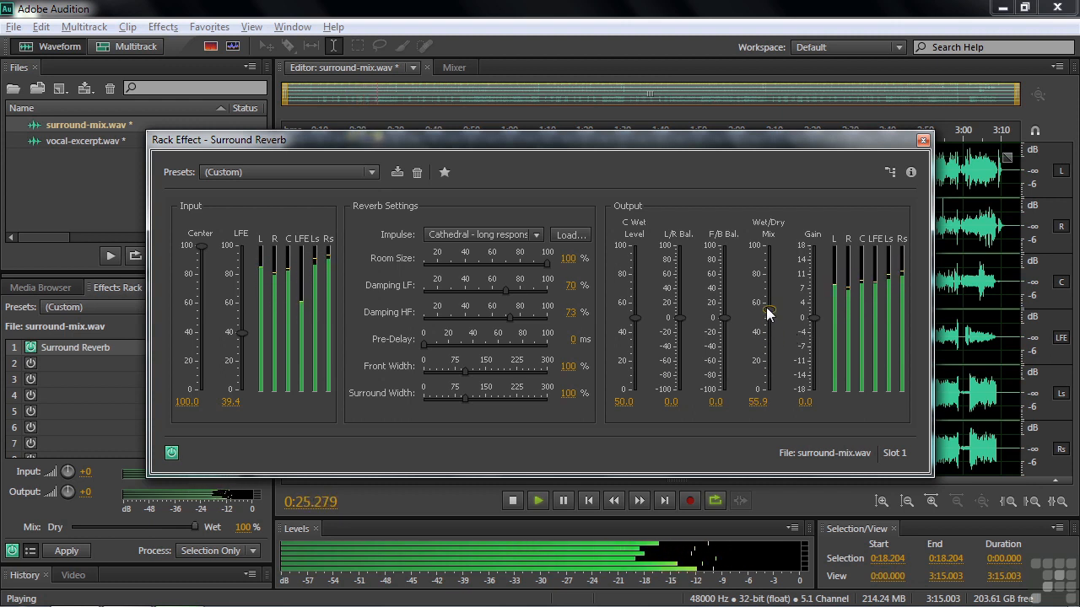
click(513, 500)
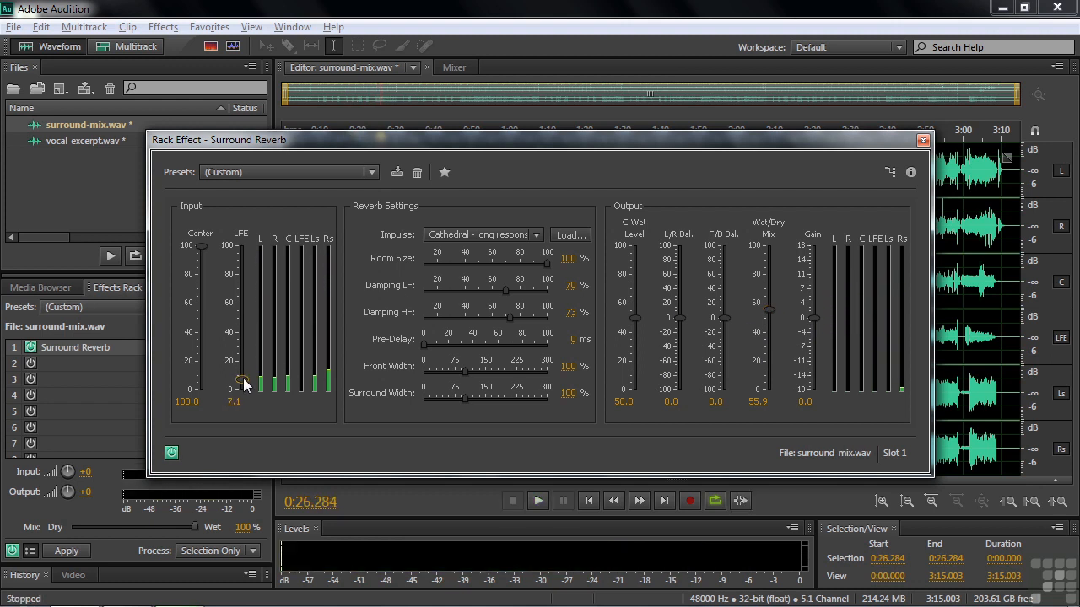
Step: Lower the LFE input to 11.2% and the center channel input to 29.4%, listening back
drag(241, 385, 242, 374)
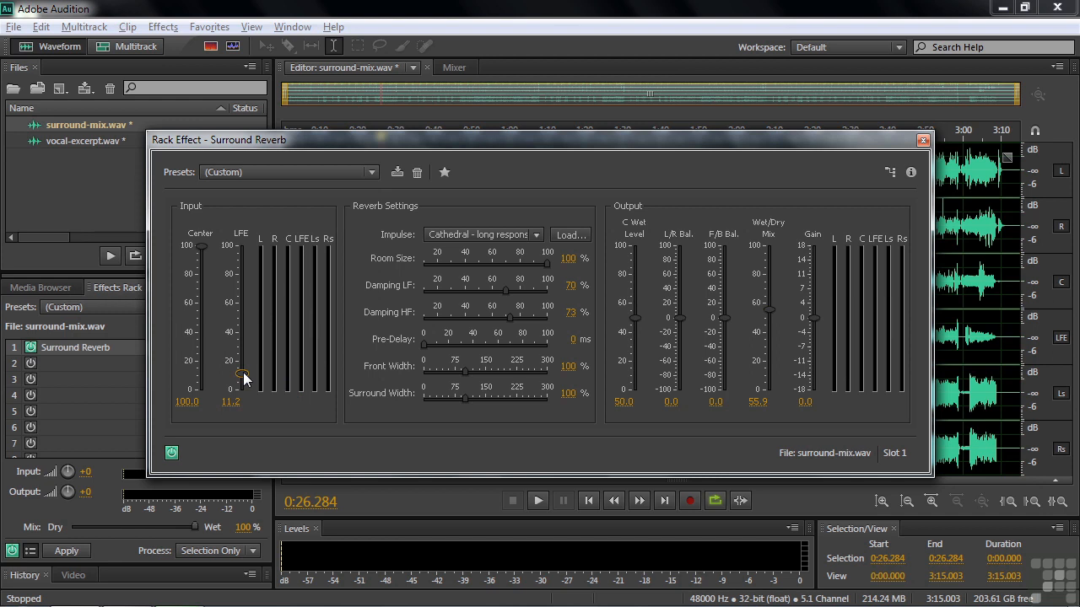
click(536, 499)
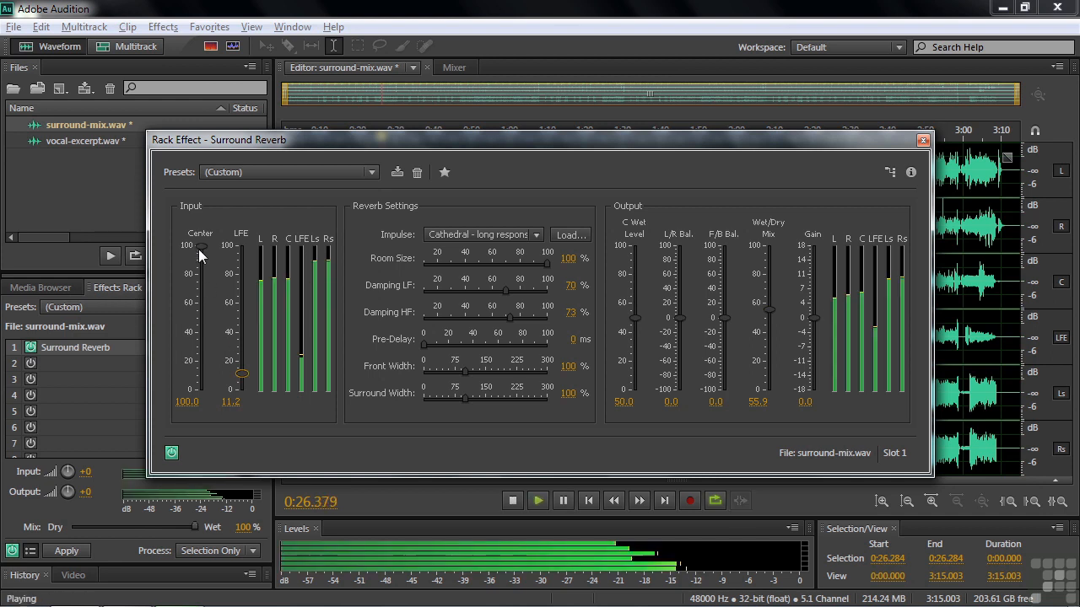
drag(201, 253, 201, 331)
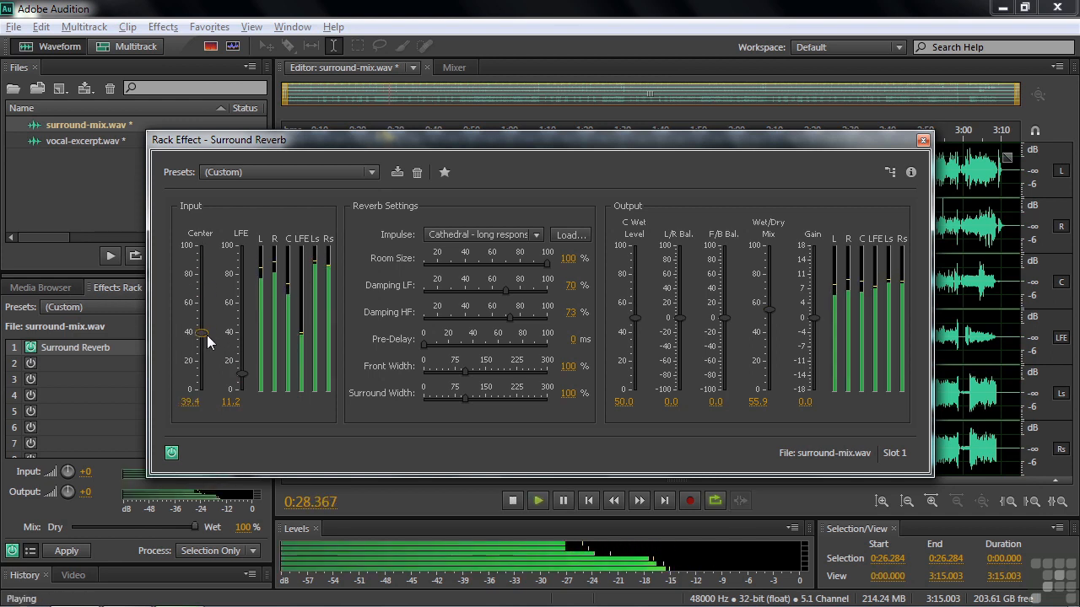
click(513, 499)
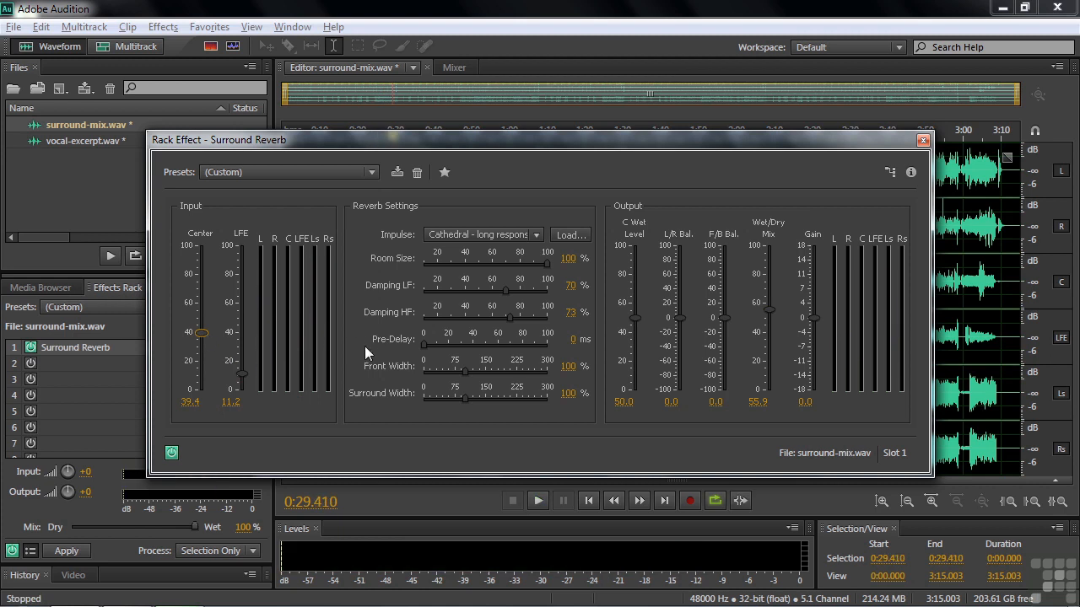
Step: Apply the Trapped In The Well preset: Deep Well impulse, 62 ms pre-delay, 67.1% mix
click(371, 172)
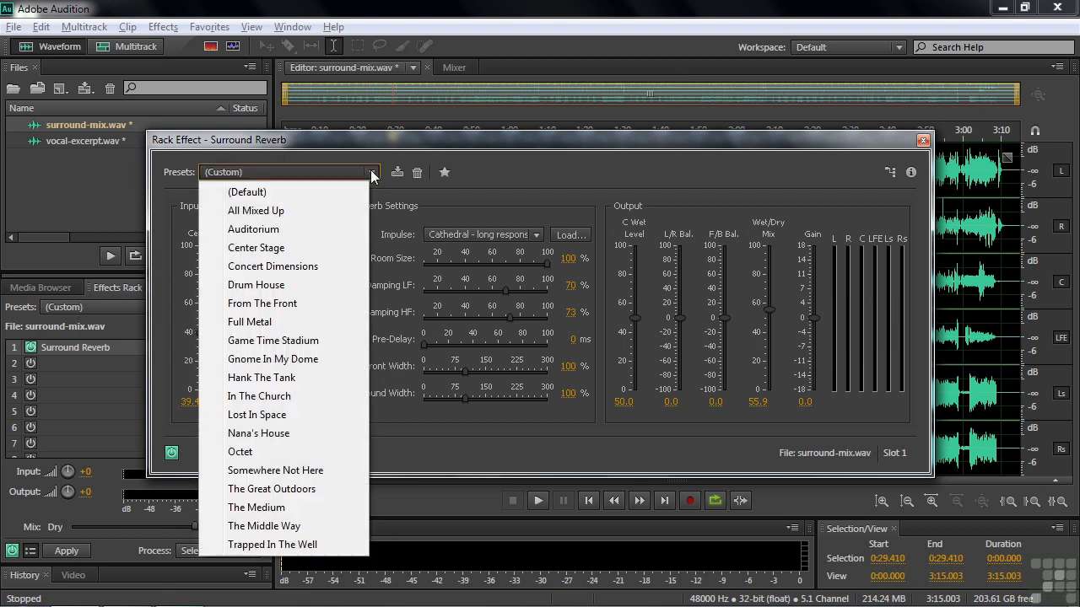
click(272, 543)
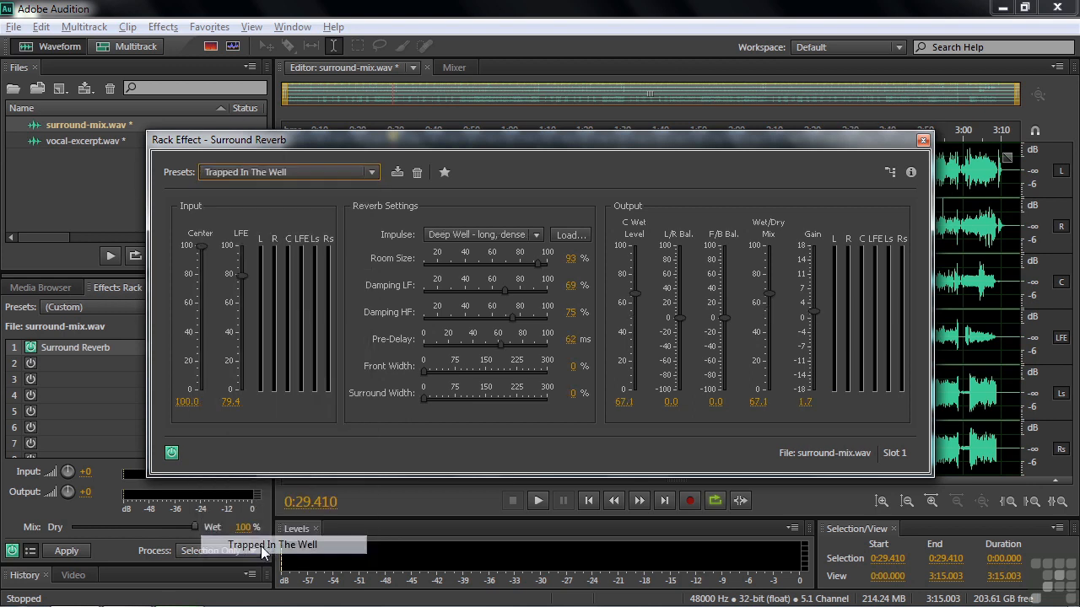
mouse_move(440, 243)
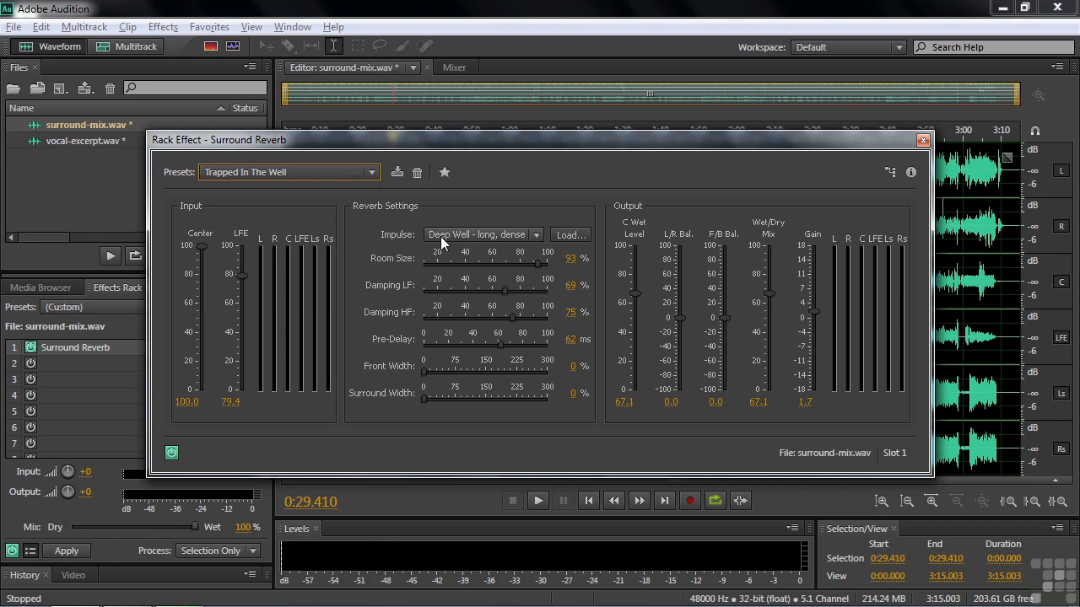
mouse_move(368, 410)
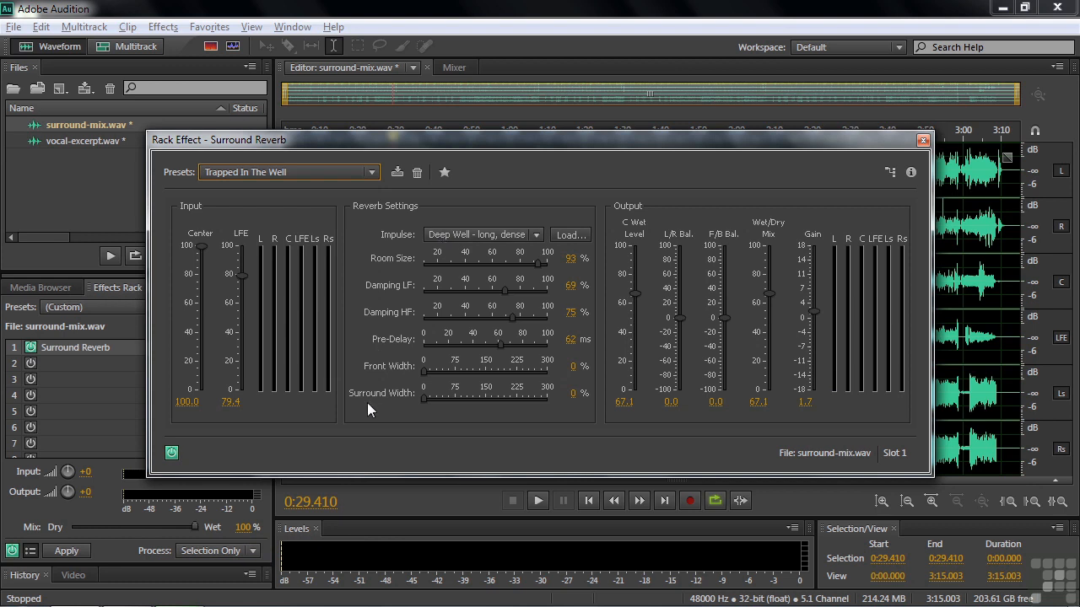
mouse_move(421, 217)
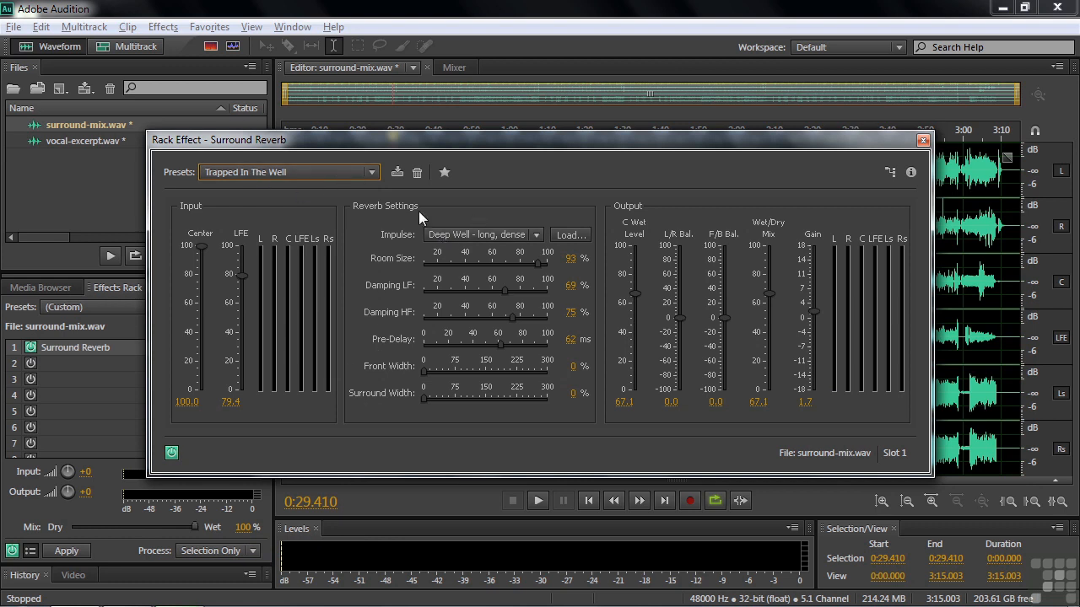
mouse_move(564, 266)
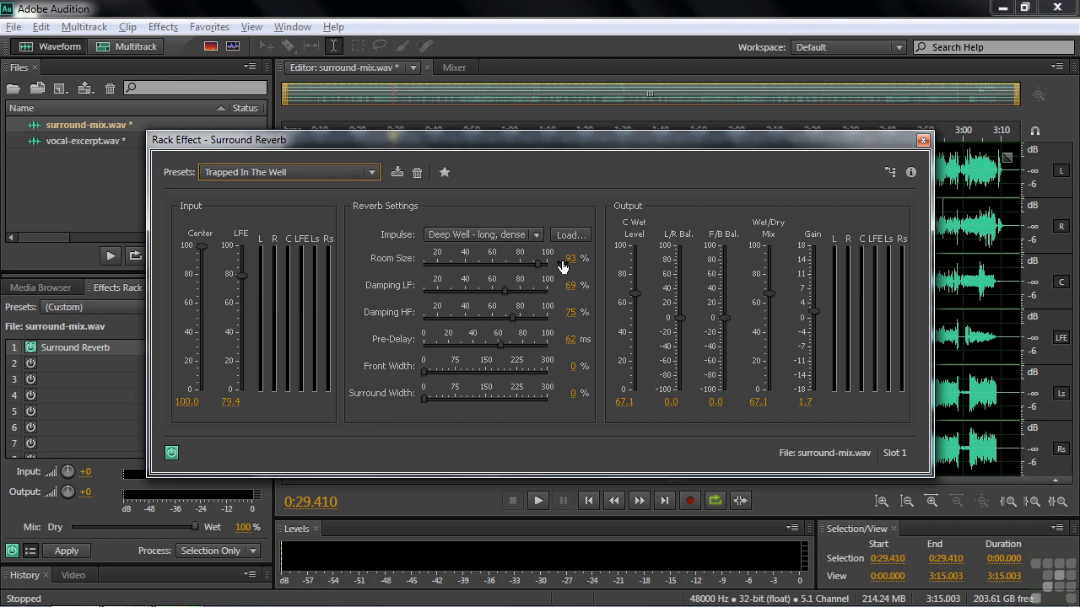
mouse_move(661, 327)
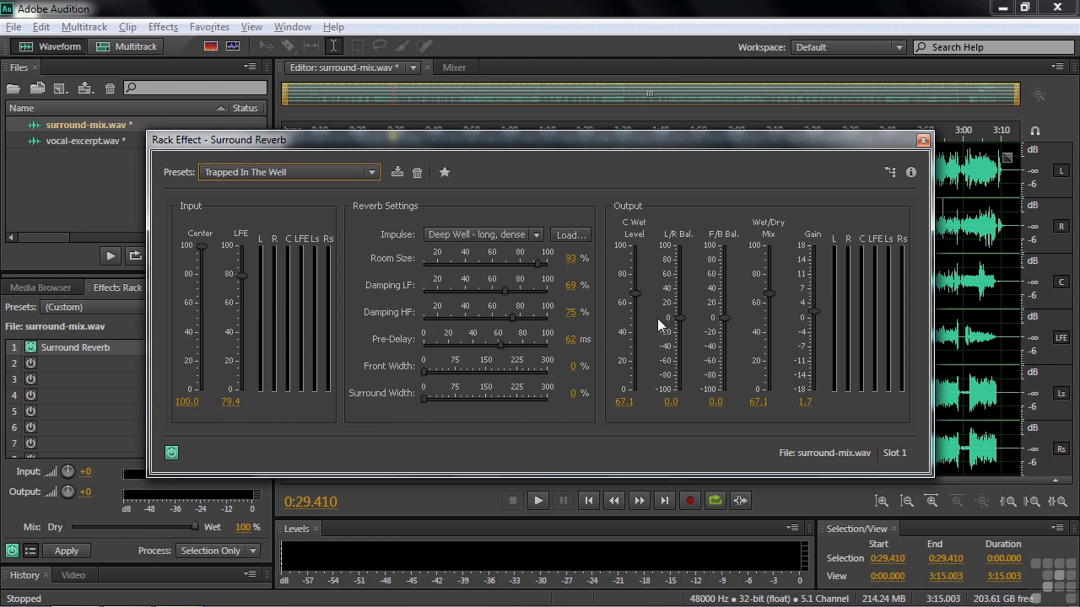
mouse_move(631, 297)
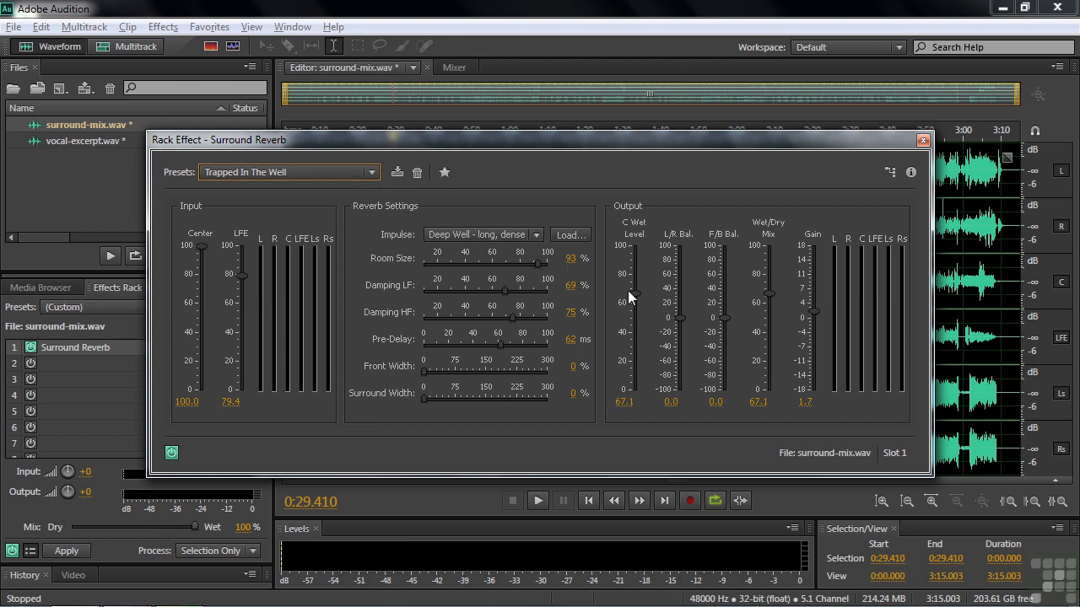